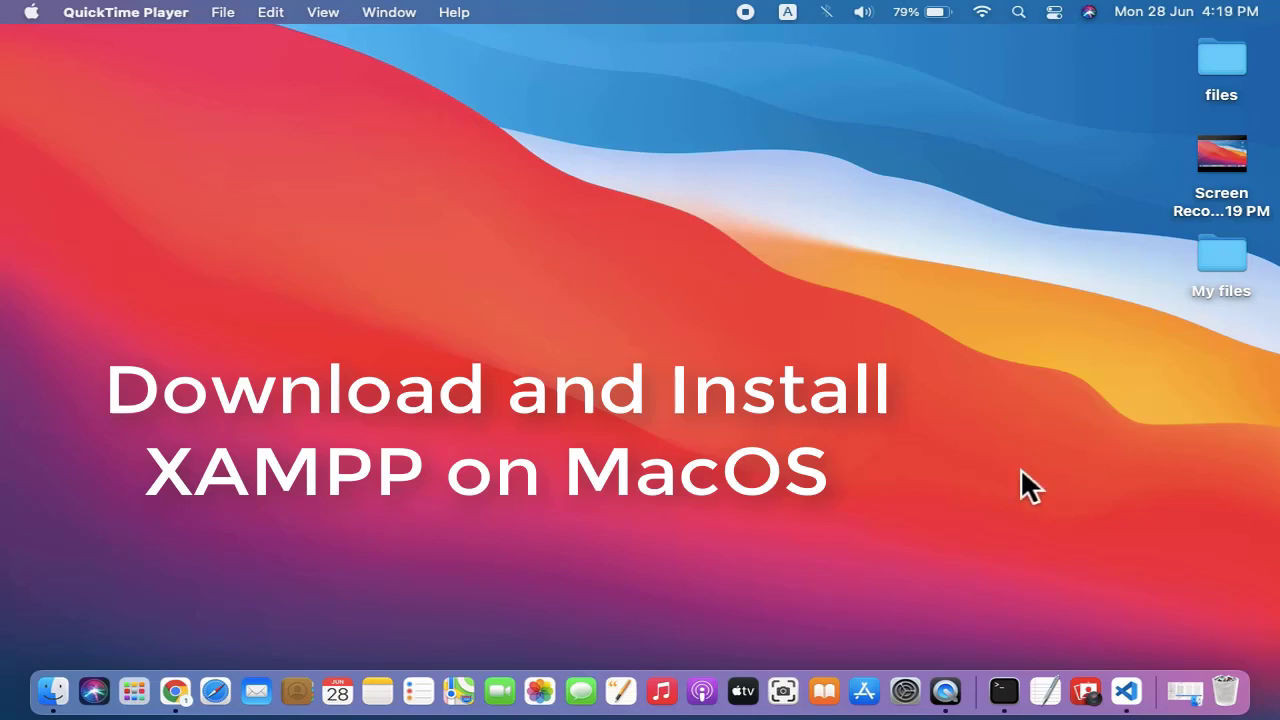
# Start Google Chrome from its Dock icon
pyautogui.click(176, 690)
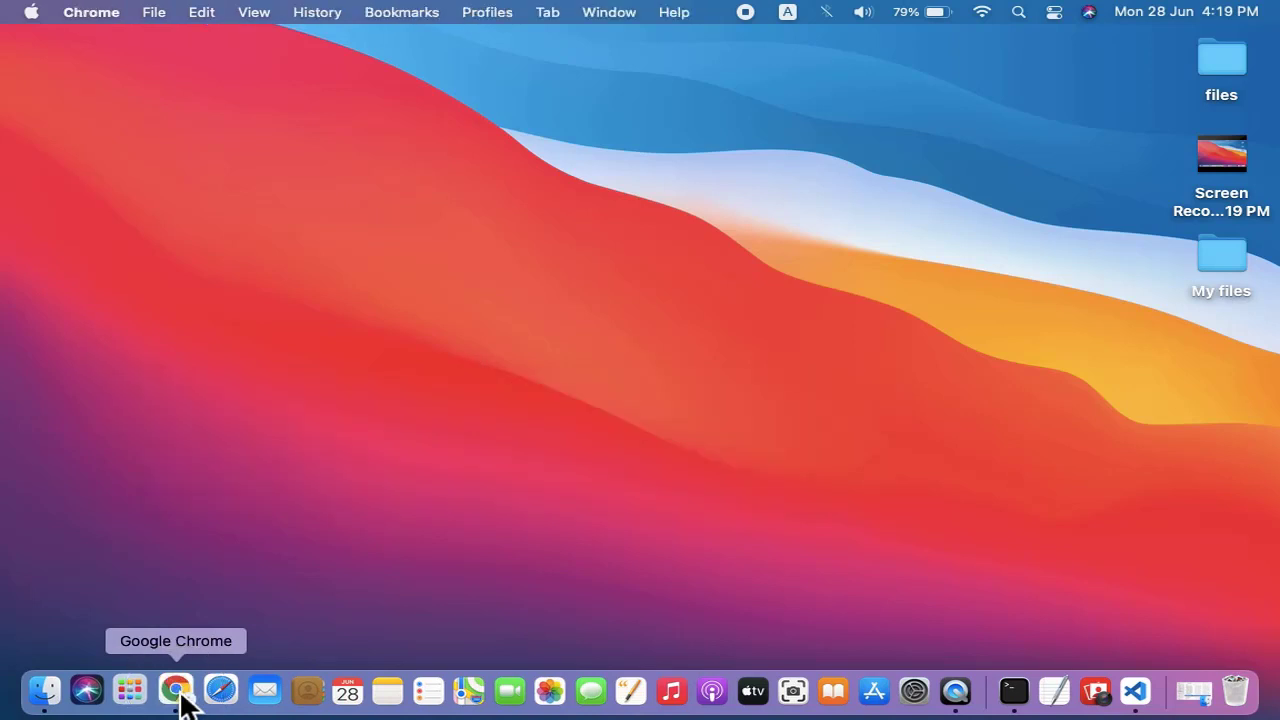
# Search for 'xampp' and open the Apache Friends 'XAMPP Installers and Downloads' result
pyautogui.click(175, 690)
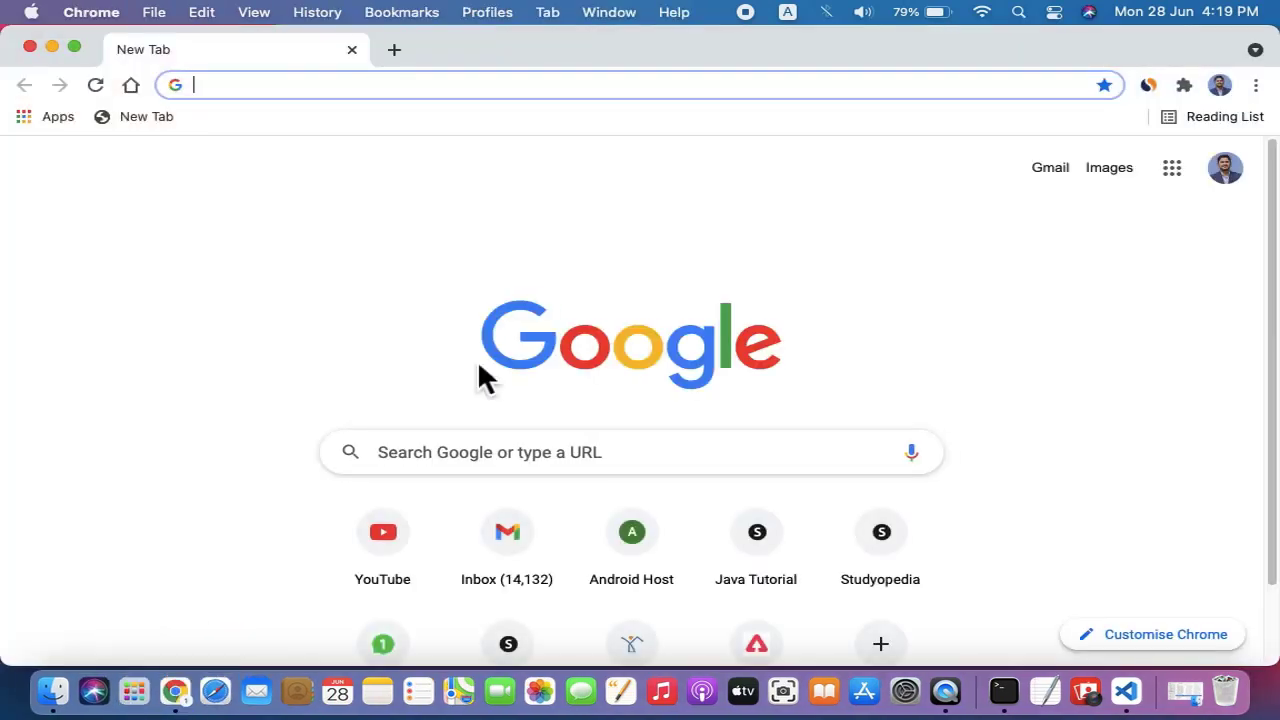
pyautogui.write('xampp')
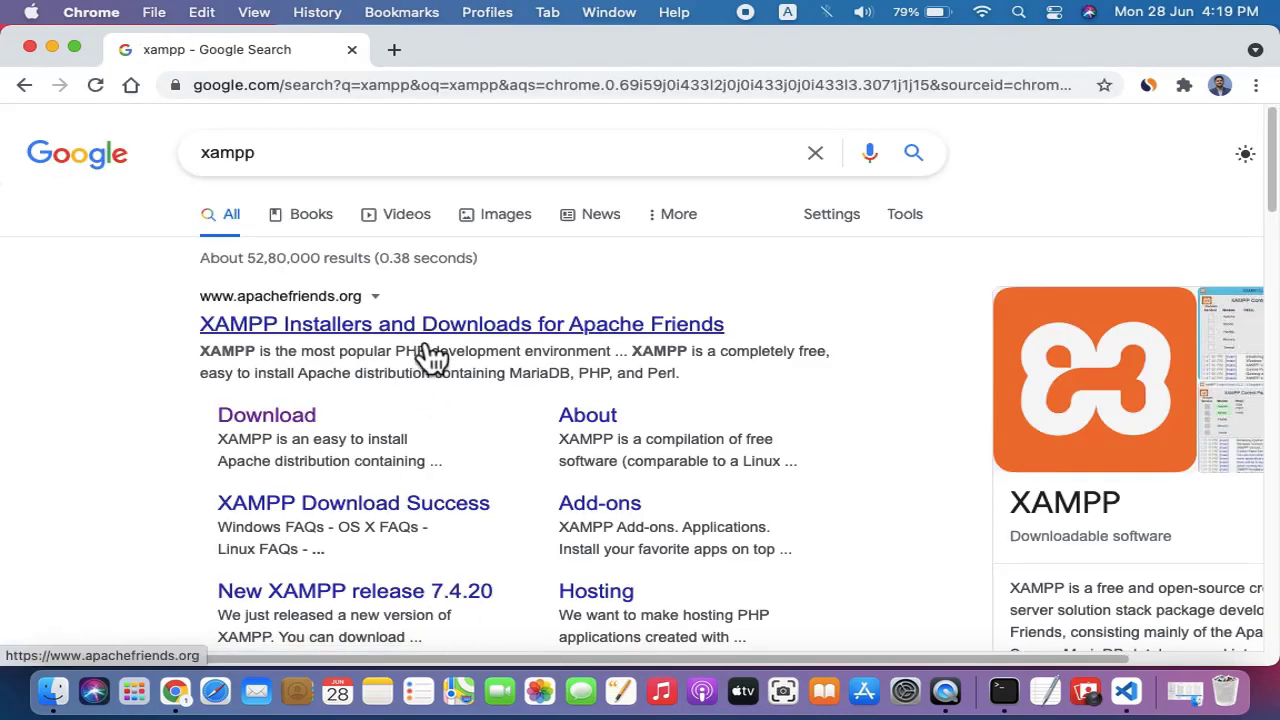
pyautogui.click(461, 323)
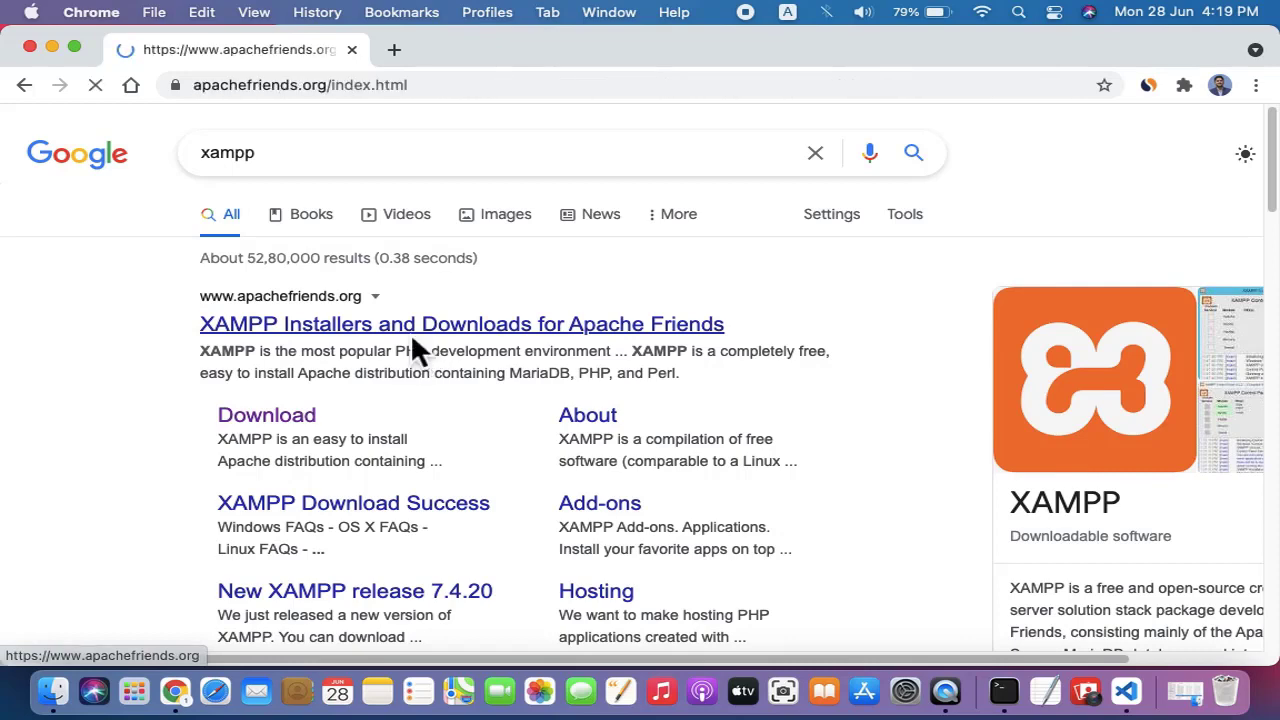
pyautogui.click(461, 323)
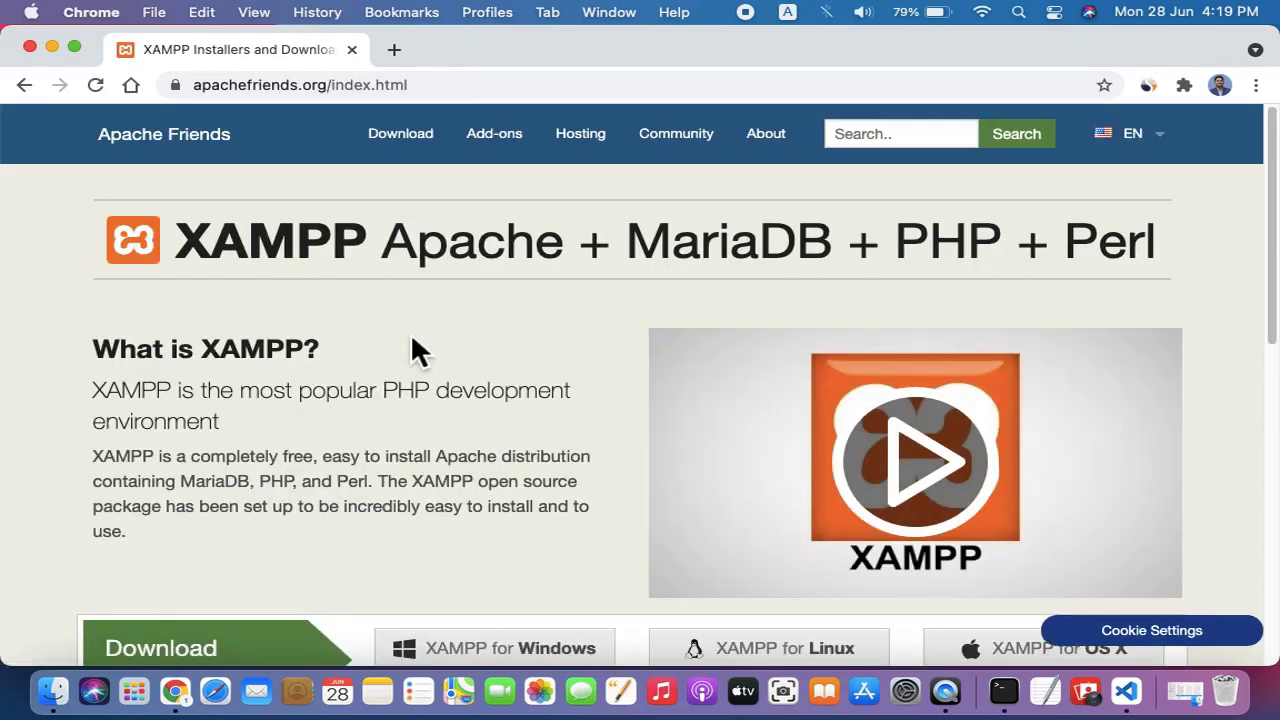
# Download the 64-bit XAMPP 8.0.7 installer for OS X from the Download page
pyautogui.click(400, 133)
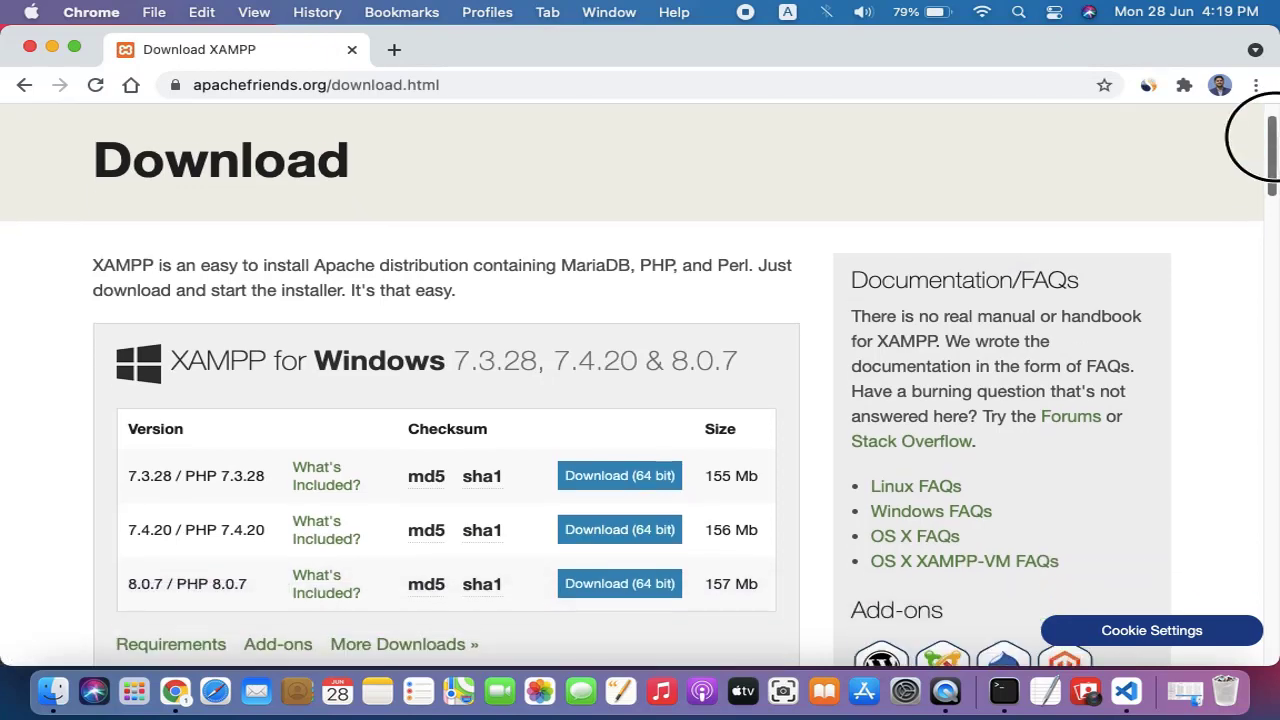
pyautogui.scroll(-3)
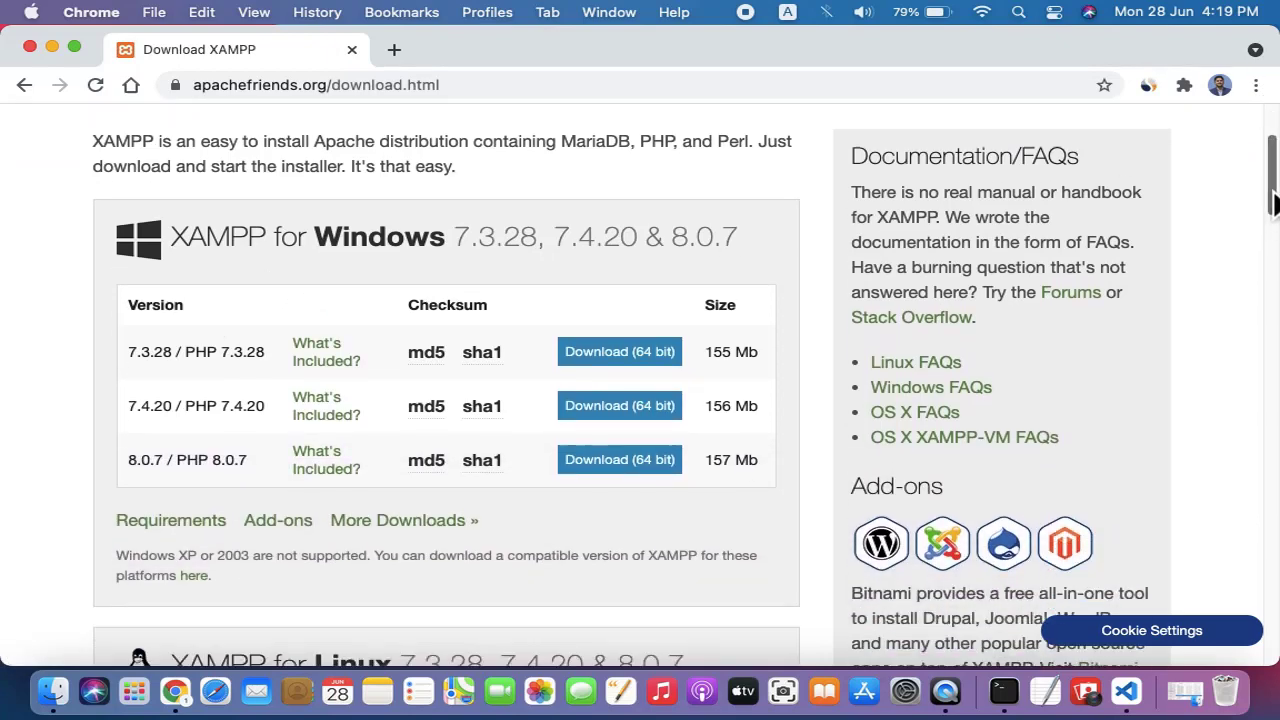
pyautogui.scroll(-3)
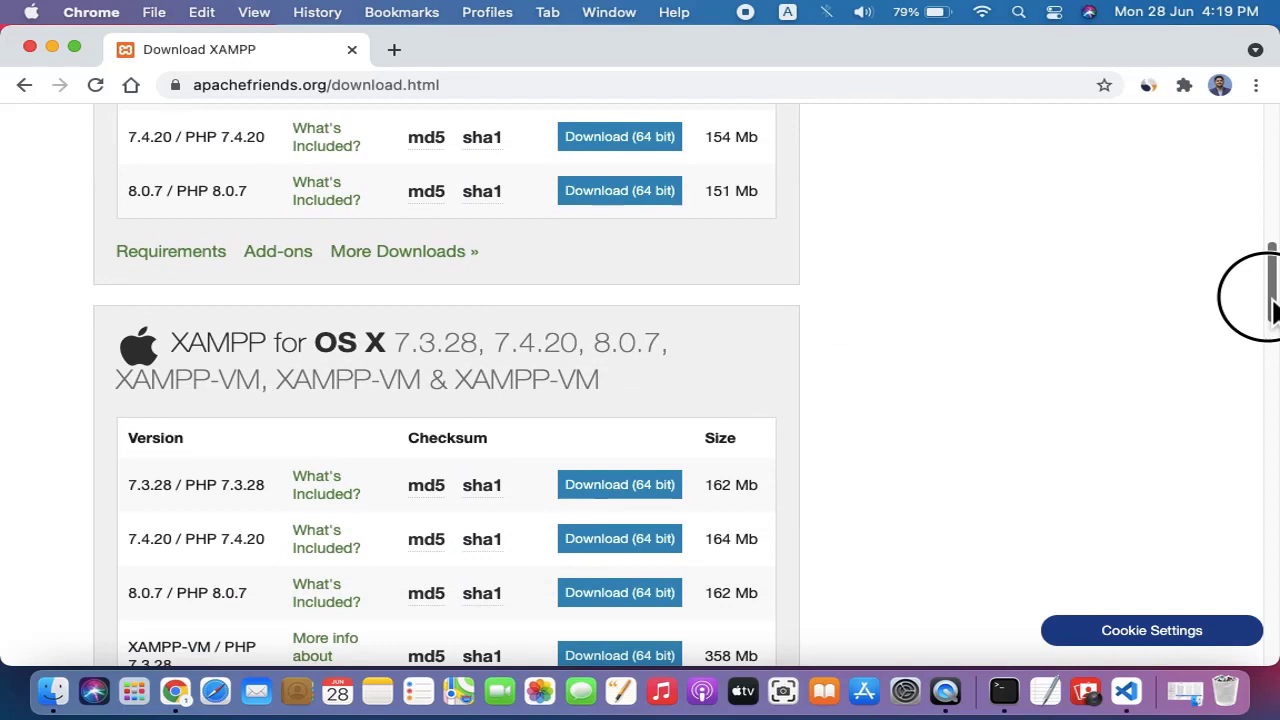
pyautogui.scroll(-3)
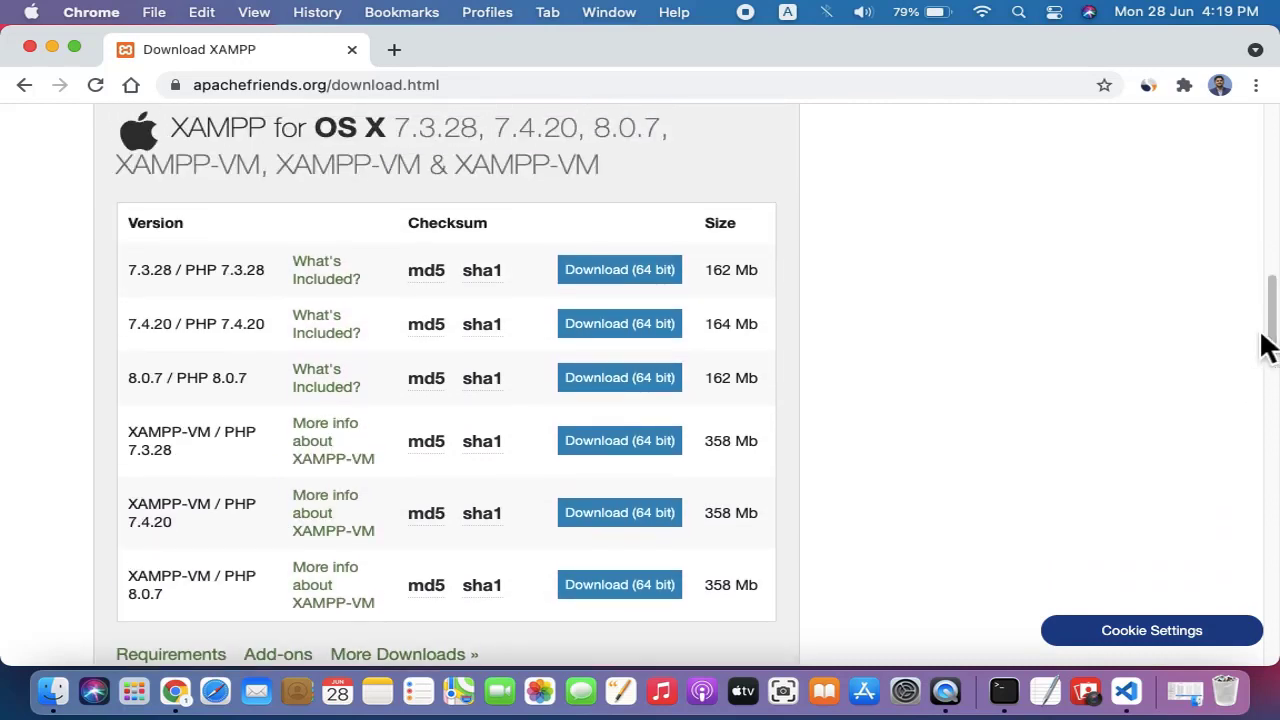
pyautogui.moveTo(140, 390)
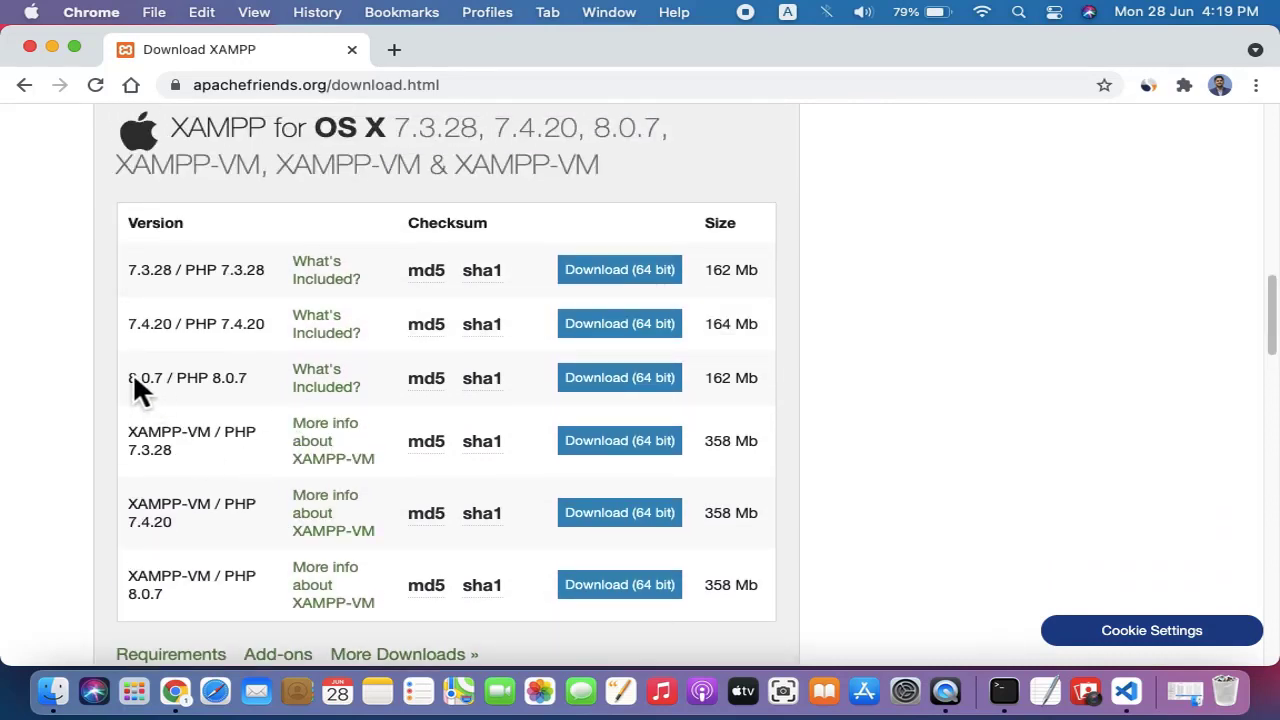
pyautogui.doubleClick(186, 377)
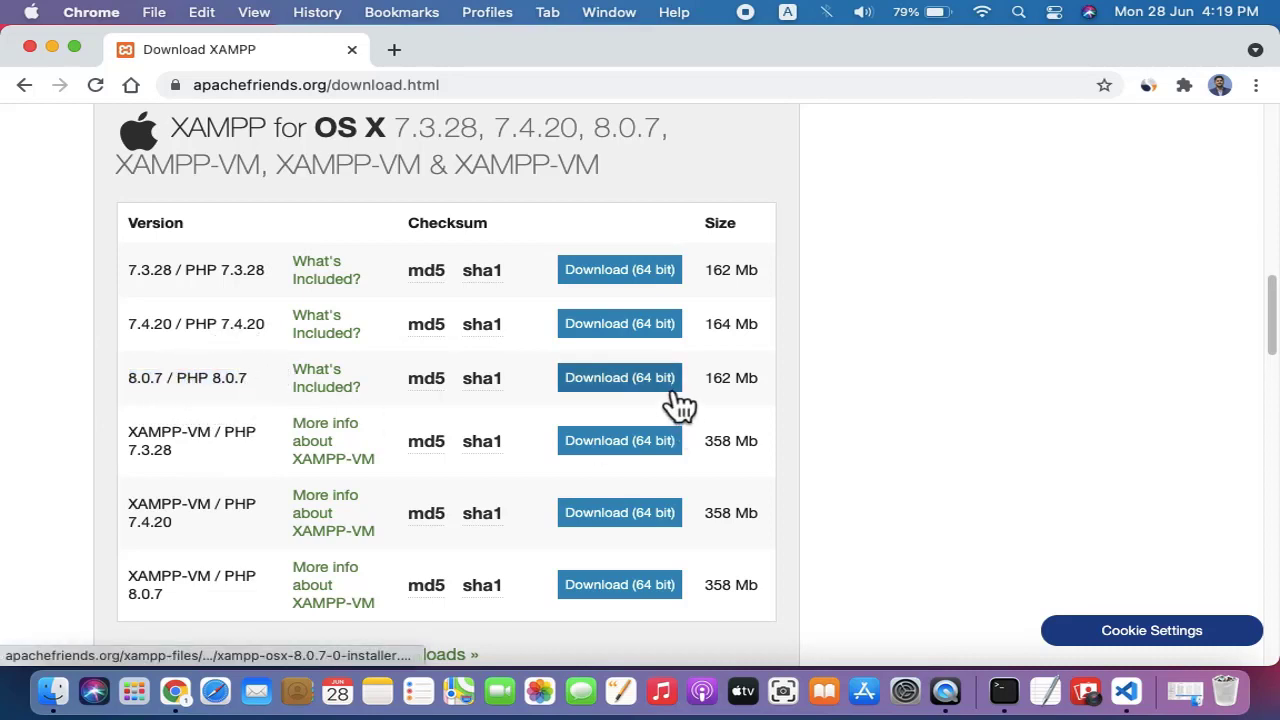
pyautogui.moveTo(667, 400)
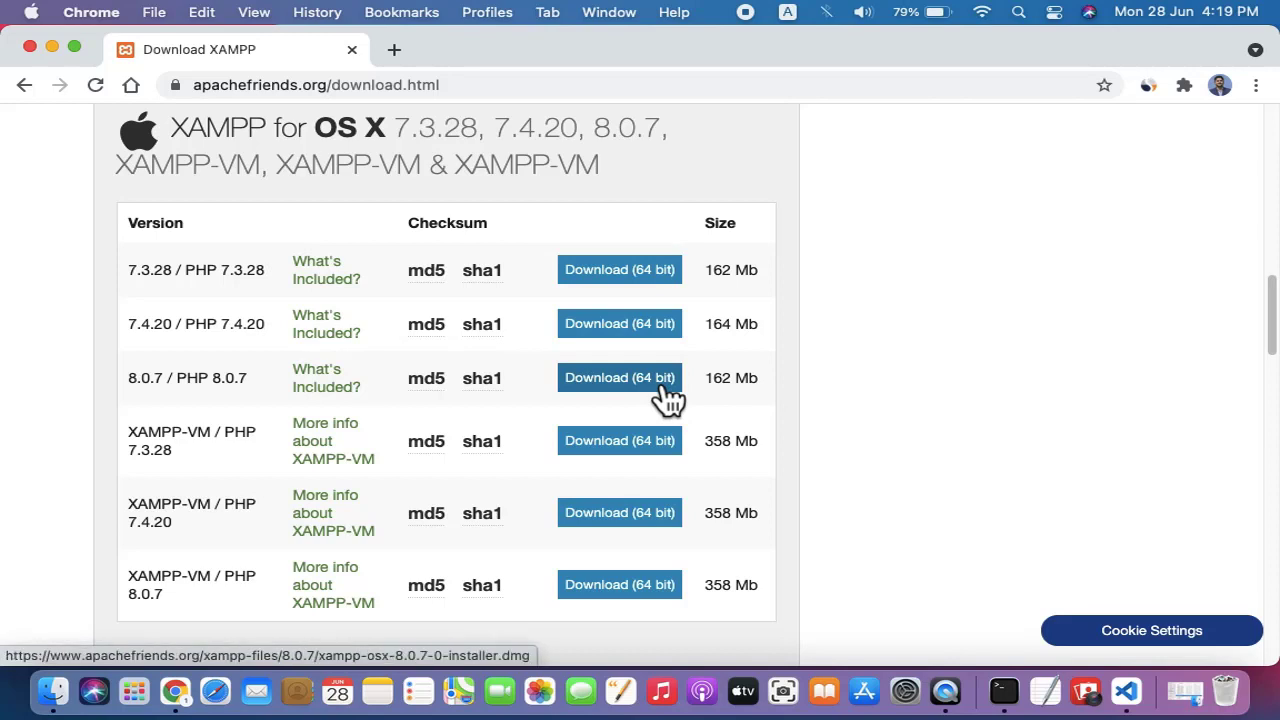
pyautogui.click(619, 377)
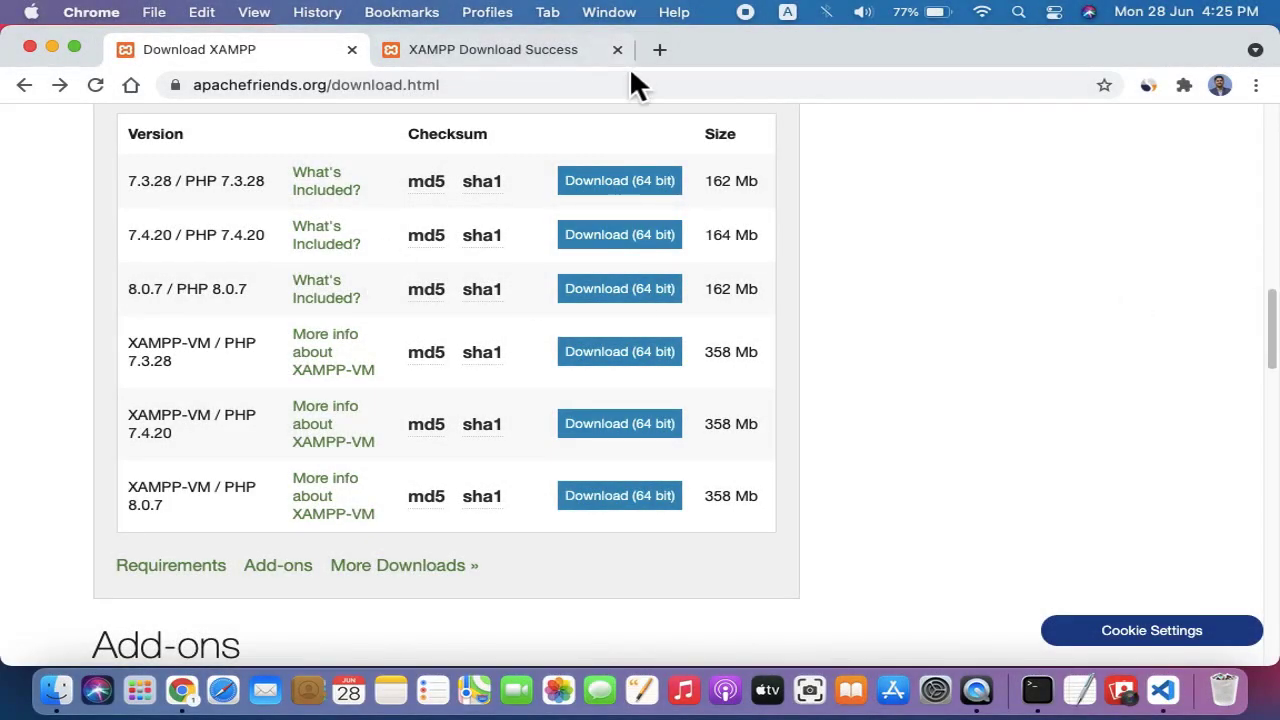
# Show Chrome's Downloads page through the browser's main menu
pyautogui.click(1255, 85)
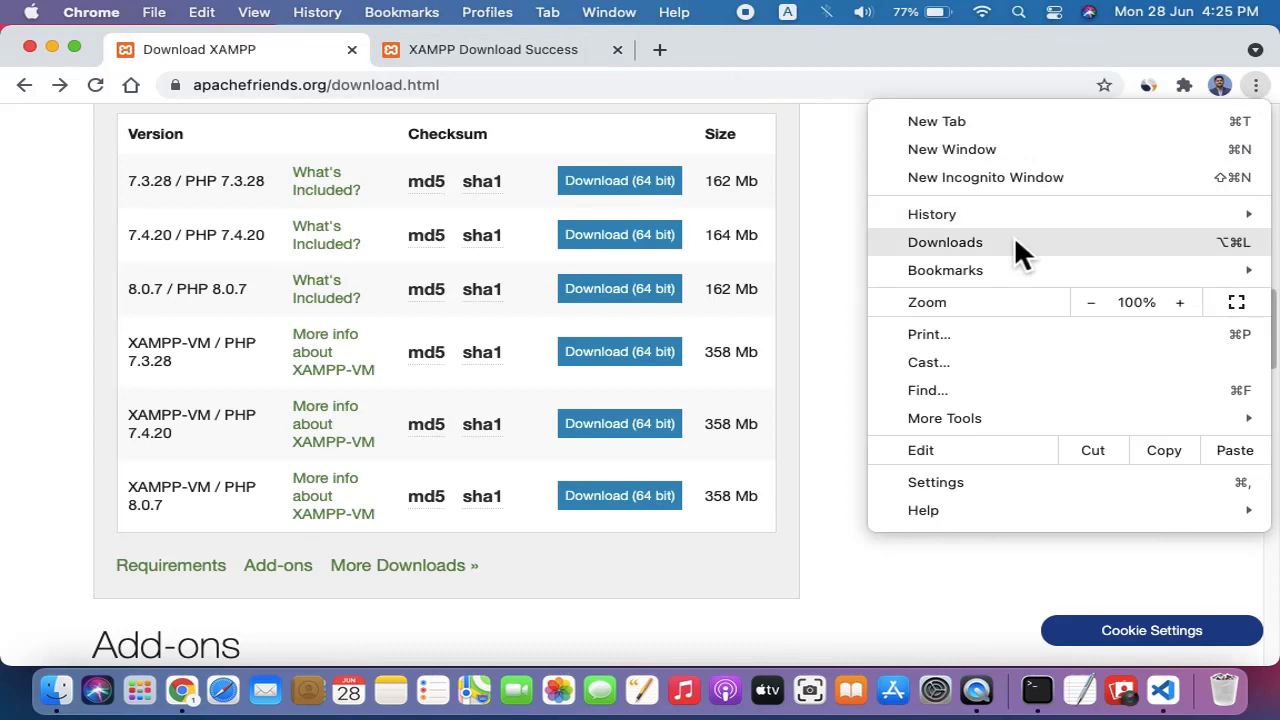
pyautogui.click(944, 242)
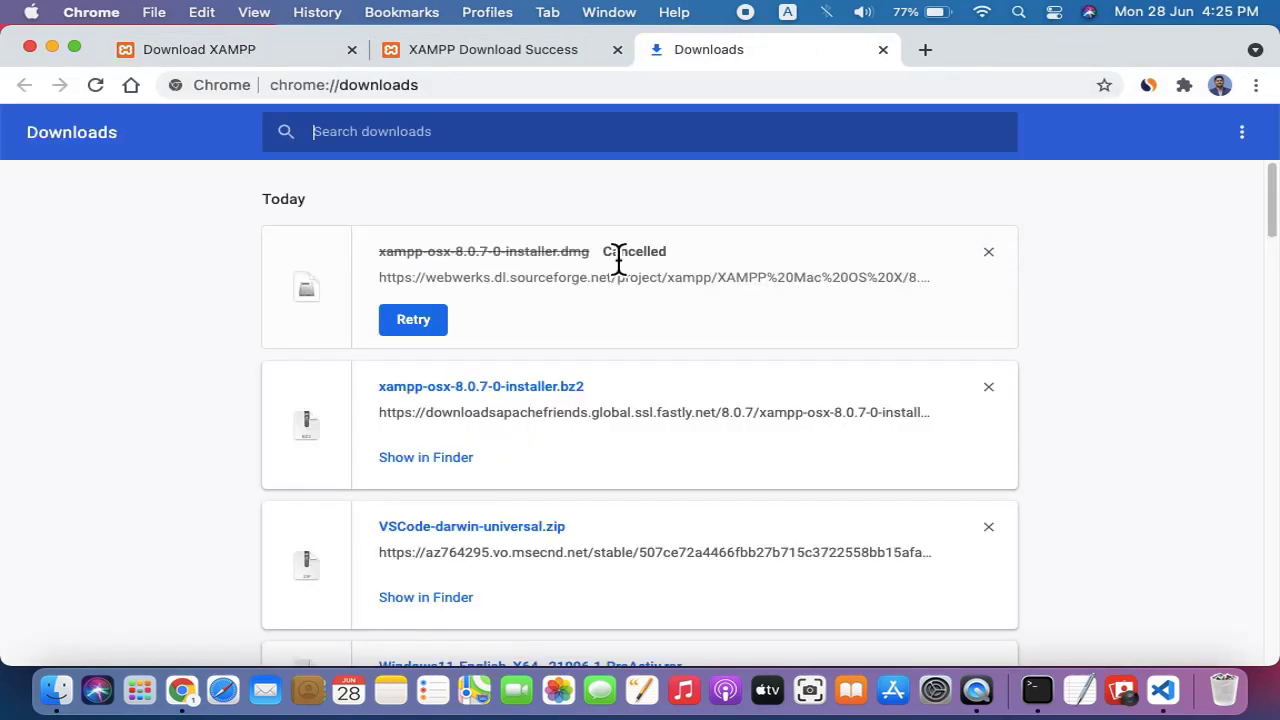
pyautogui.moveTo(520, 433)
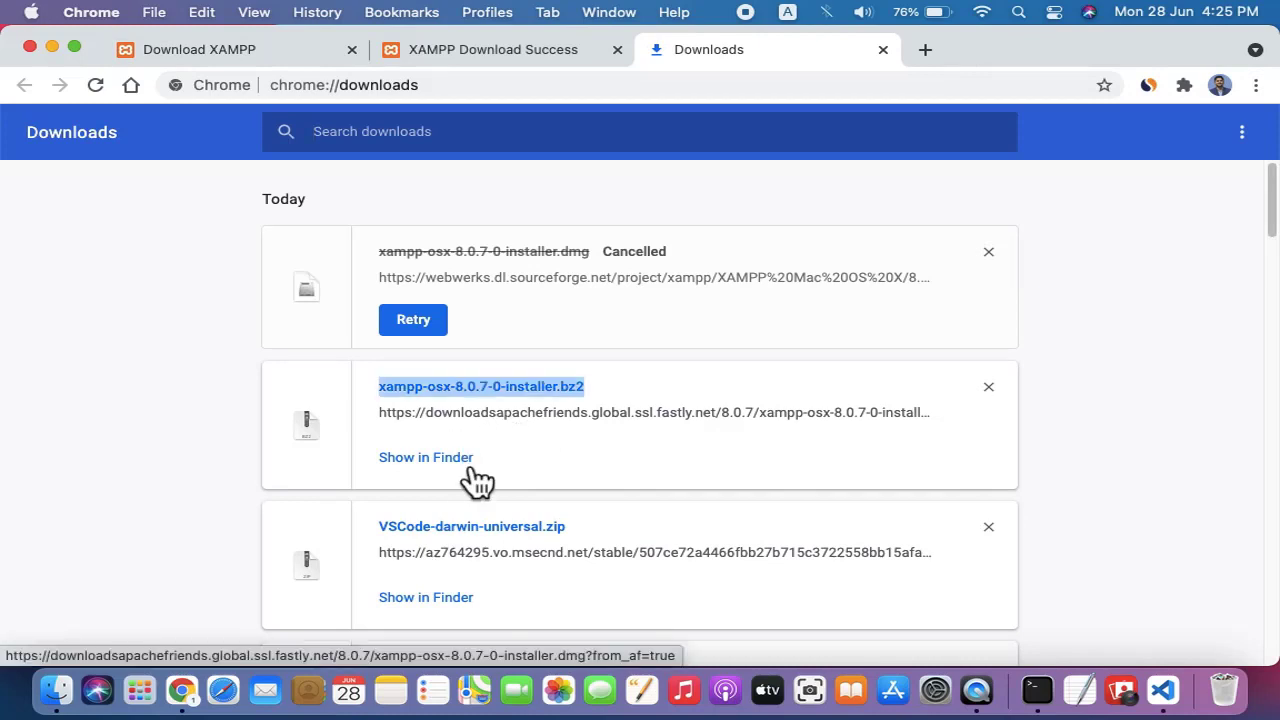
# Rename the revealed installer to xampp-osx-8.0.7-0-installer.dmg, keeping the .dmg extension
pyautogui.click(425, 457)
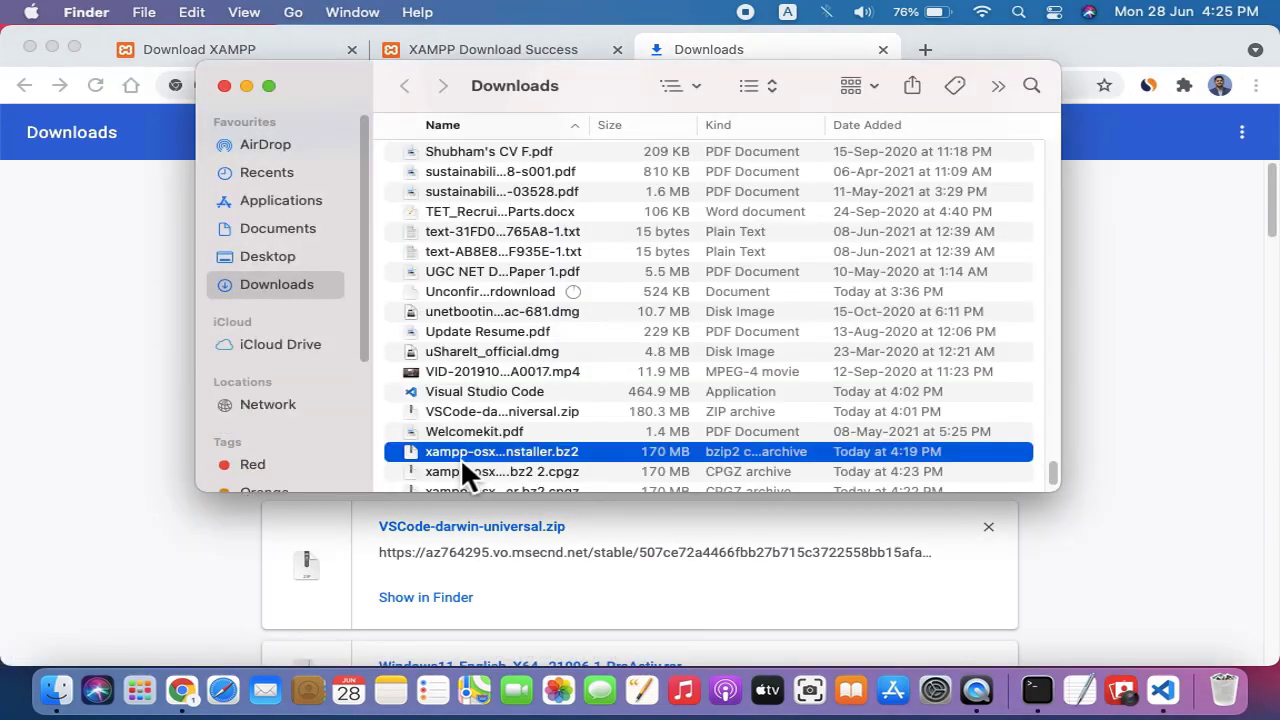
pyautogui.moveTo(585, 470)
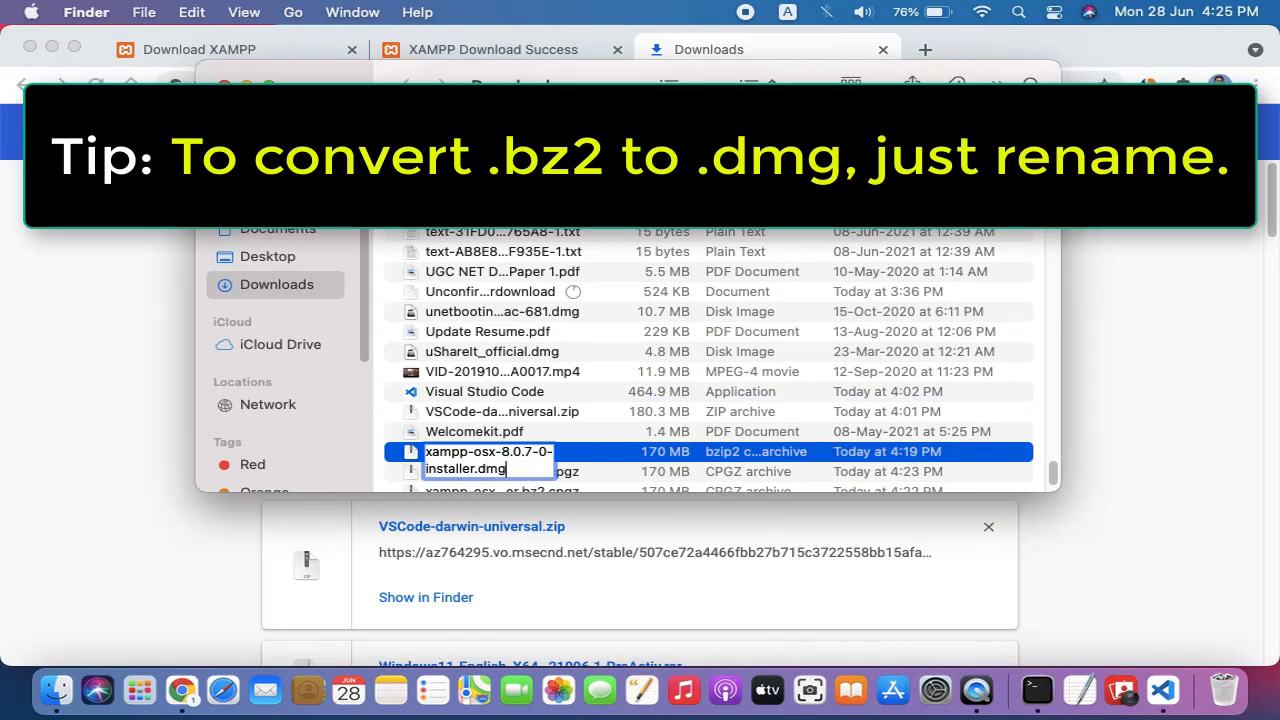
pyautogui.press('Return')
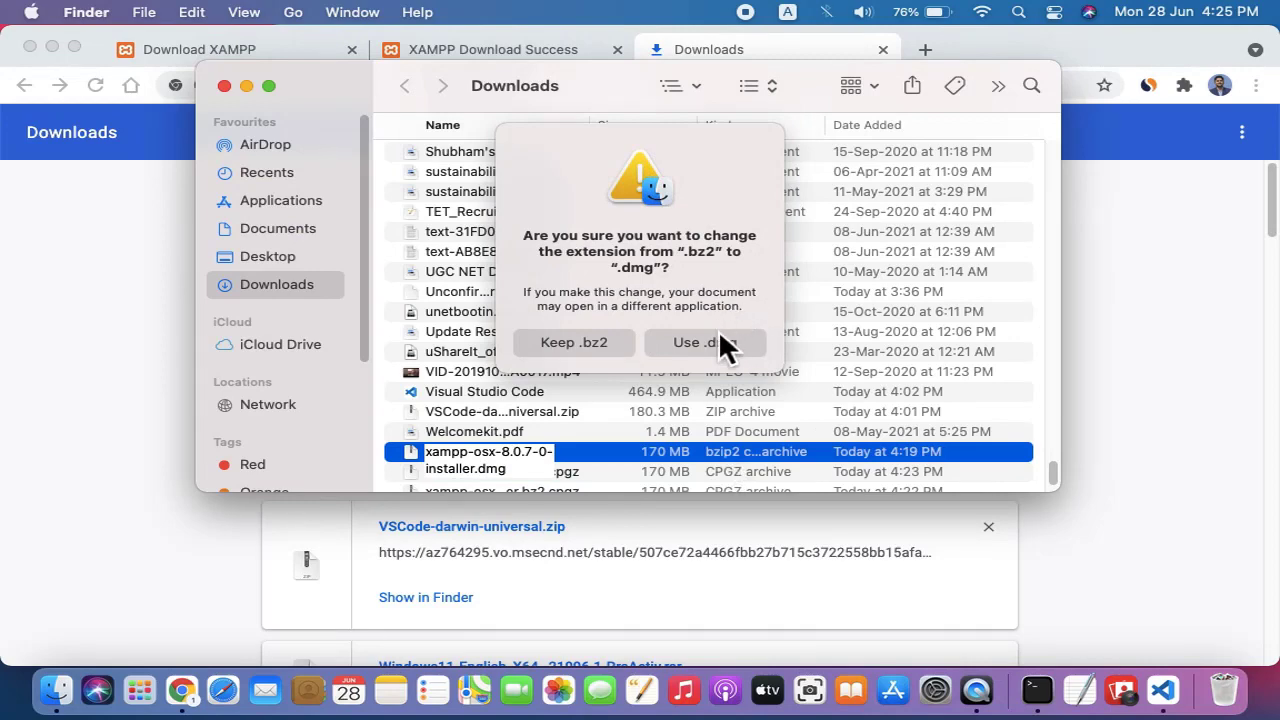
pyautogui.click(705, 342)
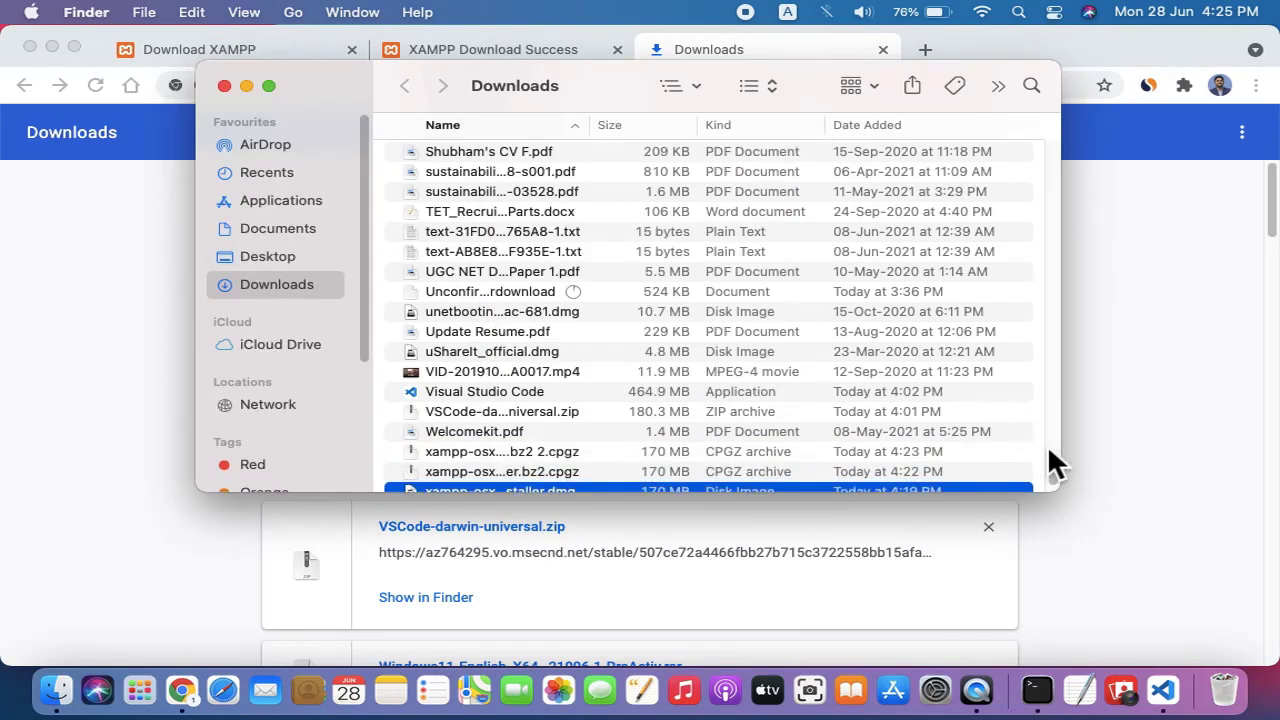
pyautogui.scroll(-3)
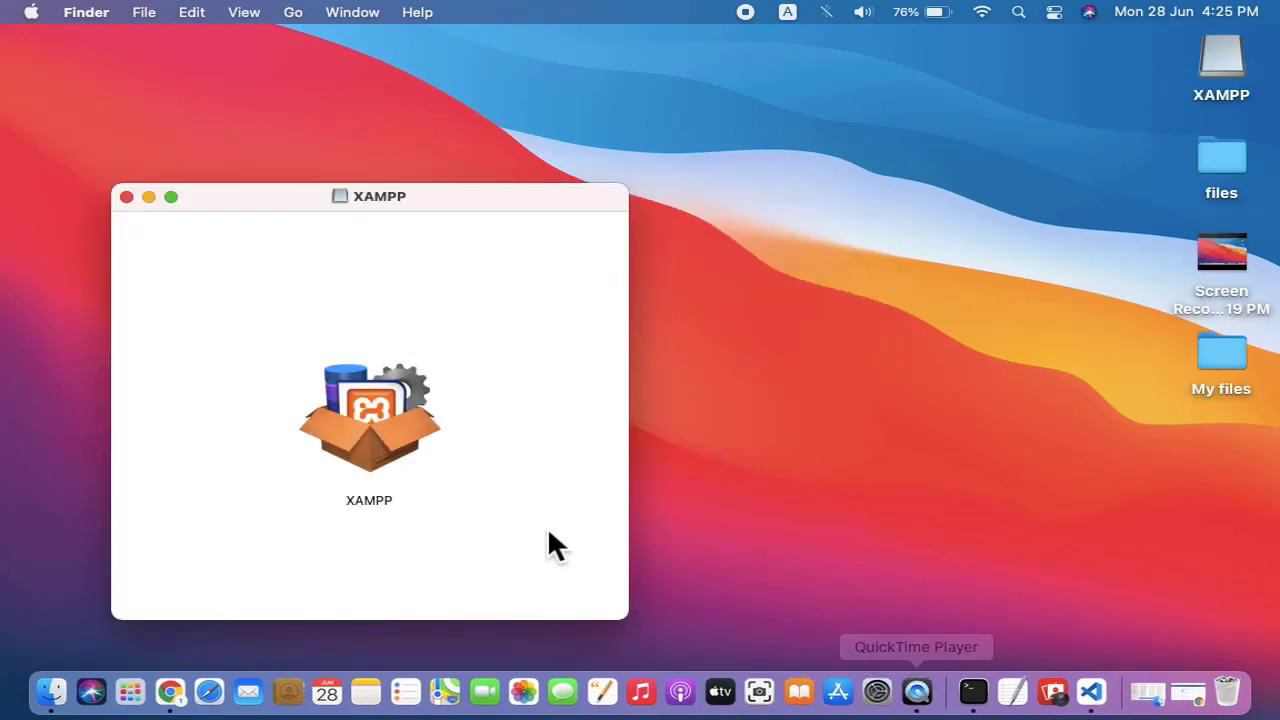
# Launch the XAMPP installer from the mounted volume, allowing it and authorizing with the admin password
pyautogui.click(369, 417)
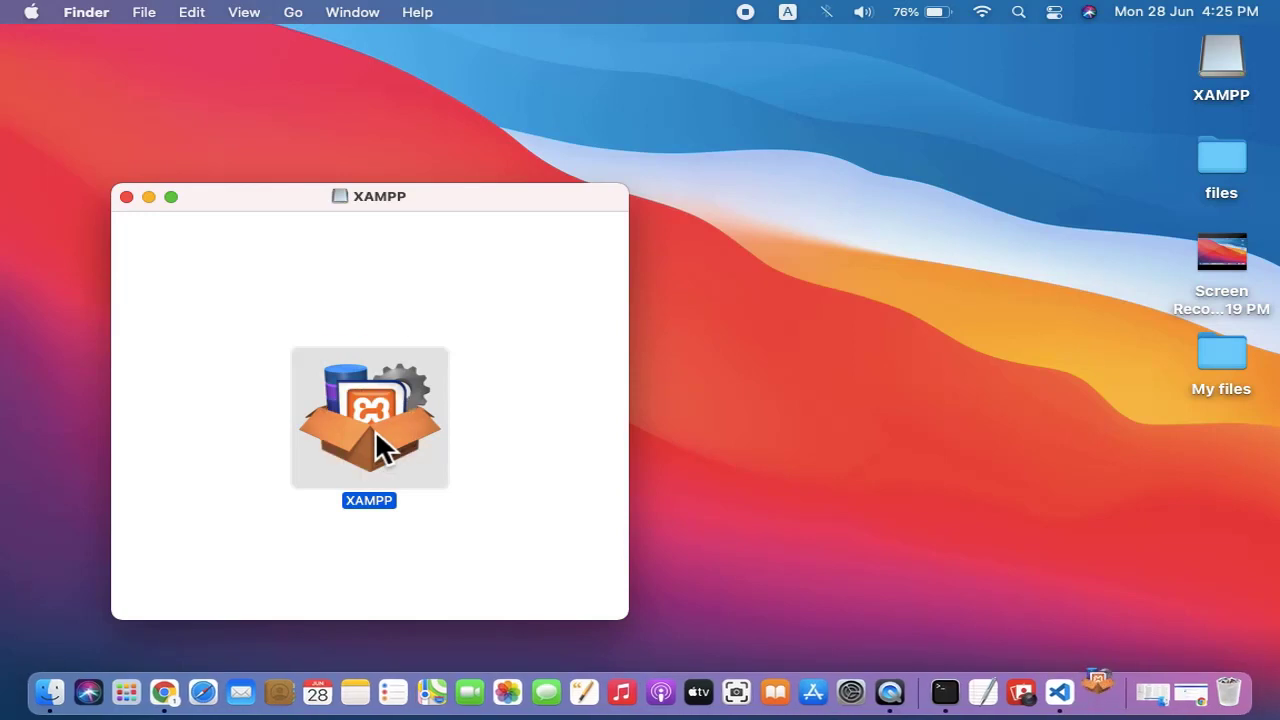
pyautogui.doubleClick(369, 417)
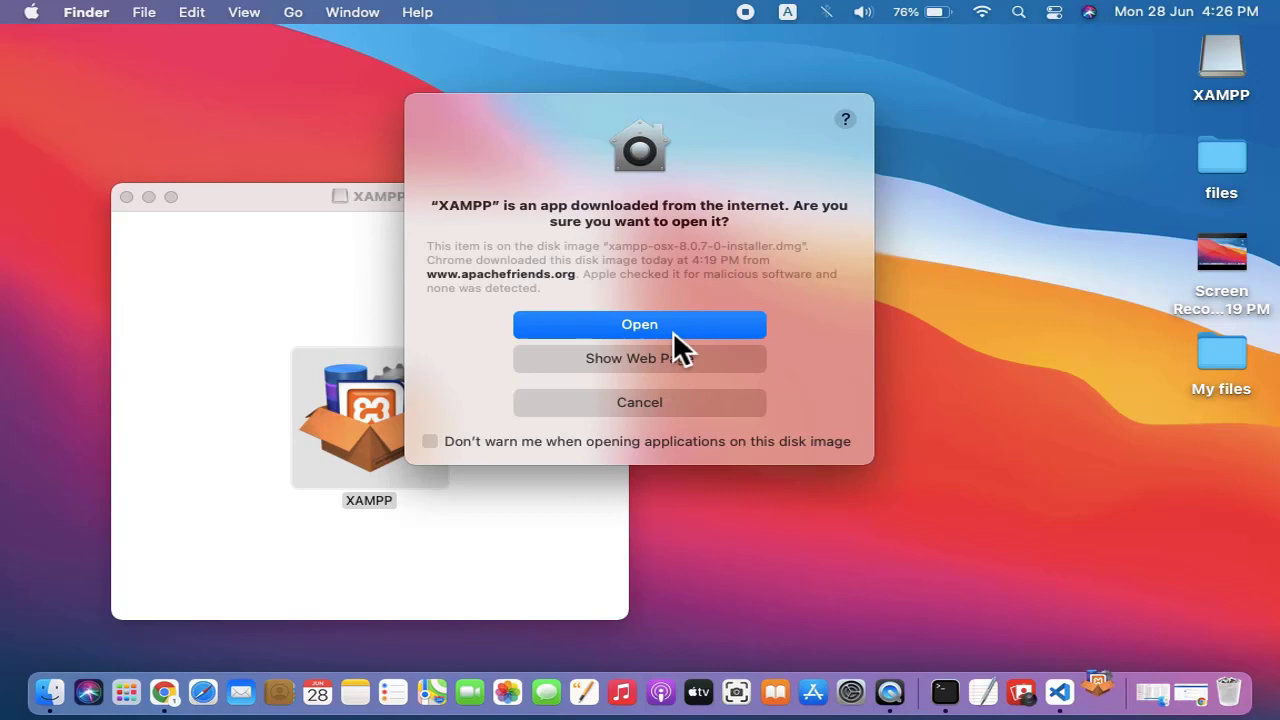
pyautogui.click(639, 324)
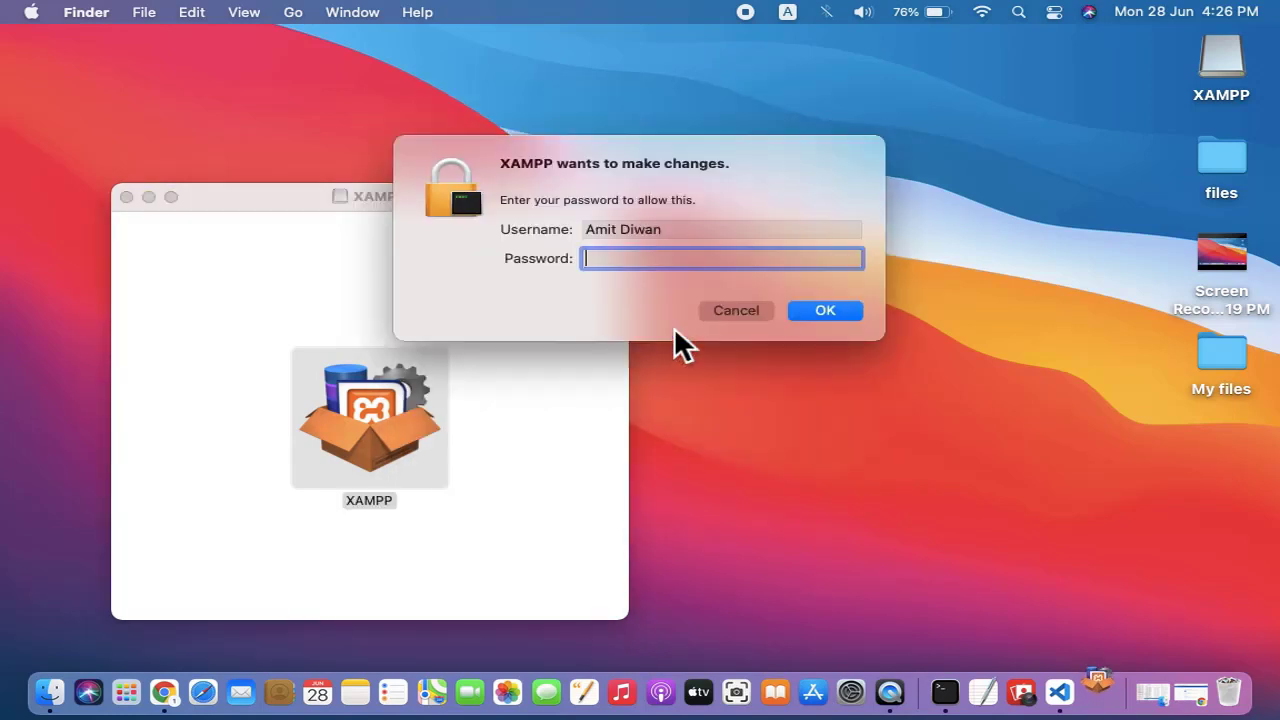
pyautogui.write('•')
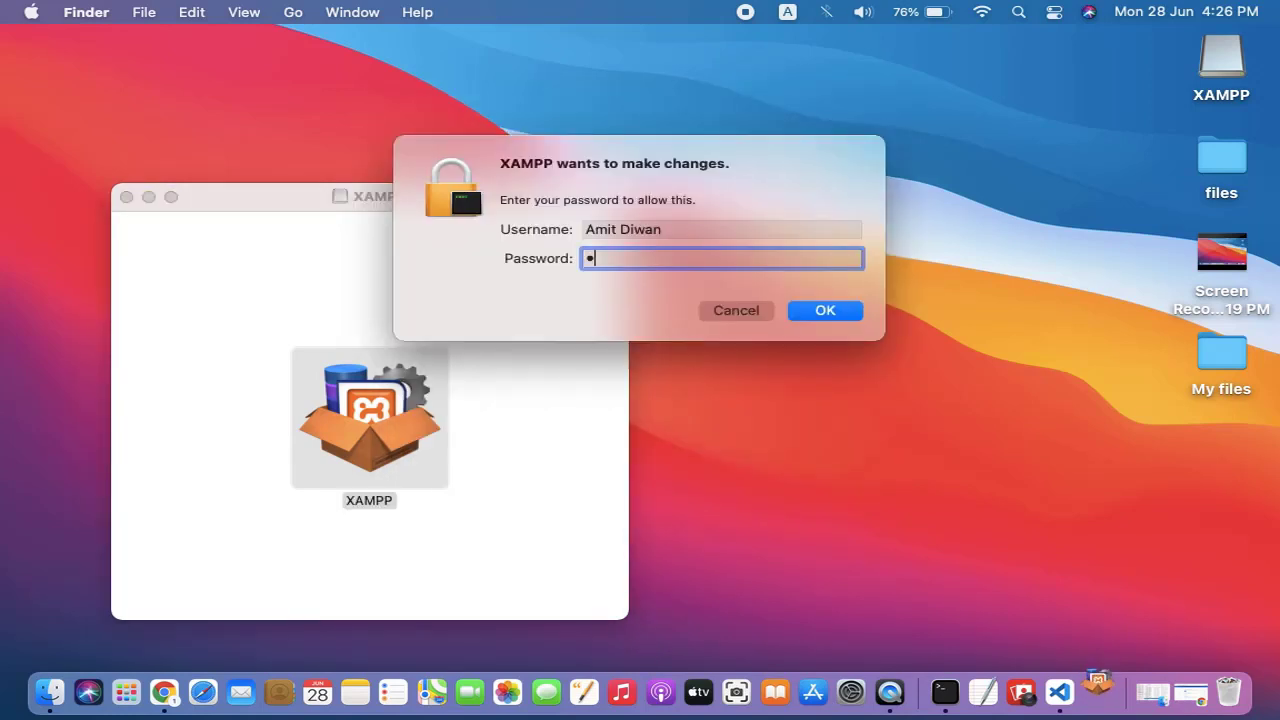
pyautogui.write('password')
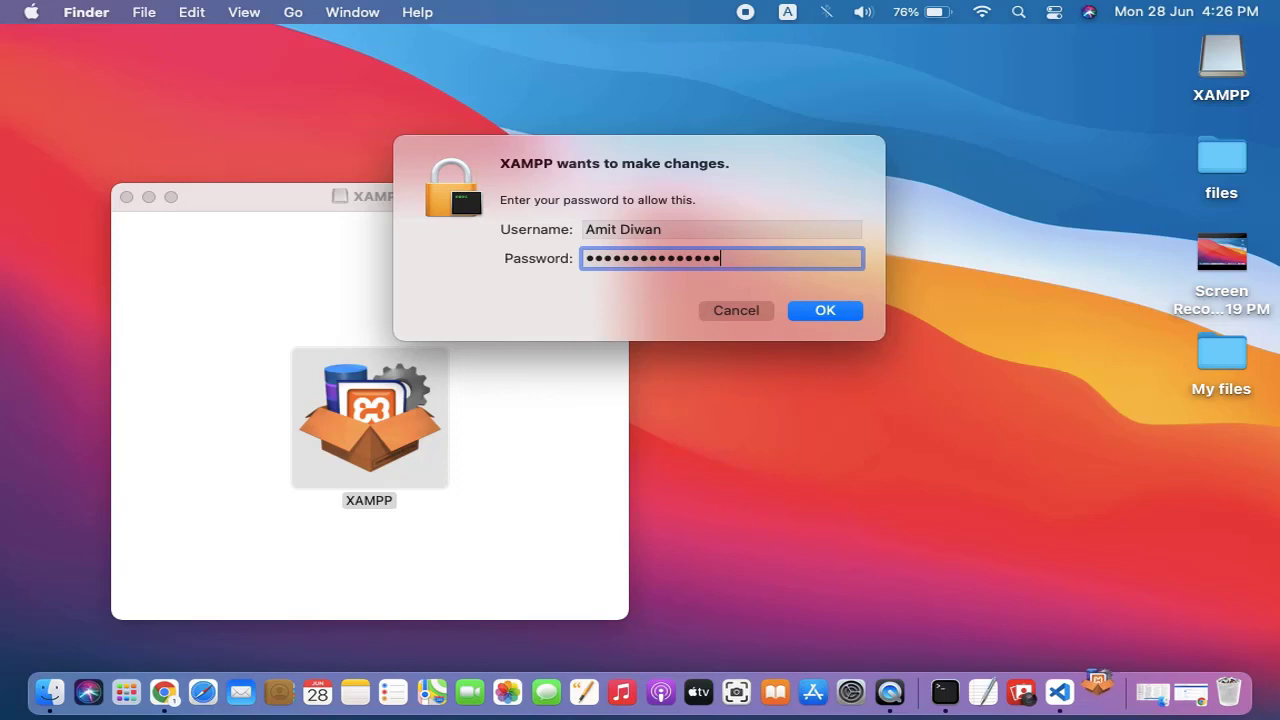
pyautogui.click(824, 310)
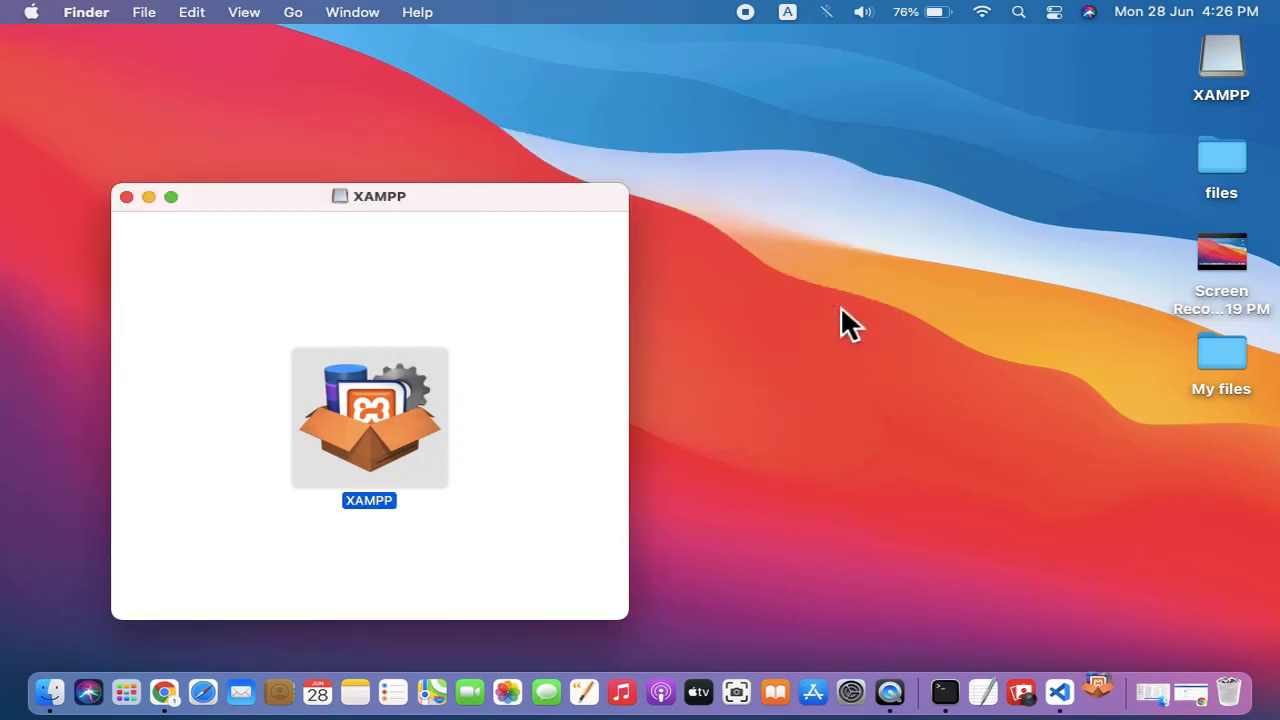
pyautogui.doubleClick(369, 417)
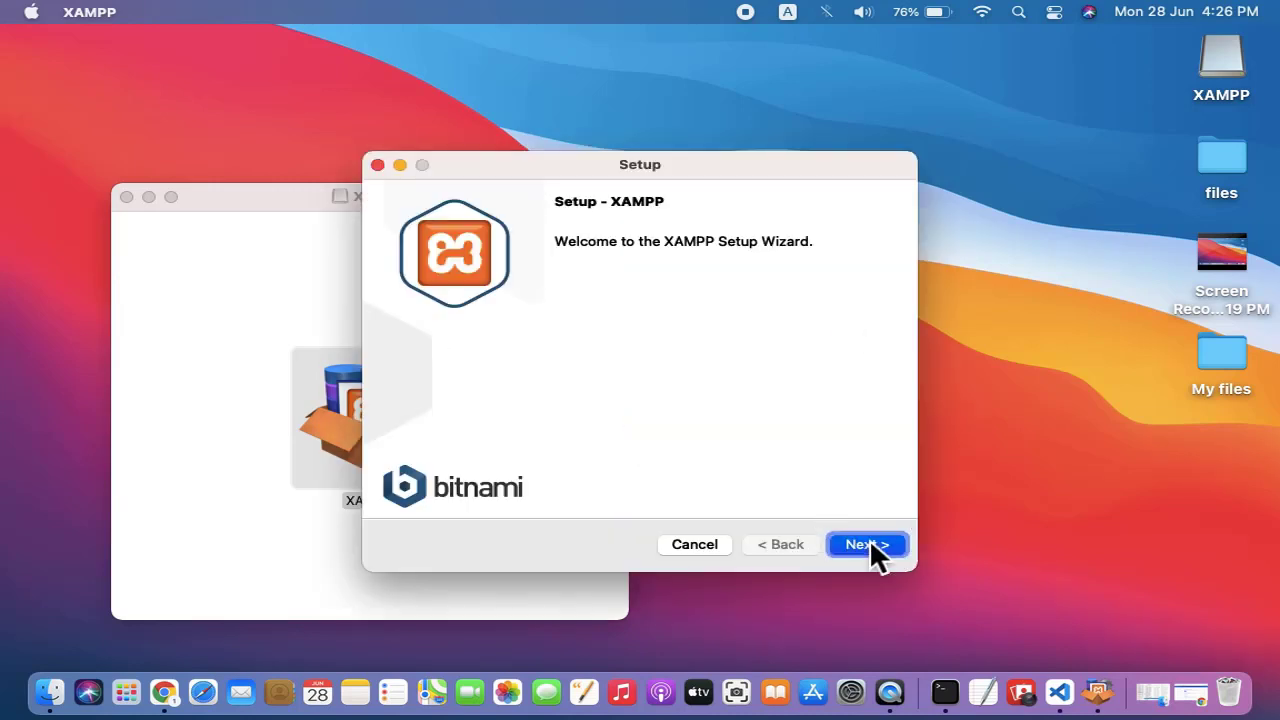
# Accept both components and the /Applications/XAMPP location, then begin installing XAMPP
pyautogui.click(866, 544)
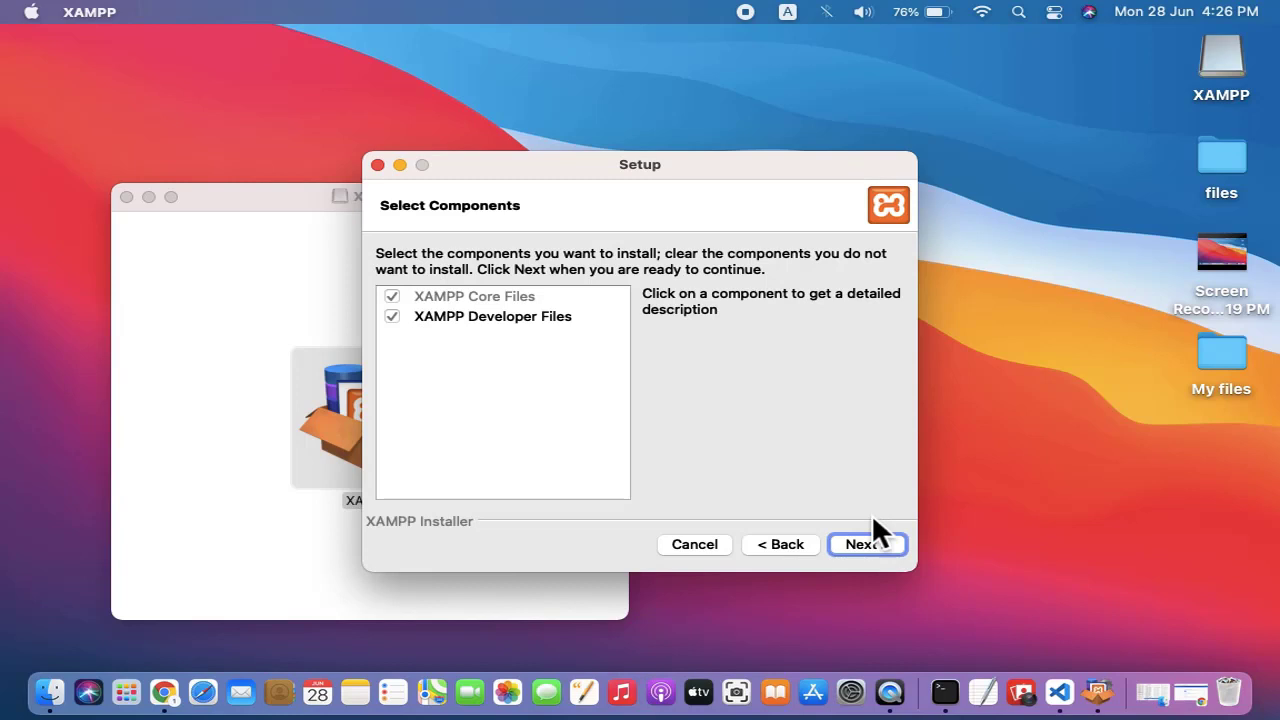
pyautogui.click(866, 544)
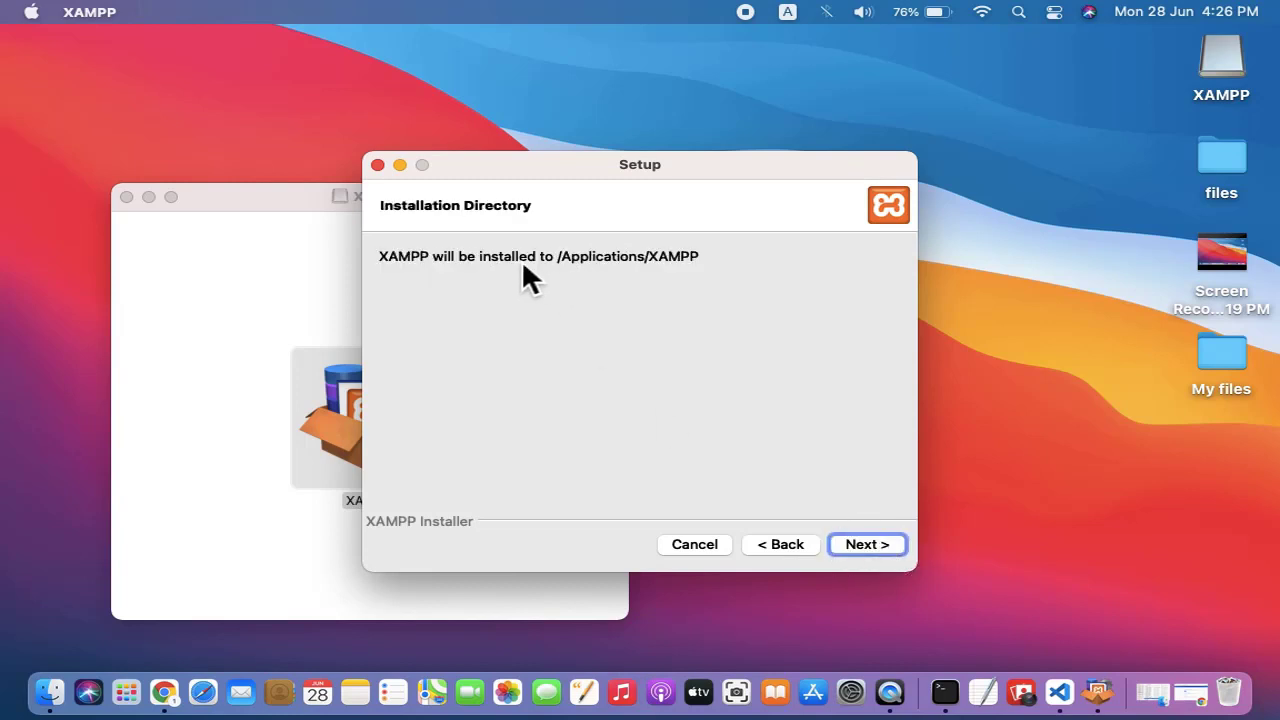
pyautogui.click(866, 544)
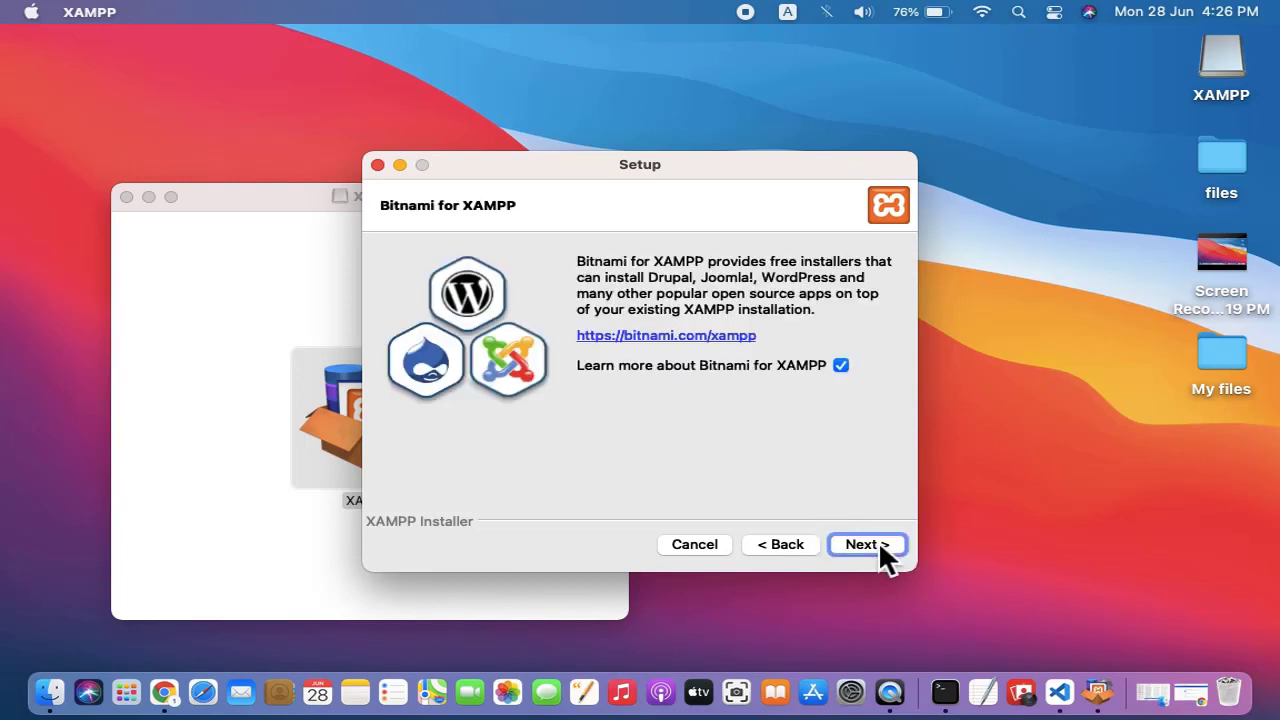
pyautogui.click(666, 335)
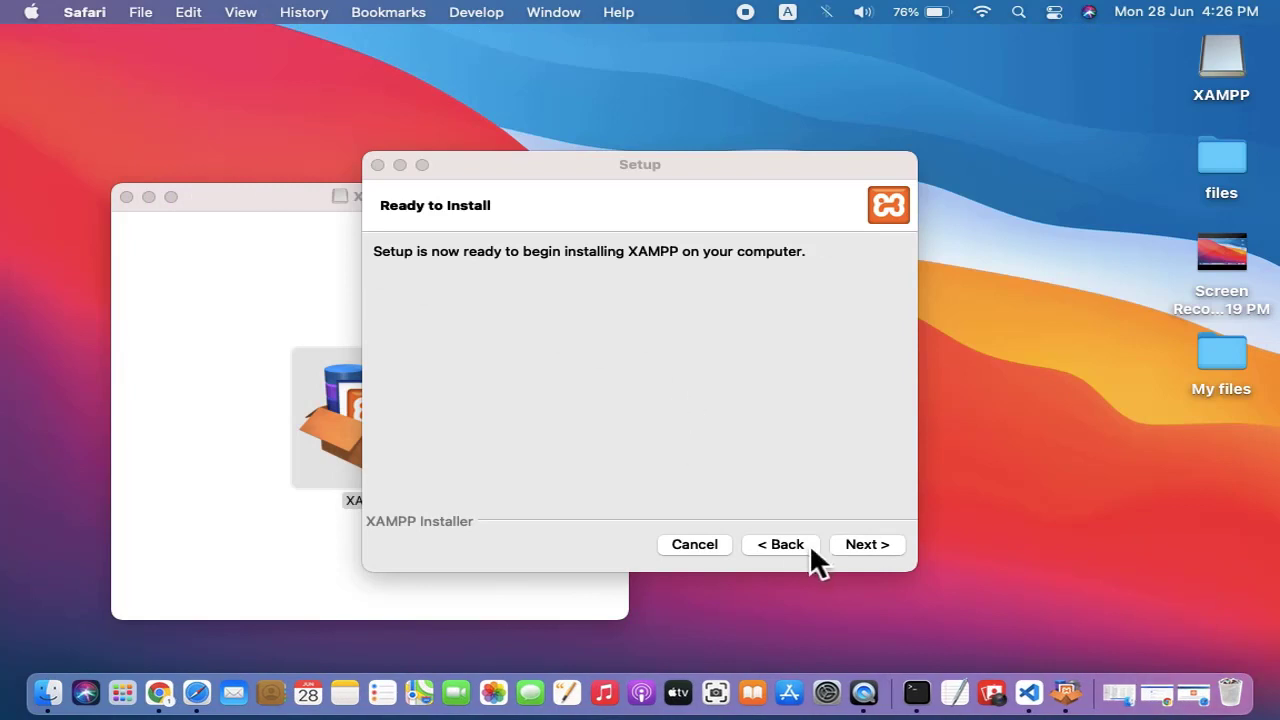
pyautogui.click(866, 544)
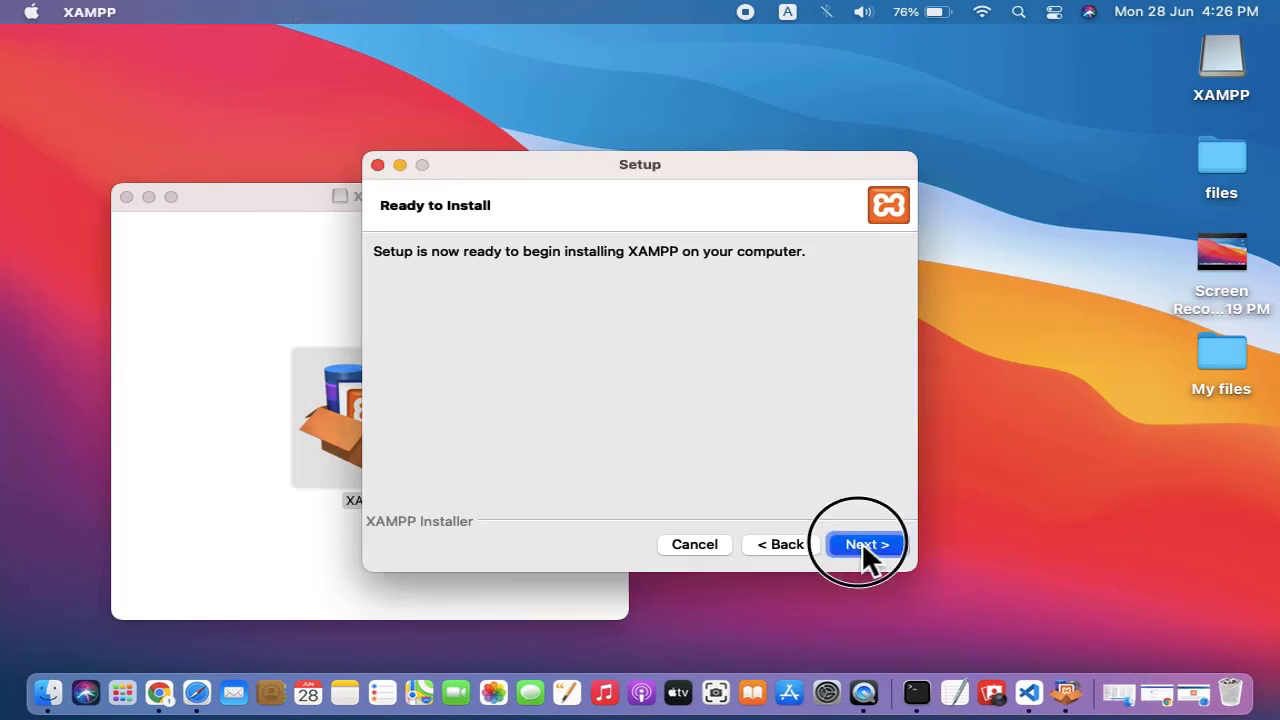
pyautogui.click(863, 544)
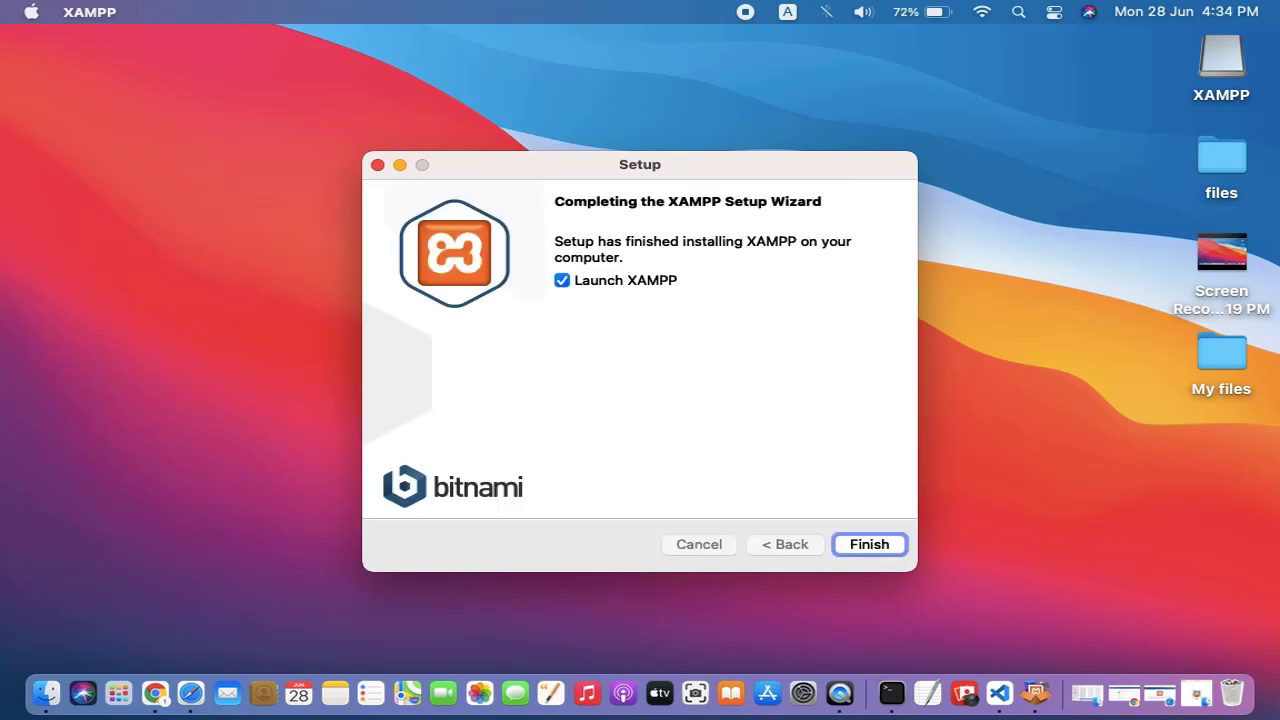
pyautogui.moveTo(917, 583)
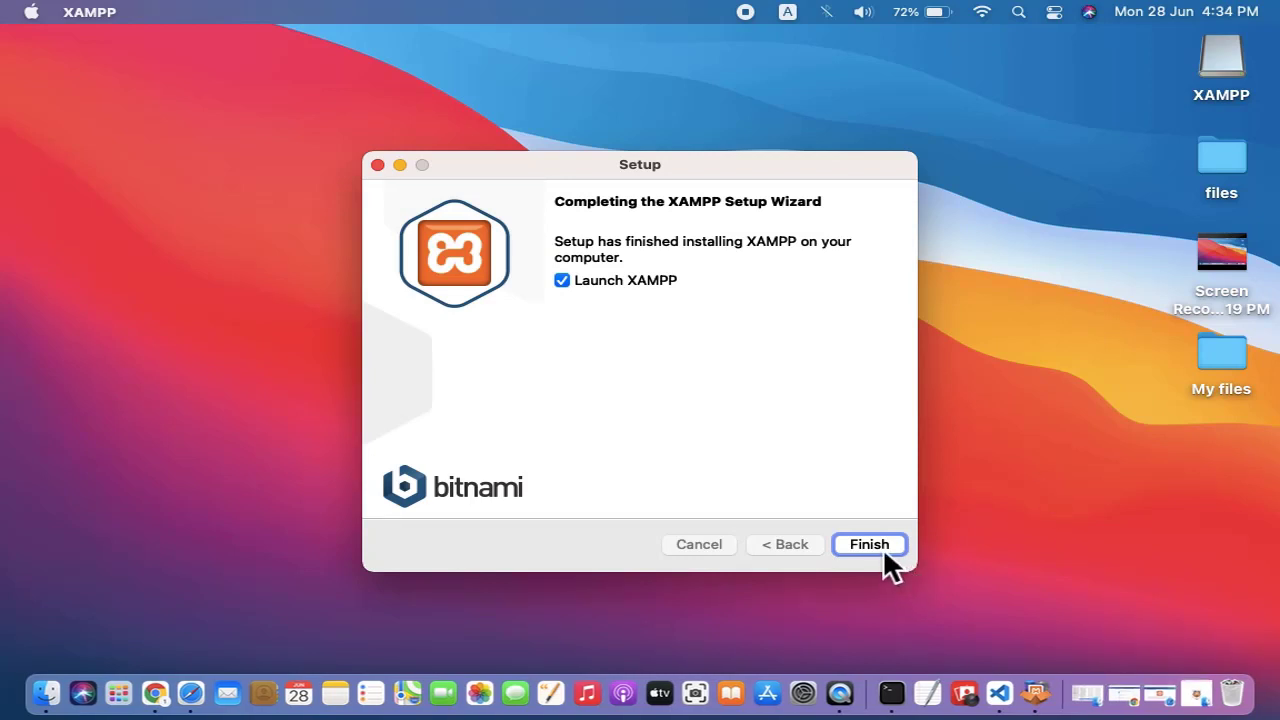
# Finish the setup wizard with Launch XAMPP checked, opening XAMPP 8.0.7
pyautogui.click(868, 544)
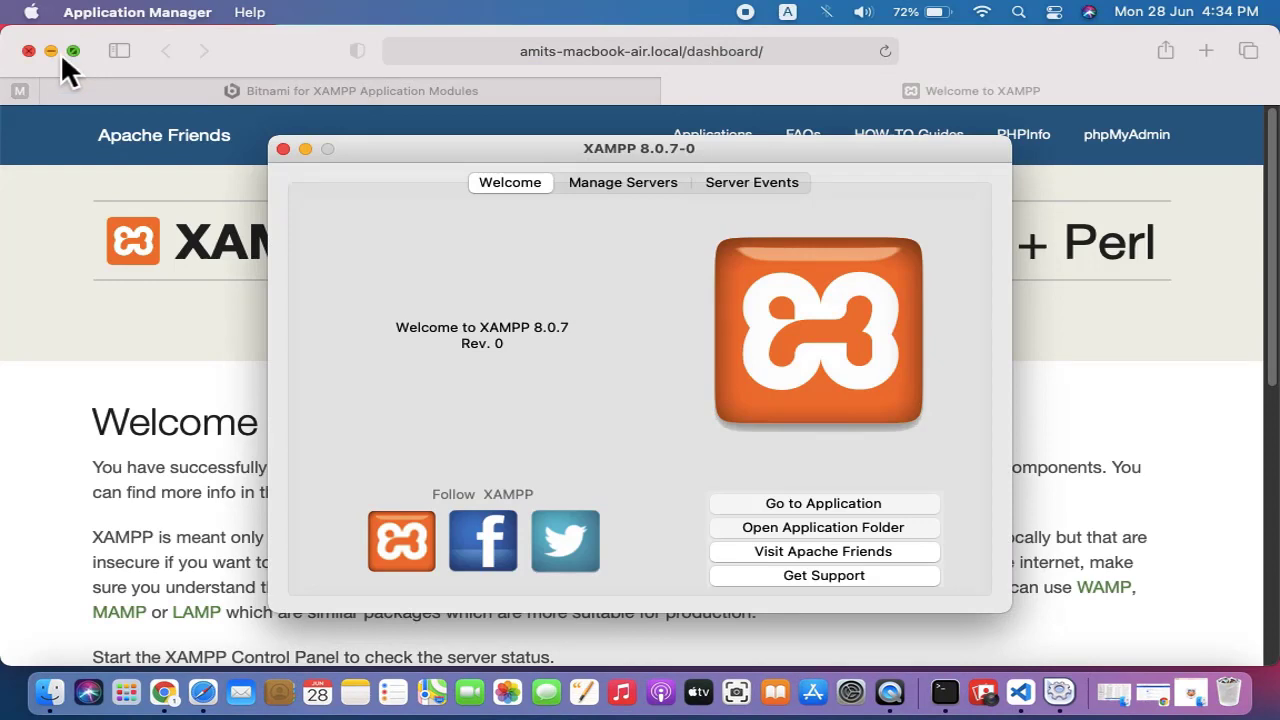
# Close the Safari dashboard window, leaving the XAMPP welcome window
pyautogui.click(29, 51)
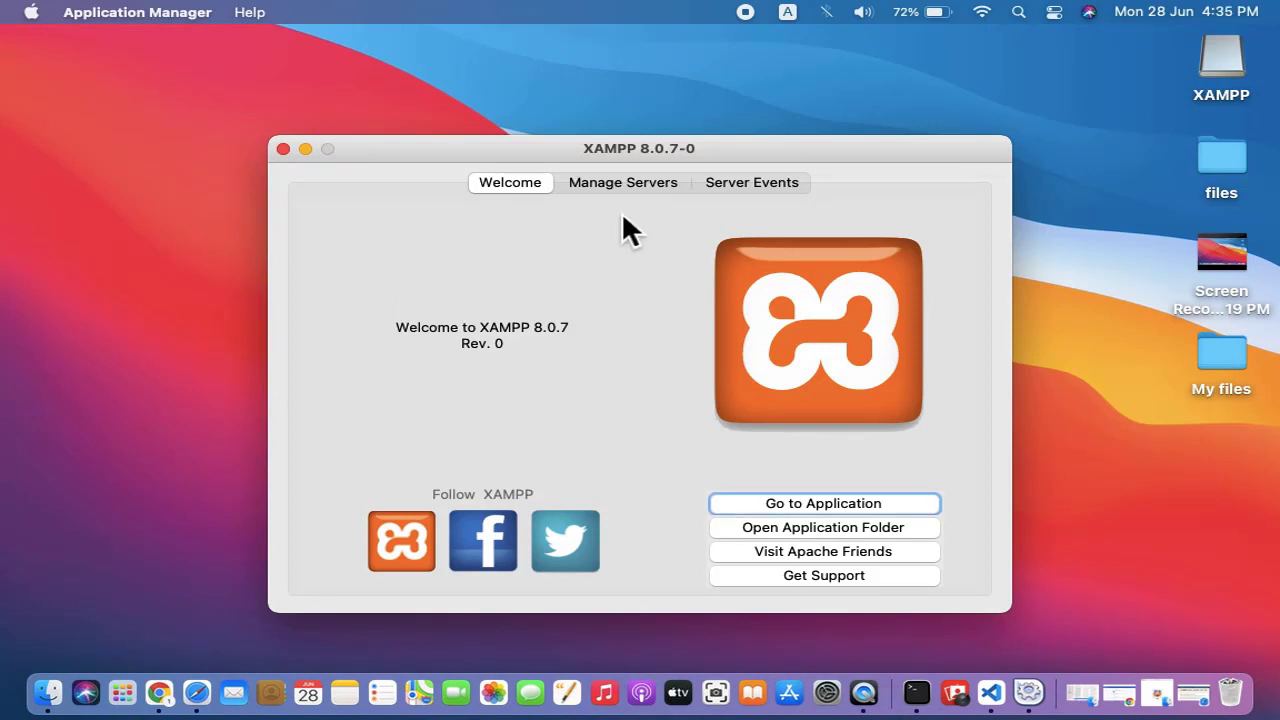
# Start the MySQL Database server and allow mysqld incoming network connections
pyautogui.click(622, 182)
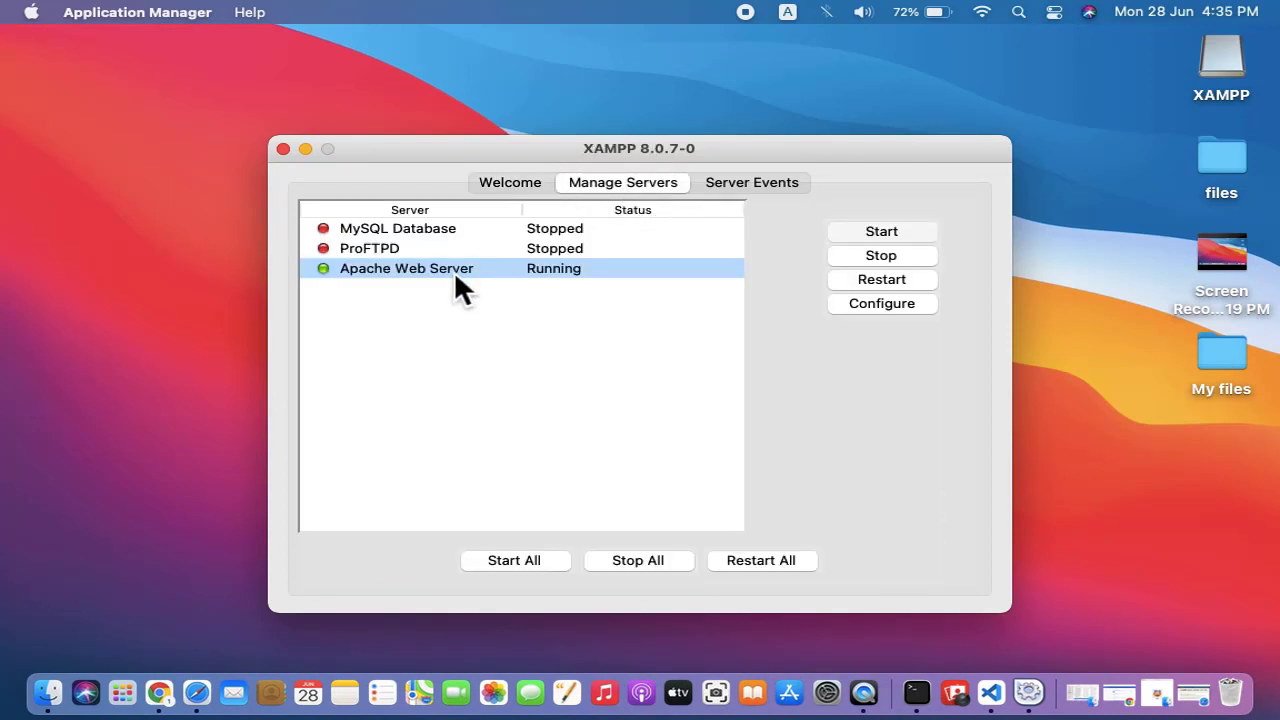
pyautogui.click(397, 228)
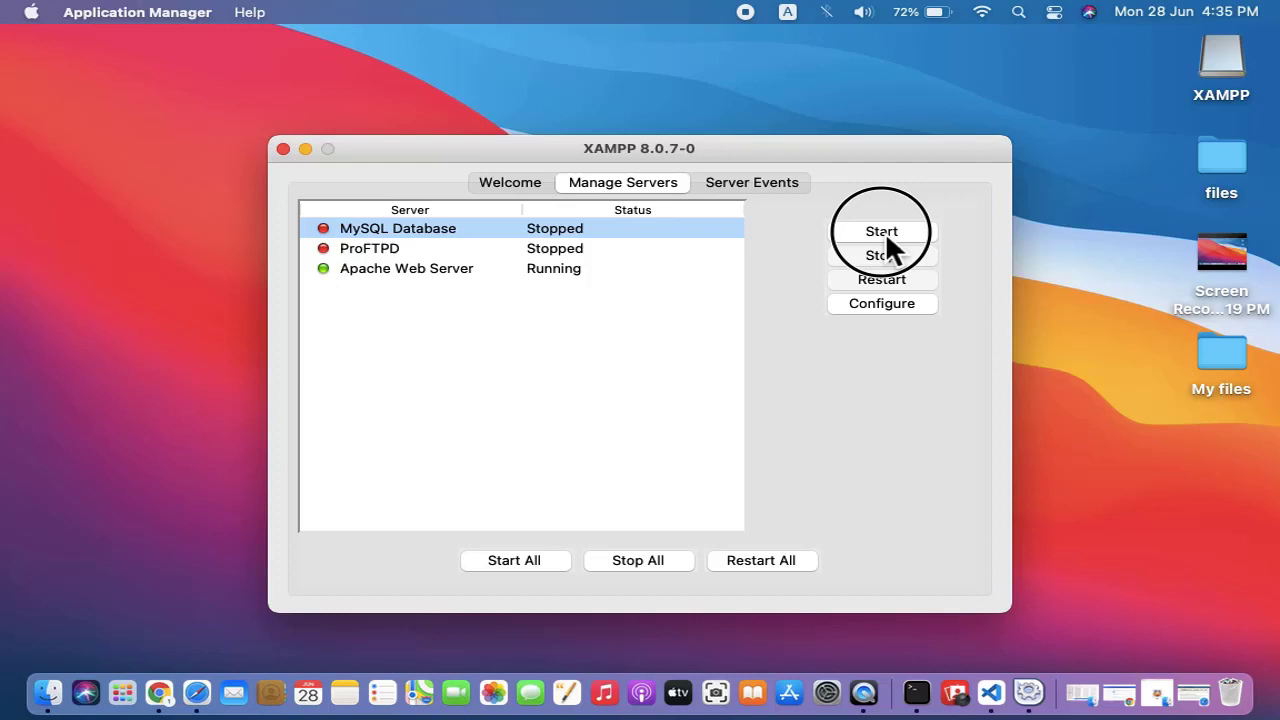
pyautogui.click(881, 231)
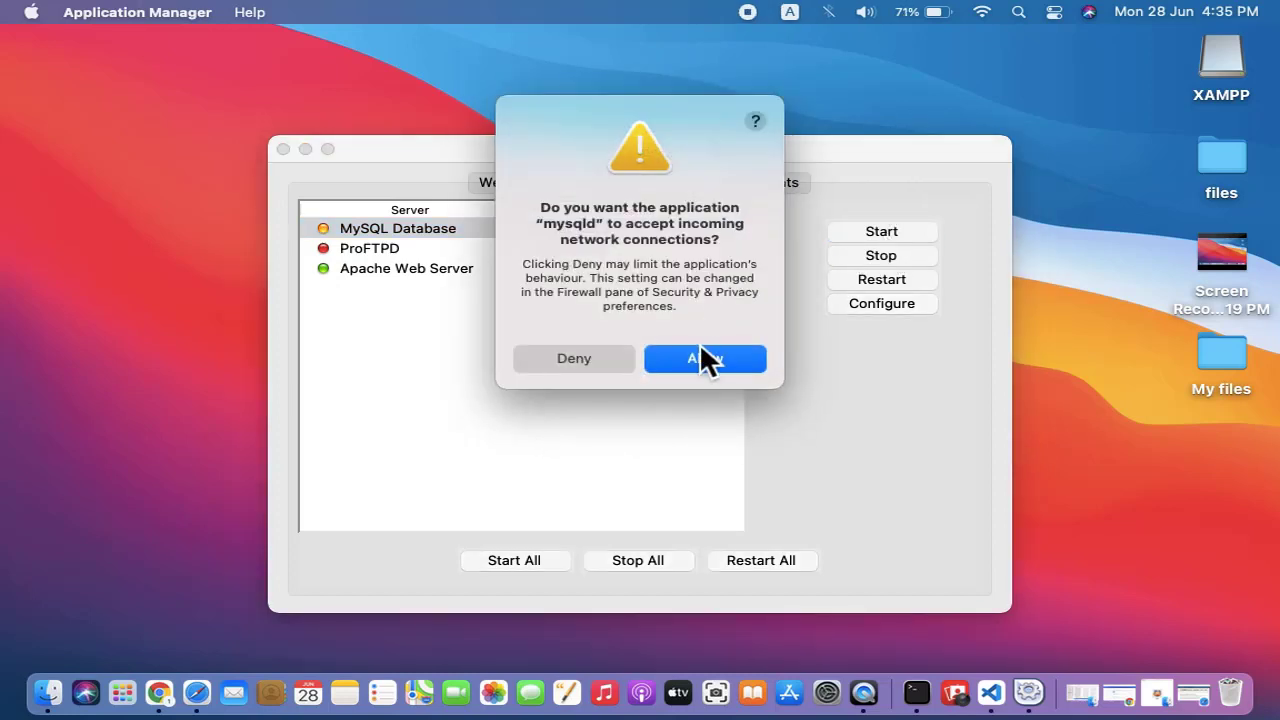
pyautogui.click(705, 358)
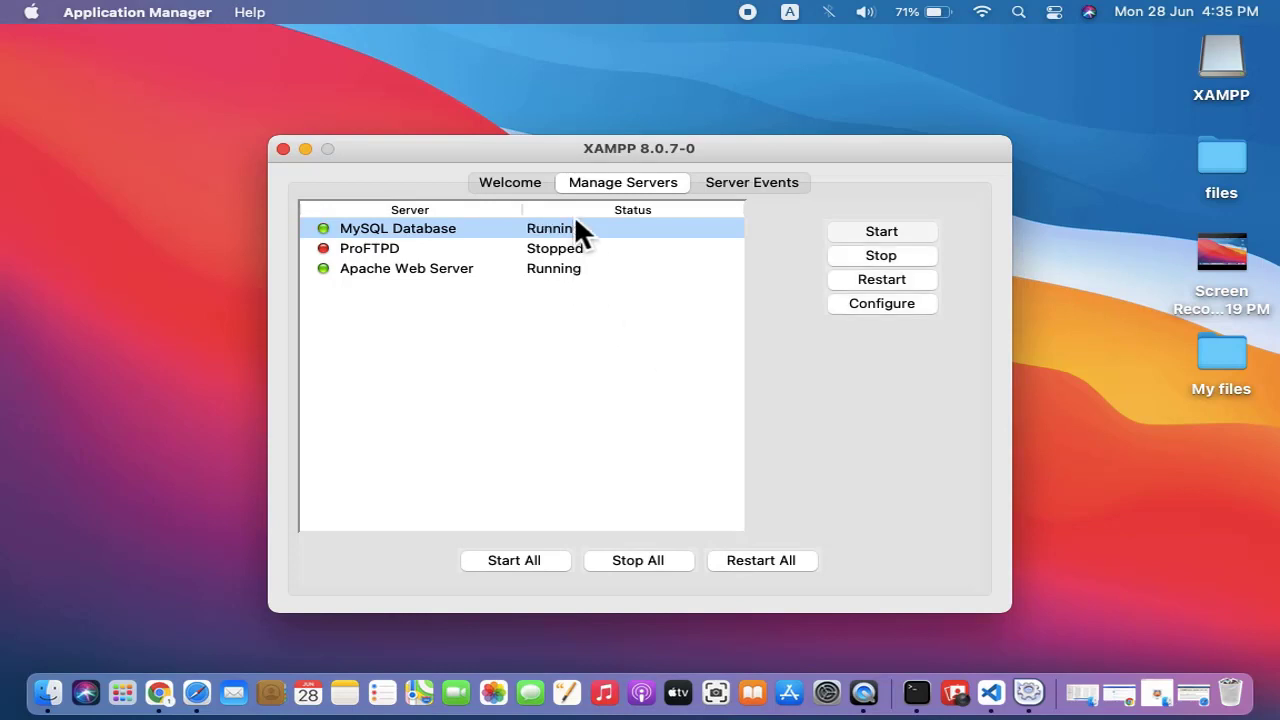
# Check the Apache Web Server entry, then open the xamppfiles application folder from Welcome
pyautogui.click(406, 268)
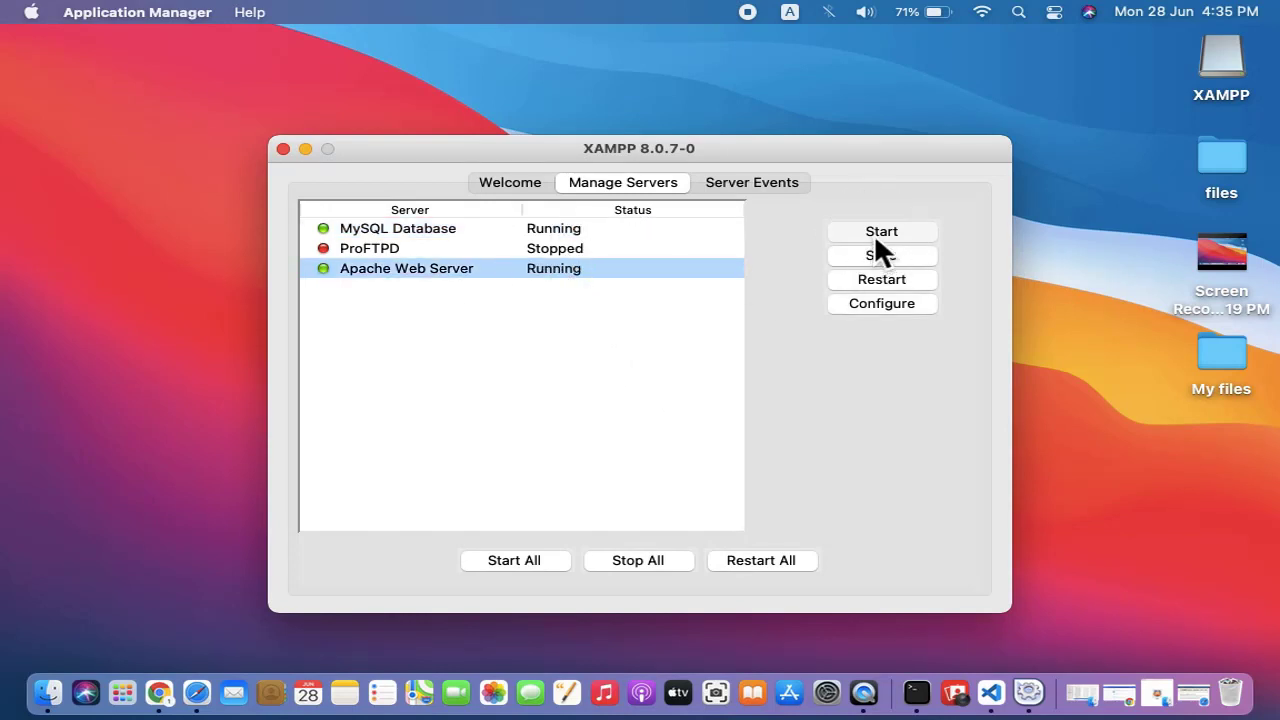
pyautogui.moveTo(585, 280)
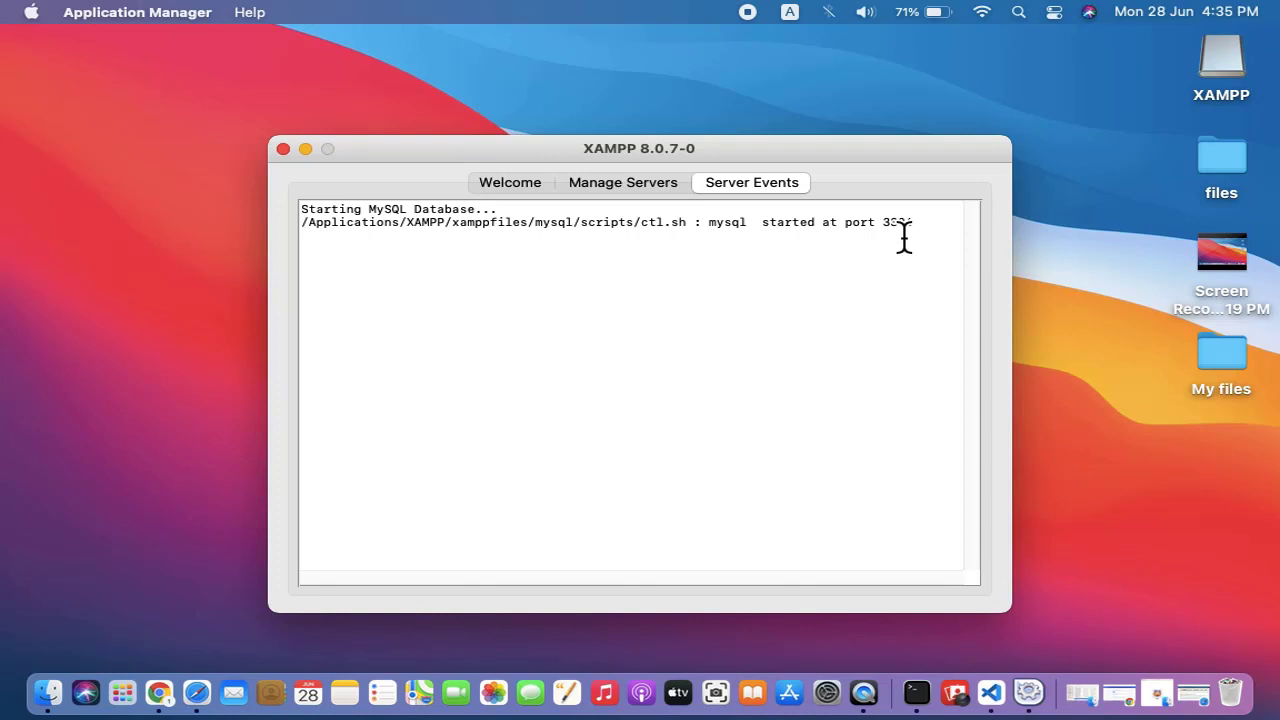
pyautogui.moveTo(538, 205)
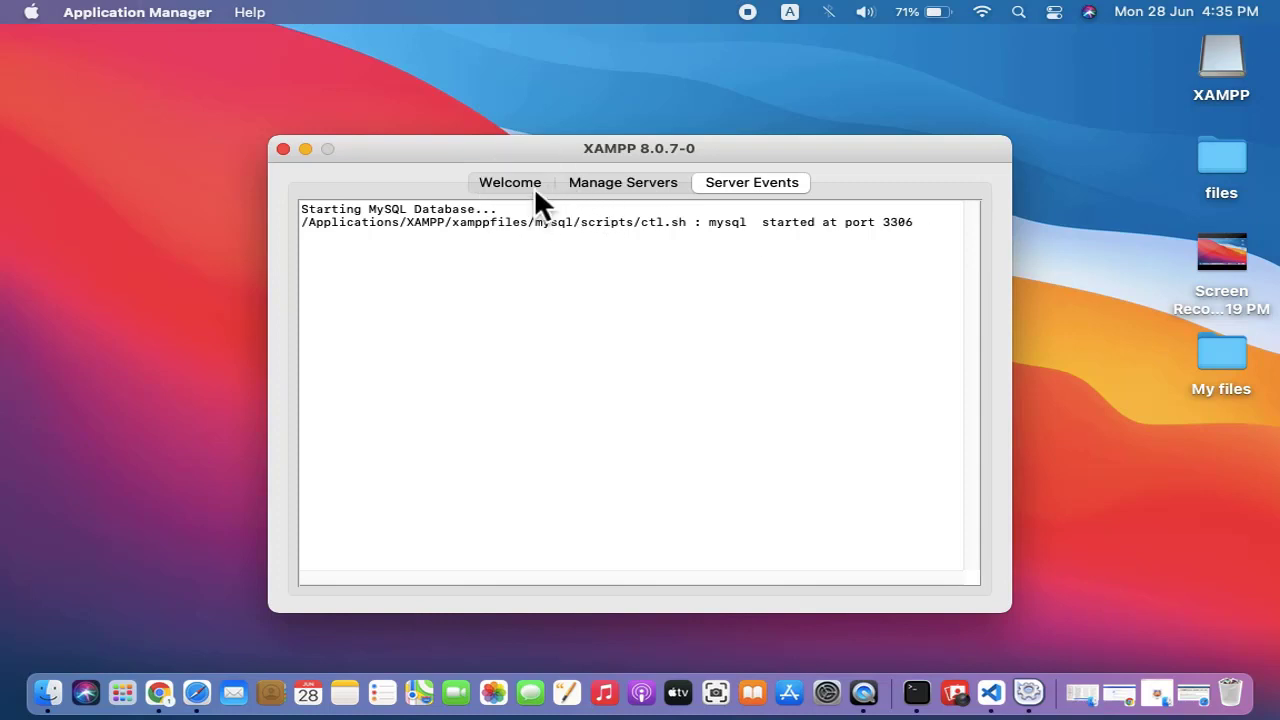
pyautogui.click(509, 182)
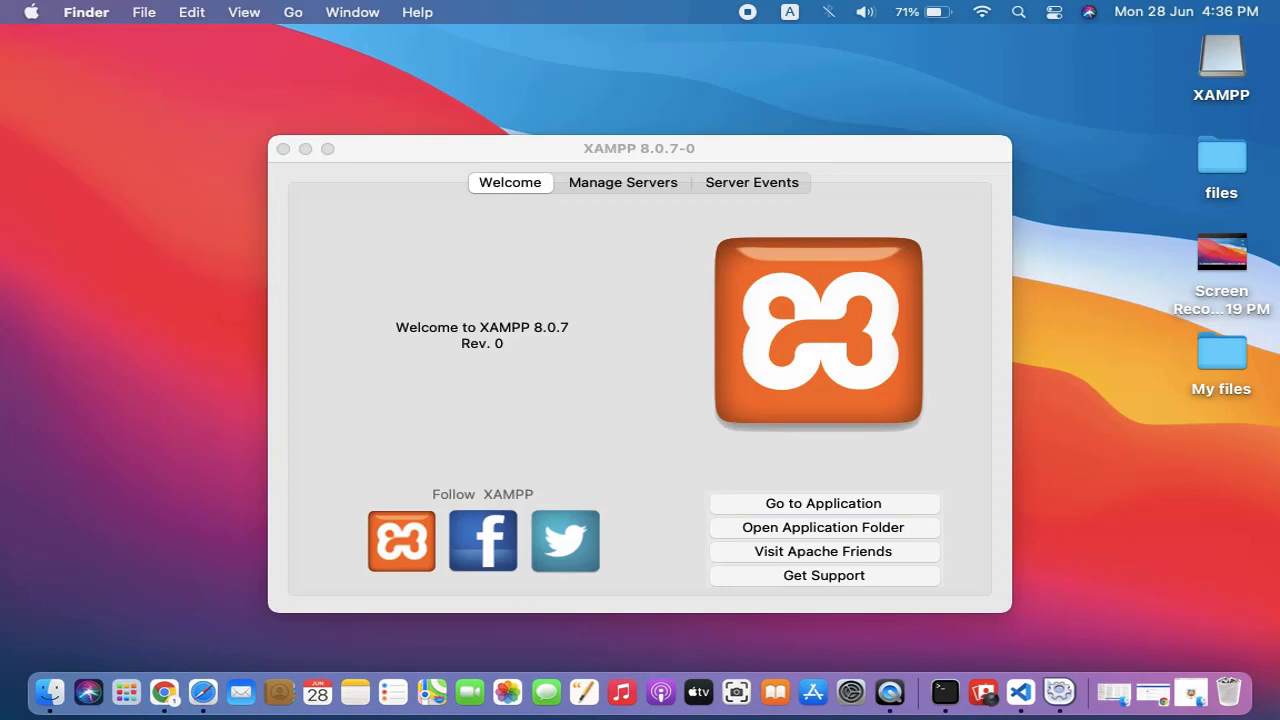
pyautogui.moveTo(895, 545)
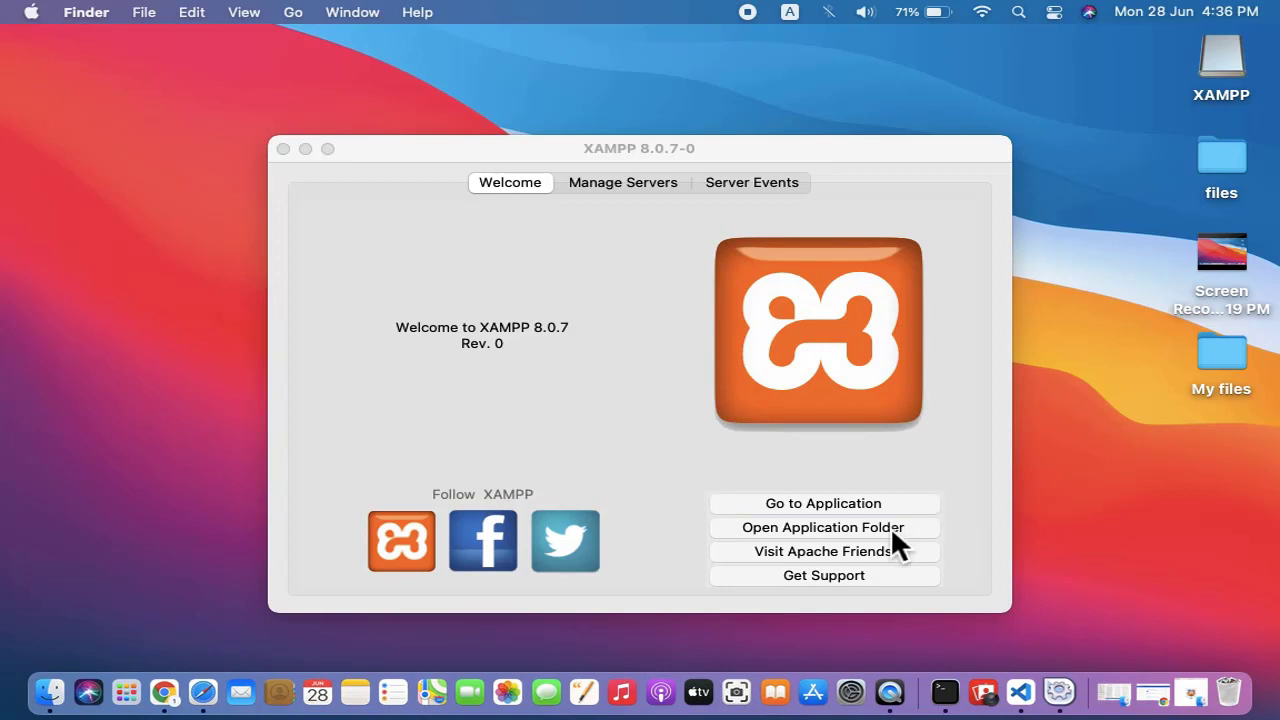
pyautogui.click(822, 527)
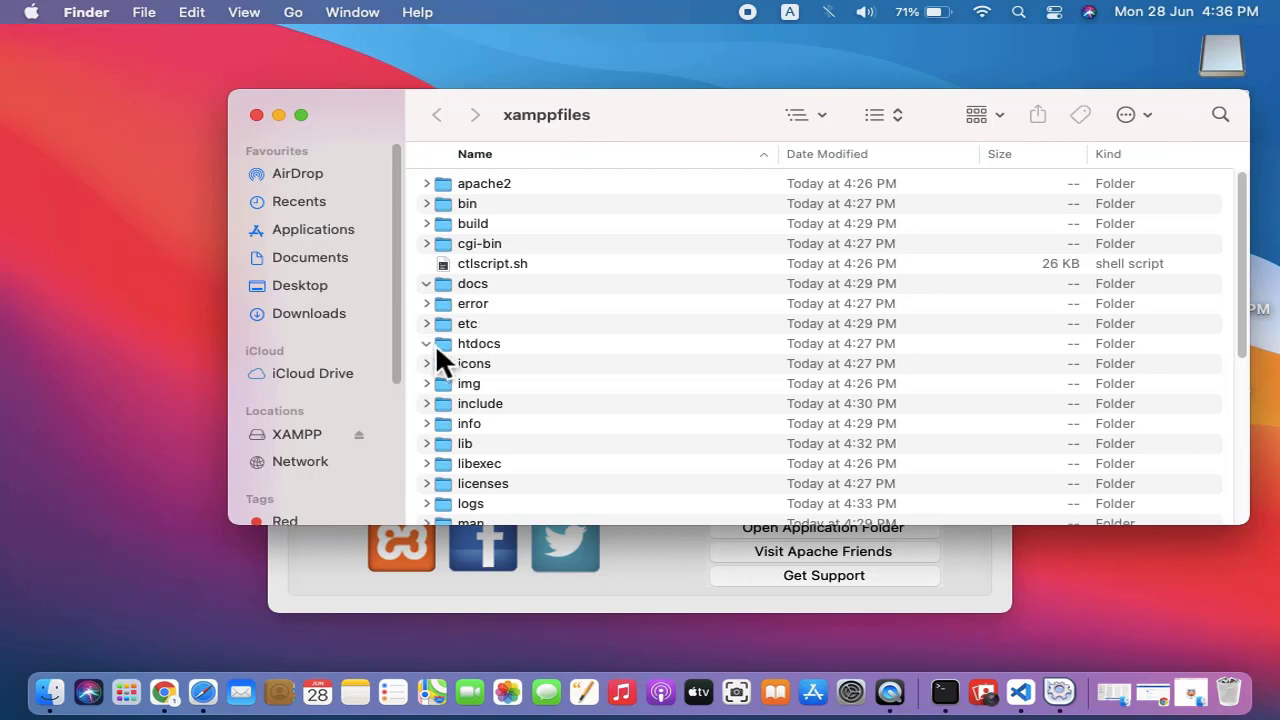
# Open the htdocs folder in xamppfiles, then bring Chrome back to the front
pyautogui.doubleClick(478, 343)
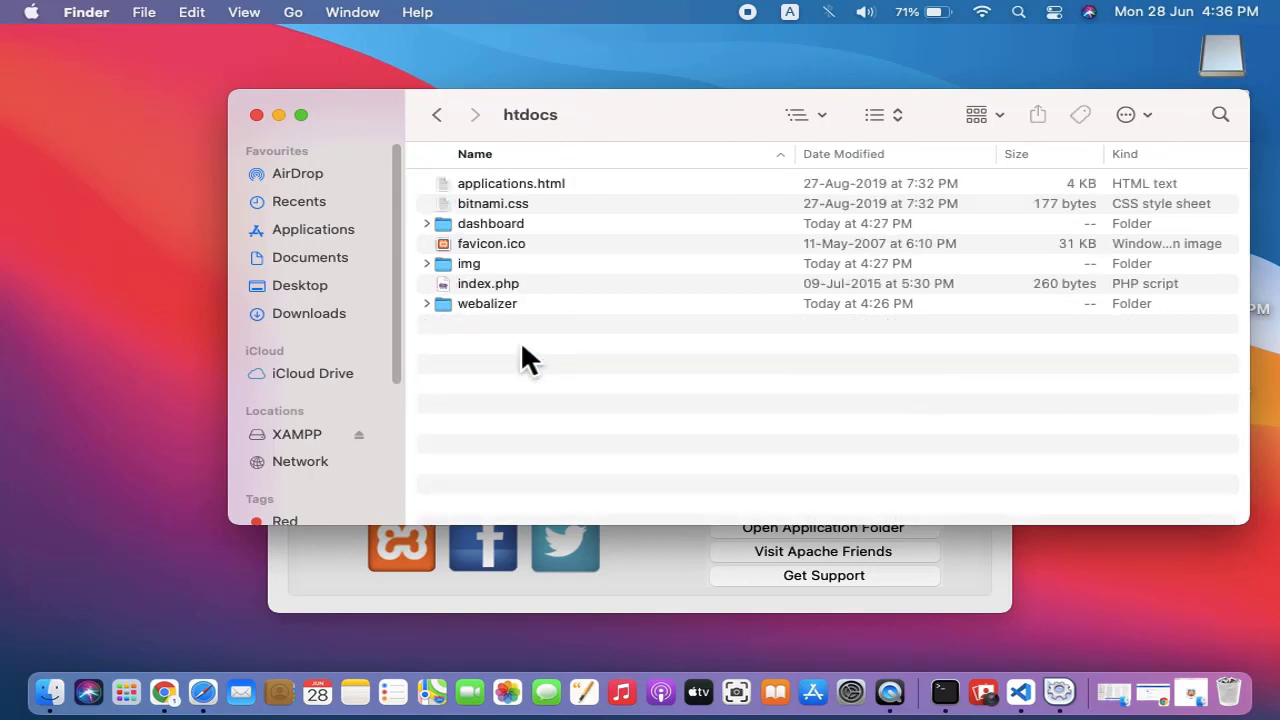
pyautogui.moveTo(540, 385)
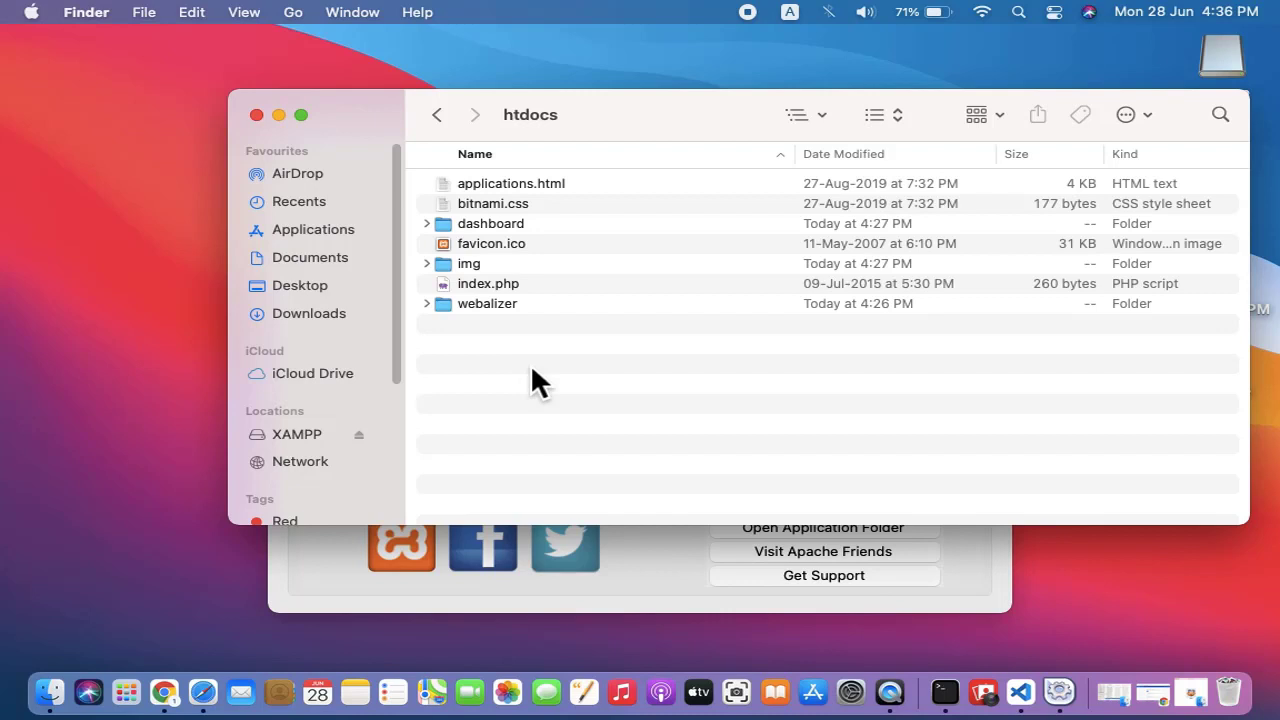
pyautogui.moveTo(500, 375)
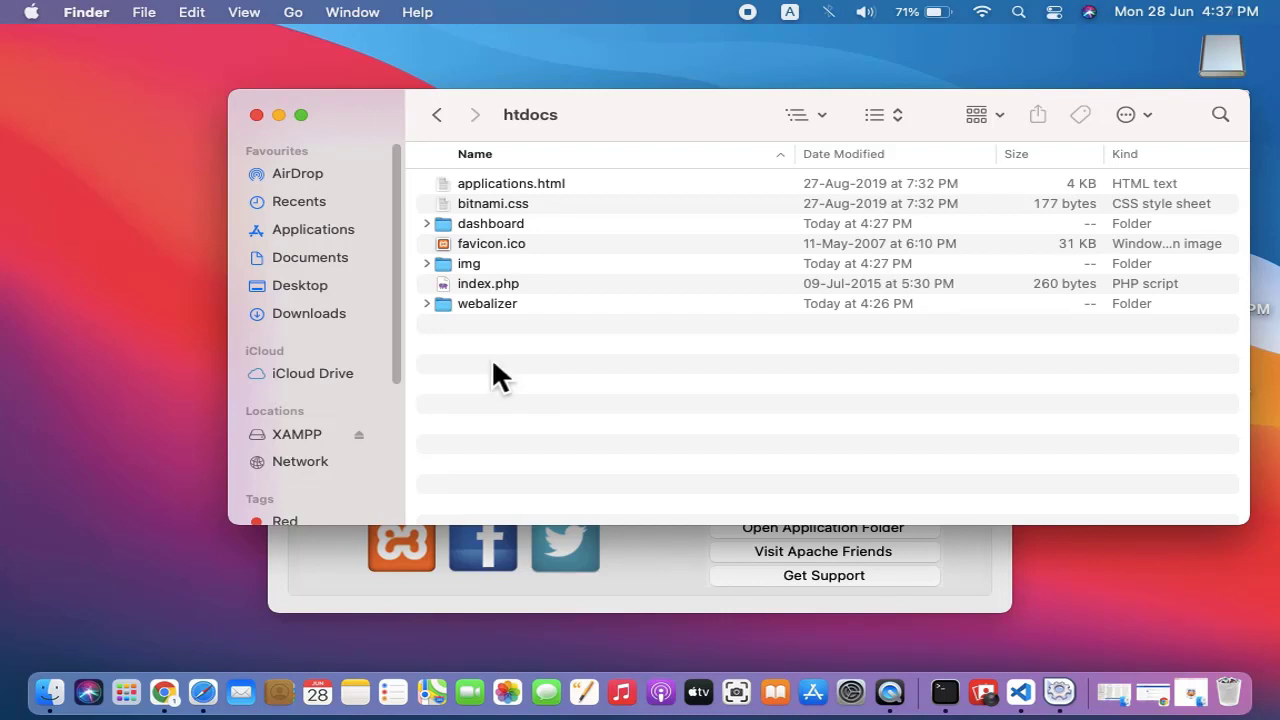
pyautogui.click(169, 690)
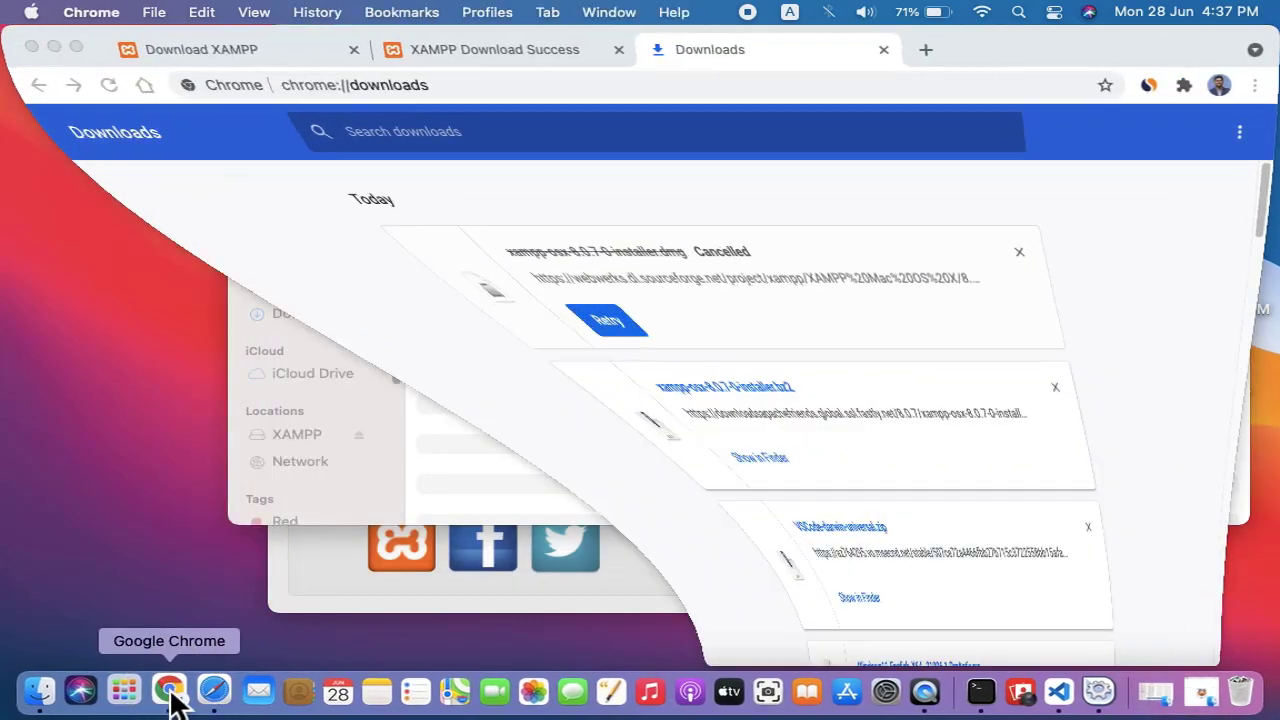
# Load localhost in a new Chrome tab to show the XAMPP welcome dashboard
pyautogui.click(925, 49)
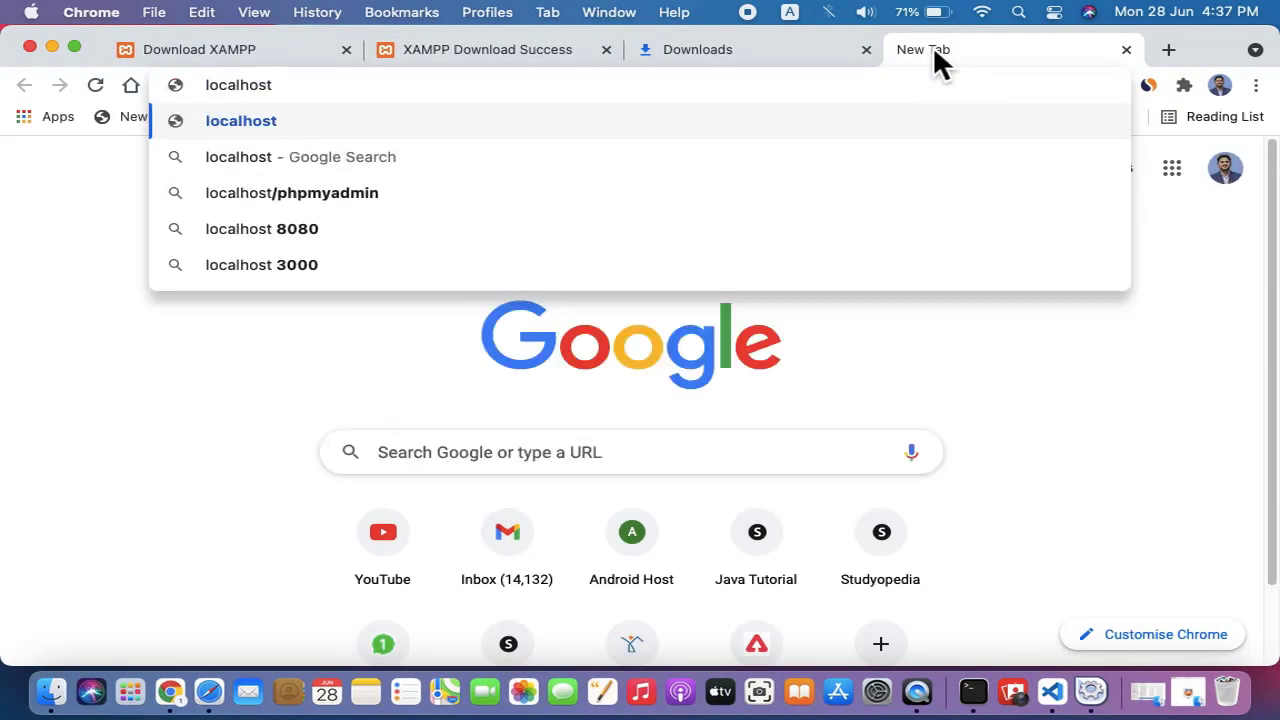
pyautogui.click(241, 120)
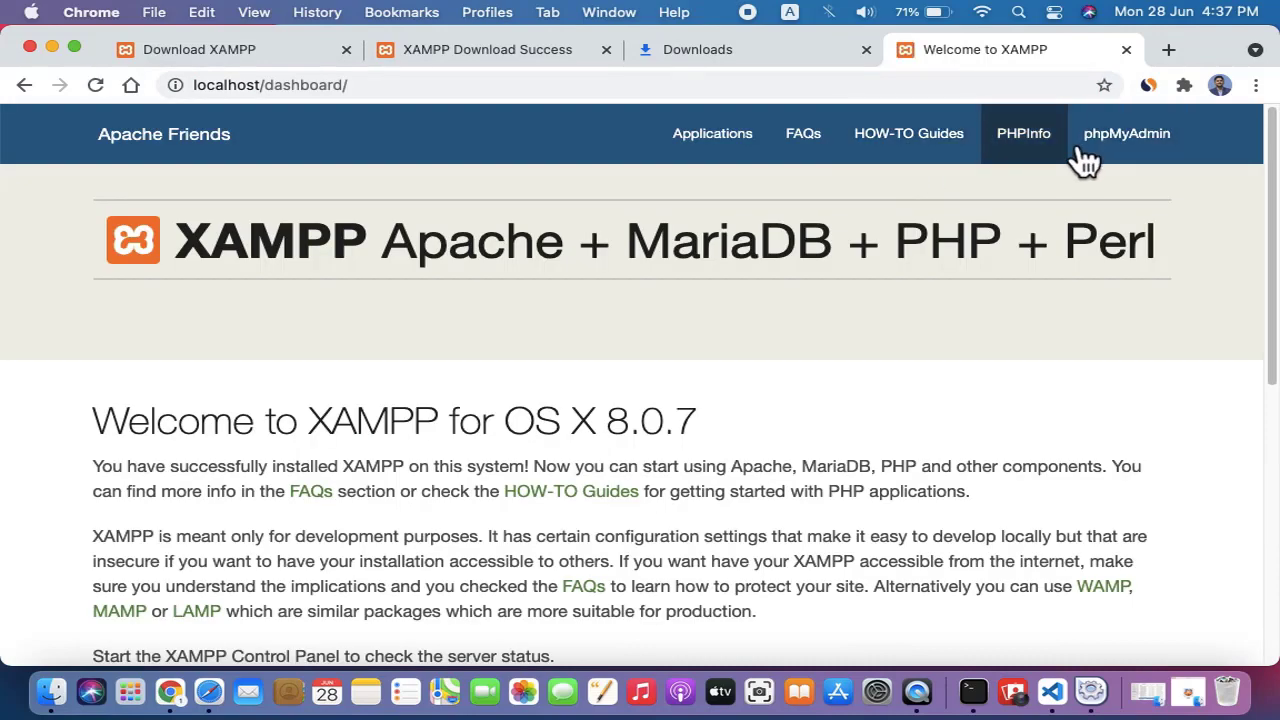
pyautogui.moveTo(62, 62)
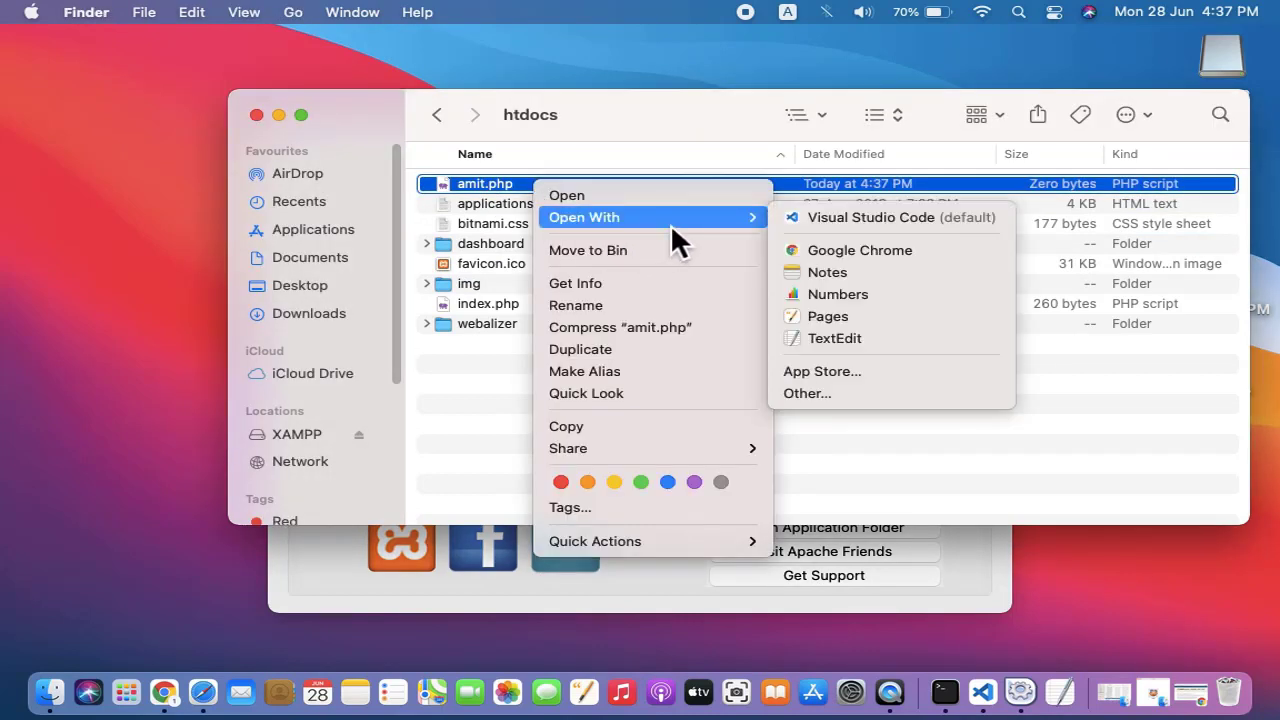
pyautogui.moveTo(855, 217)
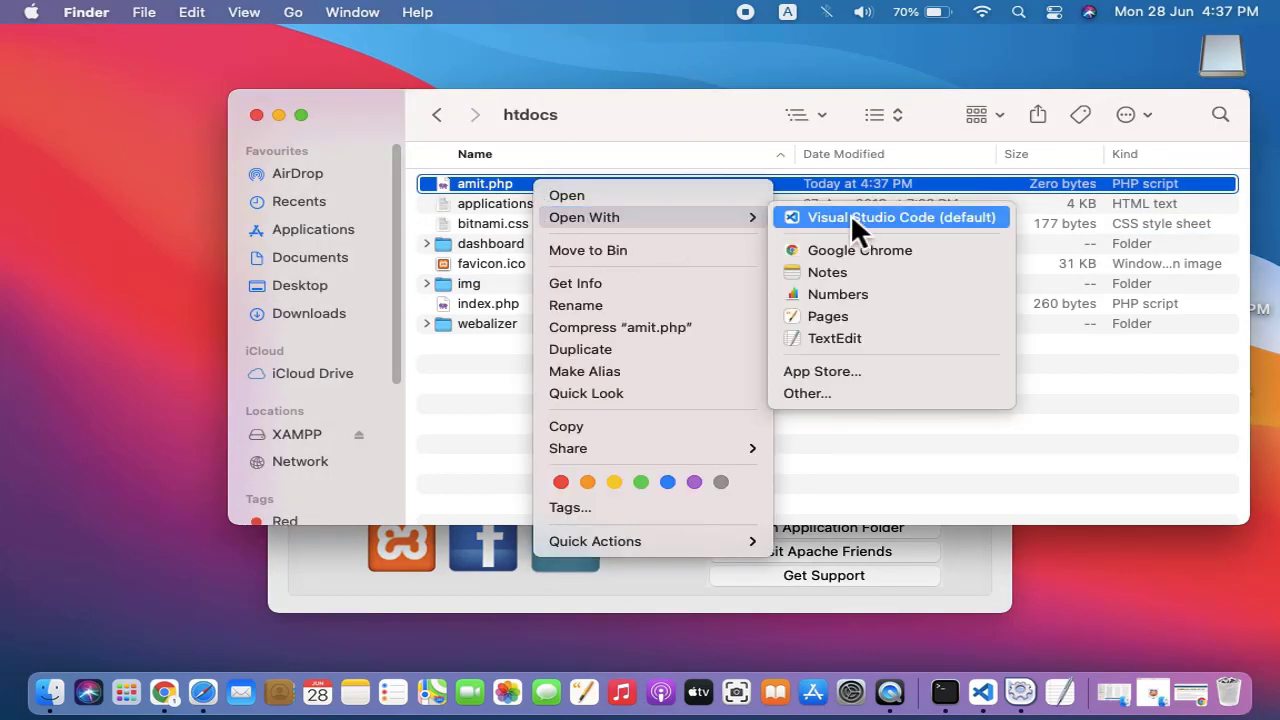
pyautogui.moveTo(870, 338)
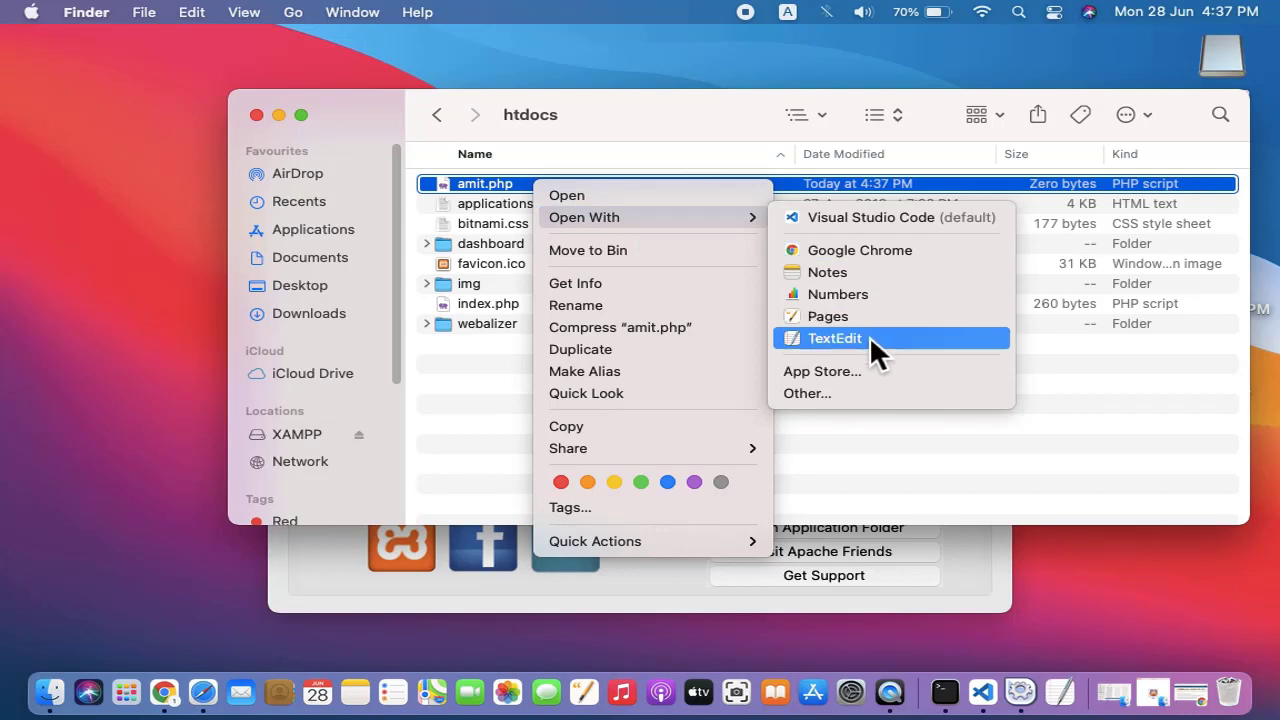
pyautogui.moveTo(875, 352)
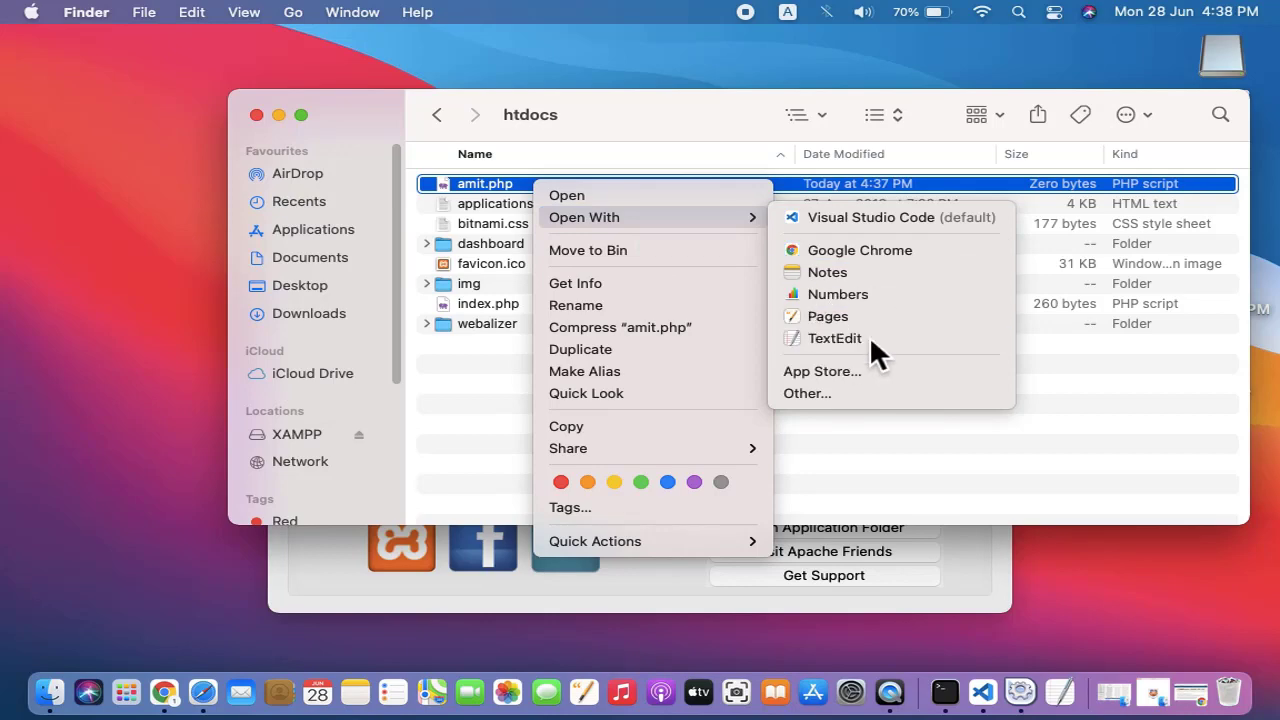
# Open amit.php from htdocs in TextEdit via Open With
pyautogui.click(834, 338)
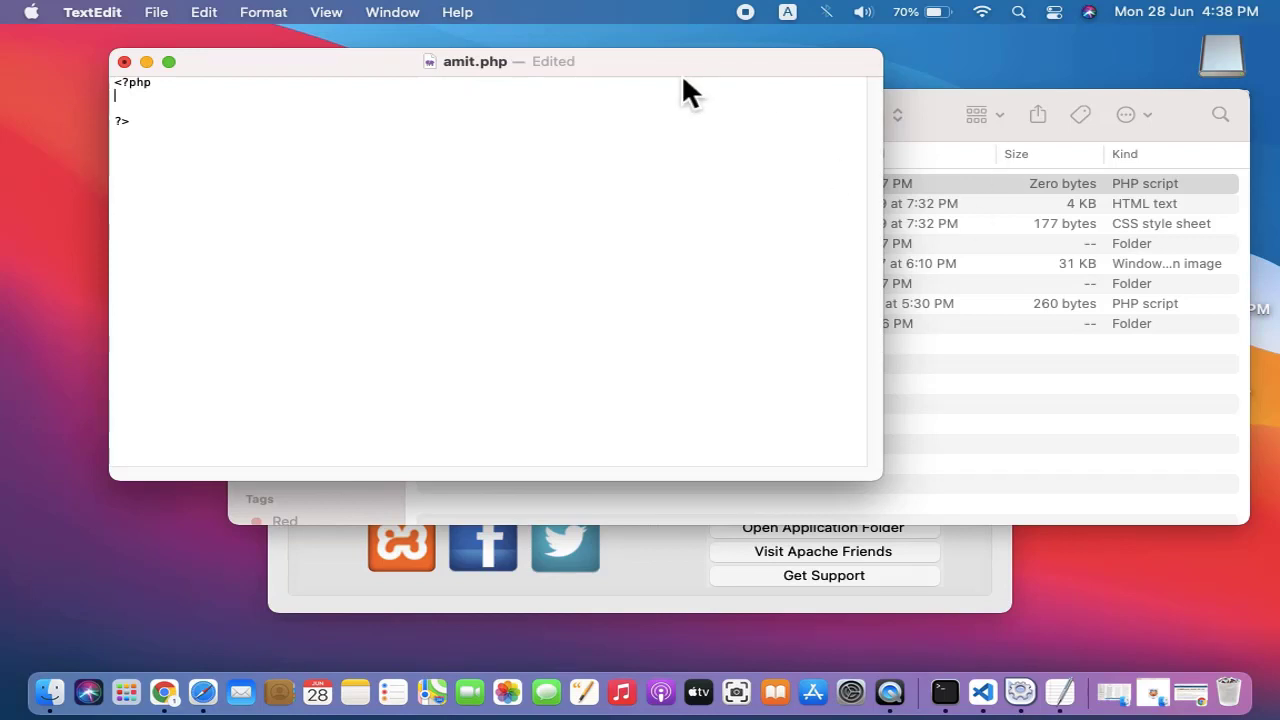
# Enlarge the font size of amit.php's PHP tags using TextEdit's Show Fonts panel
pyautogui.click(263, 12)
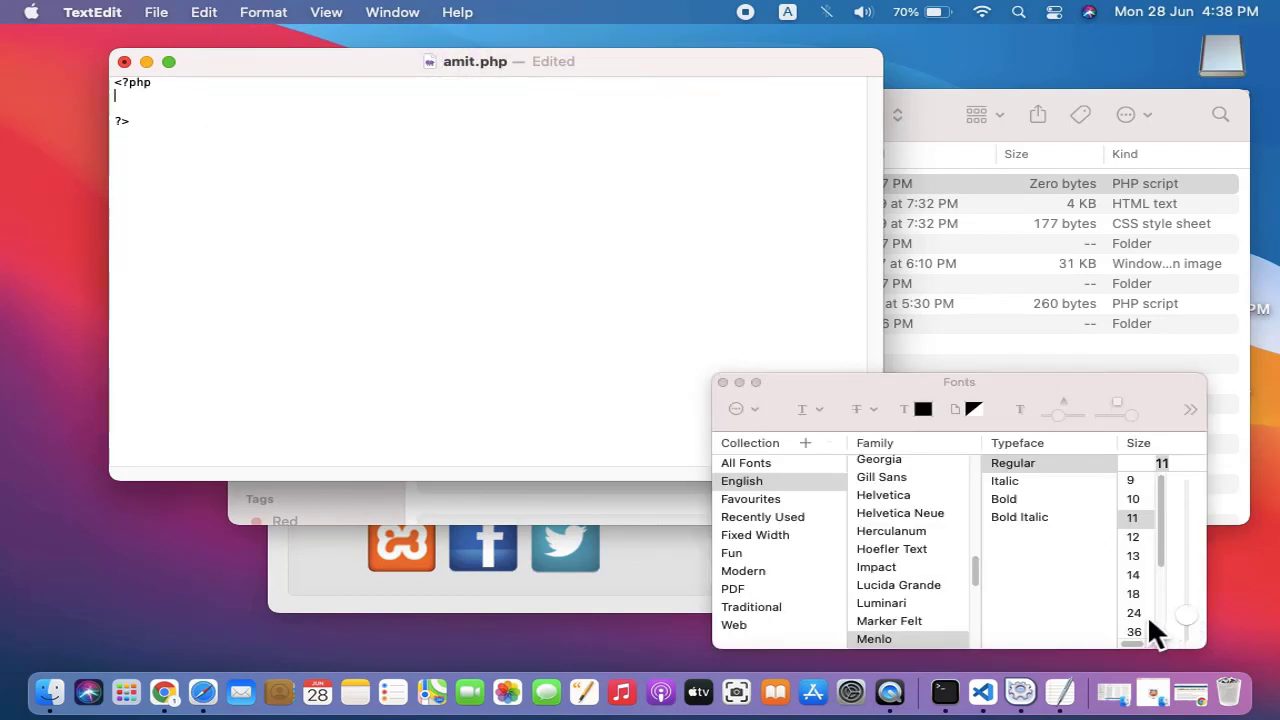
pyautogui.click(1133, 594)
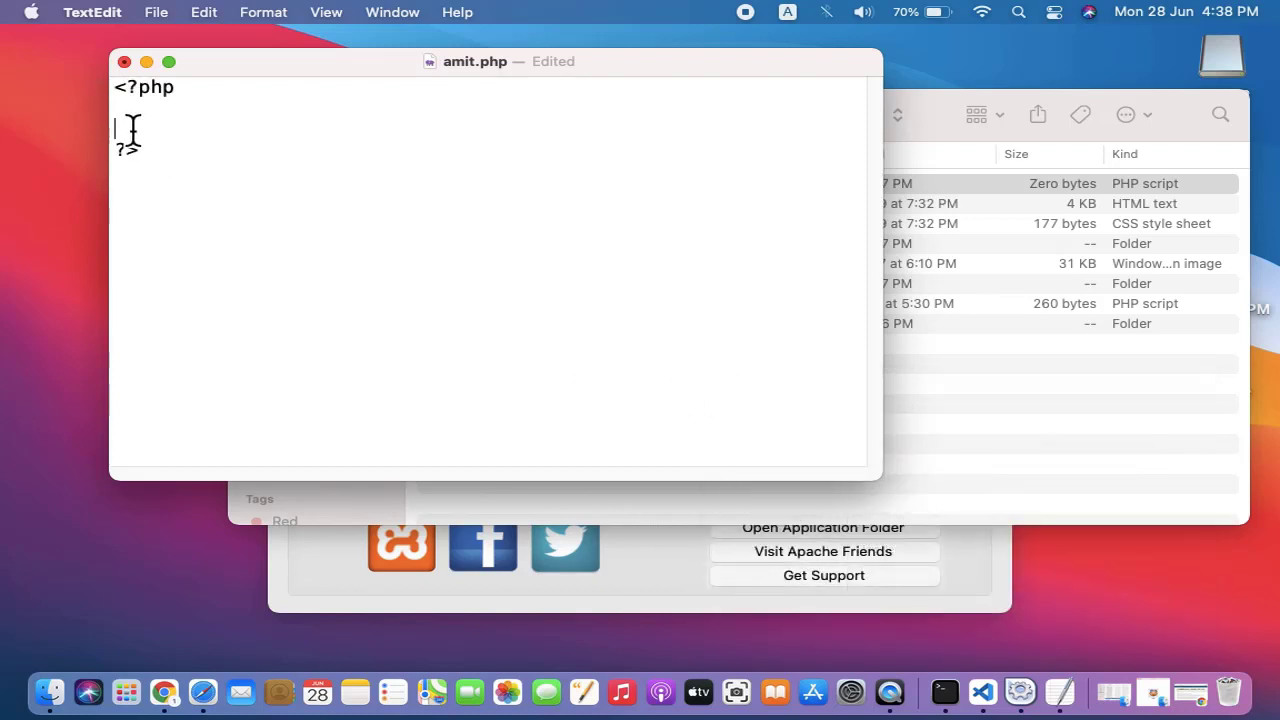
# Add echo "First PHP program on XAMPP Mac os"; between the PHP tags and save
pyautogui.write('echo "";')
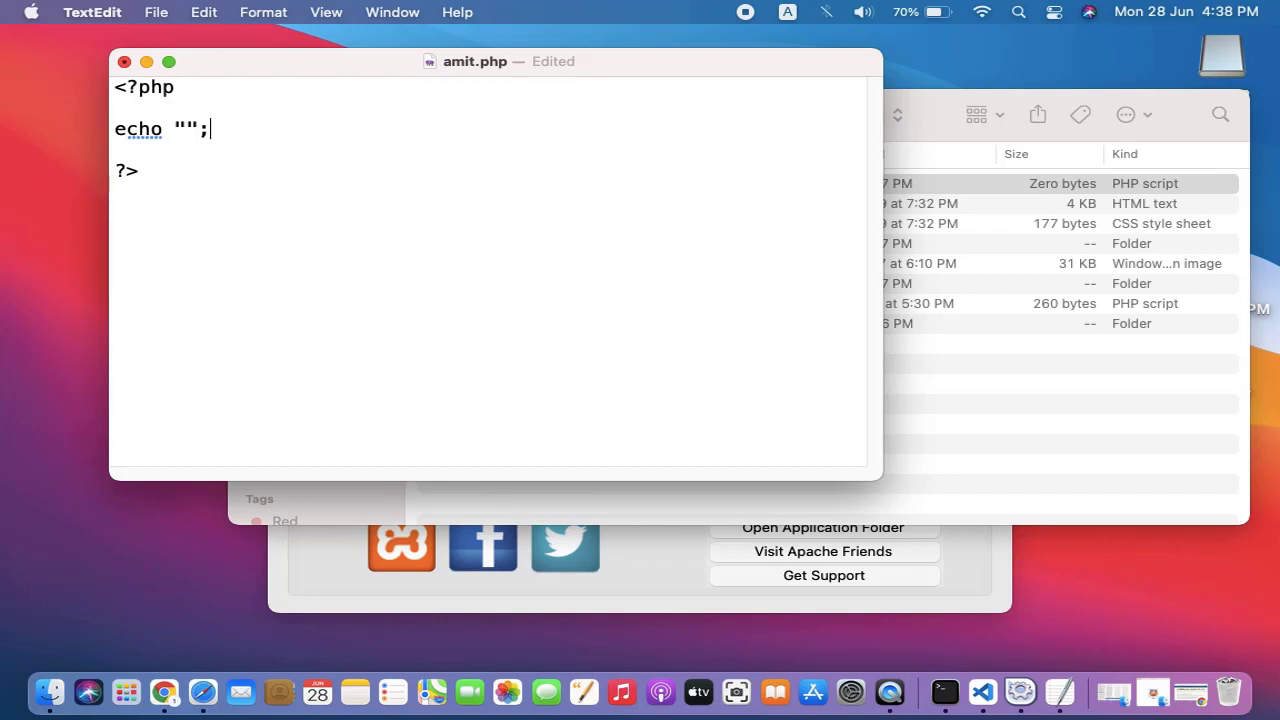
pyautogui.write('First')
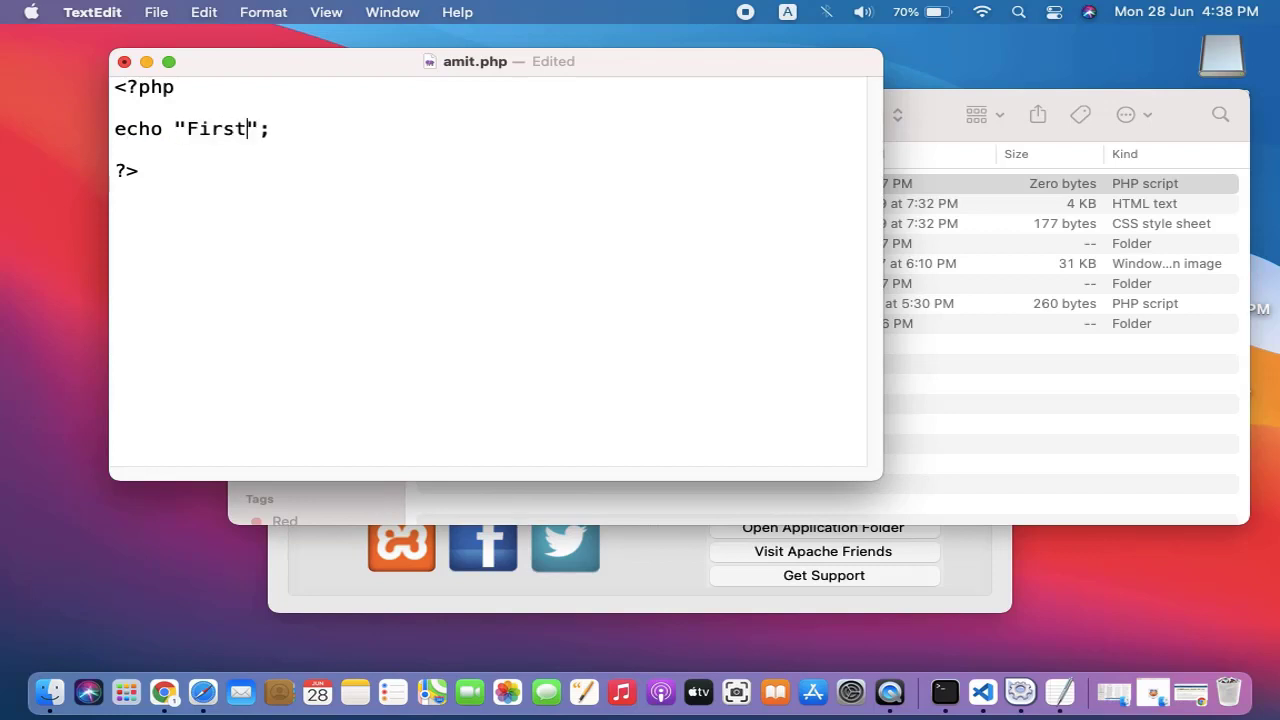
pyautogui.write('PHP prog')
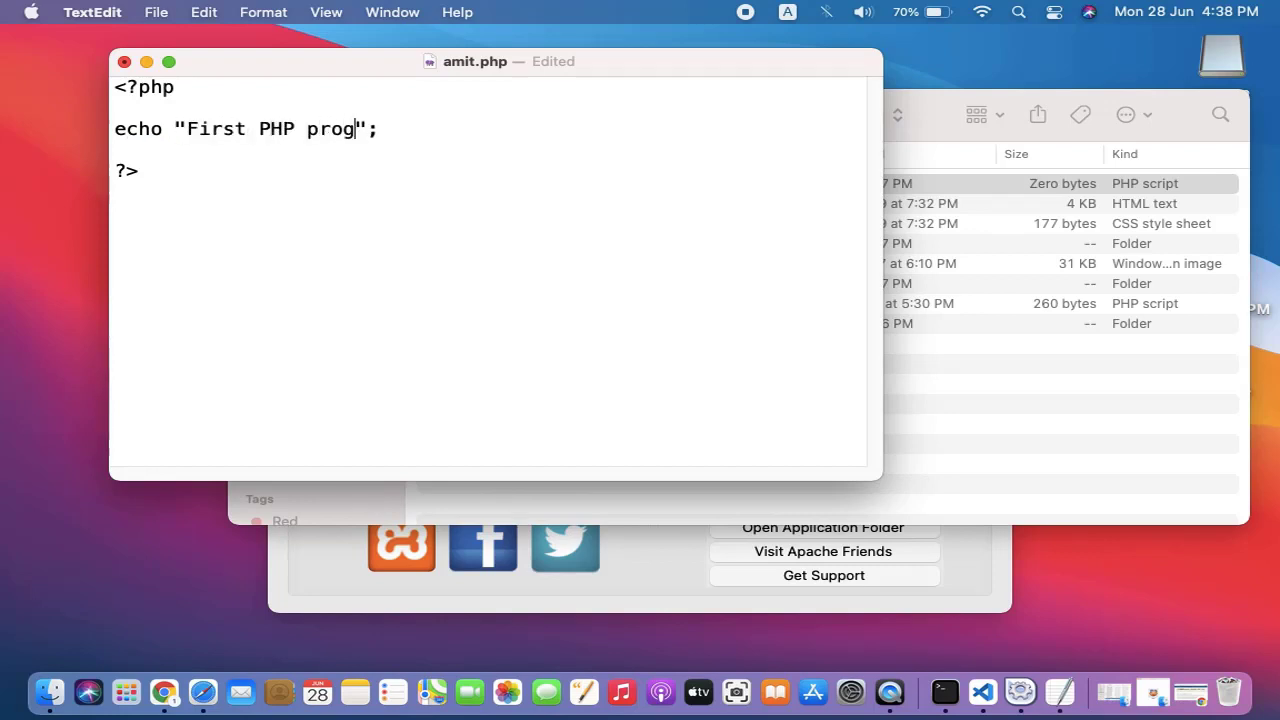
pyautogui.write('ram on xam')
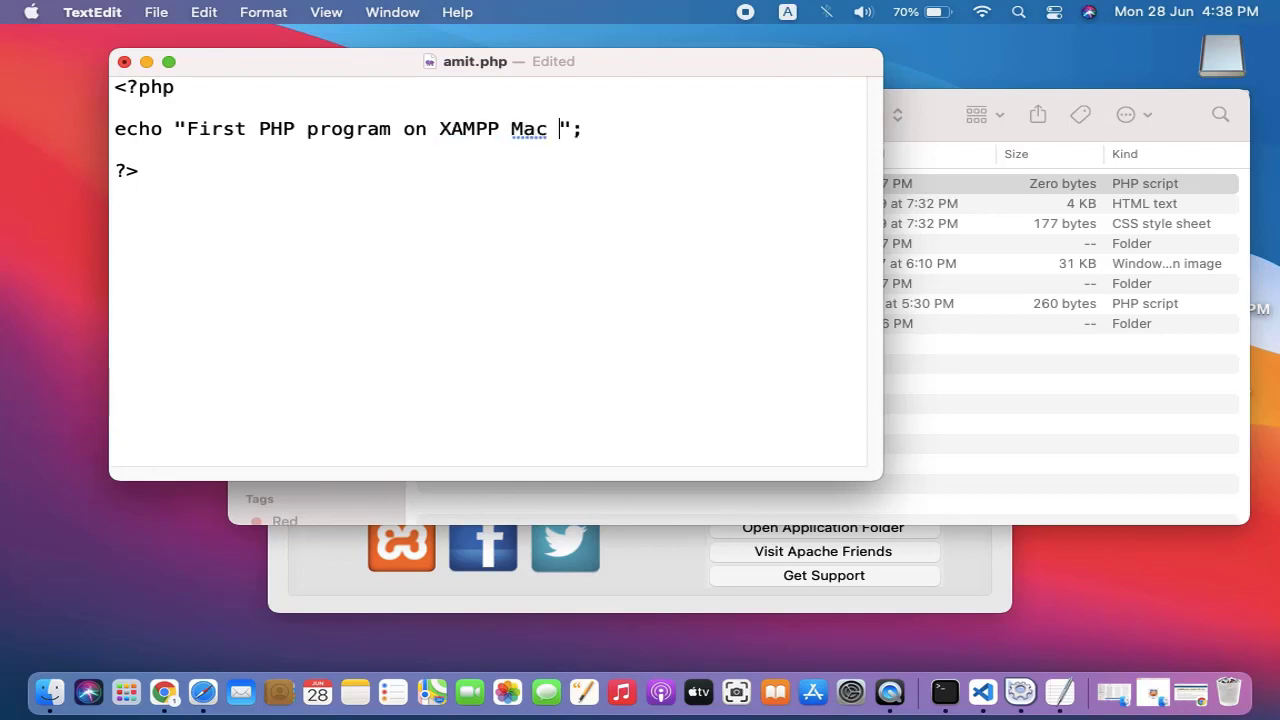
pyautogui.write('os')
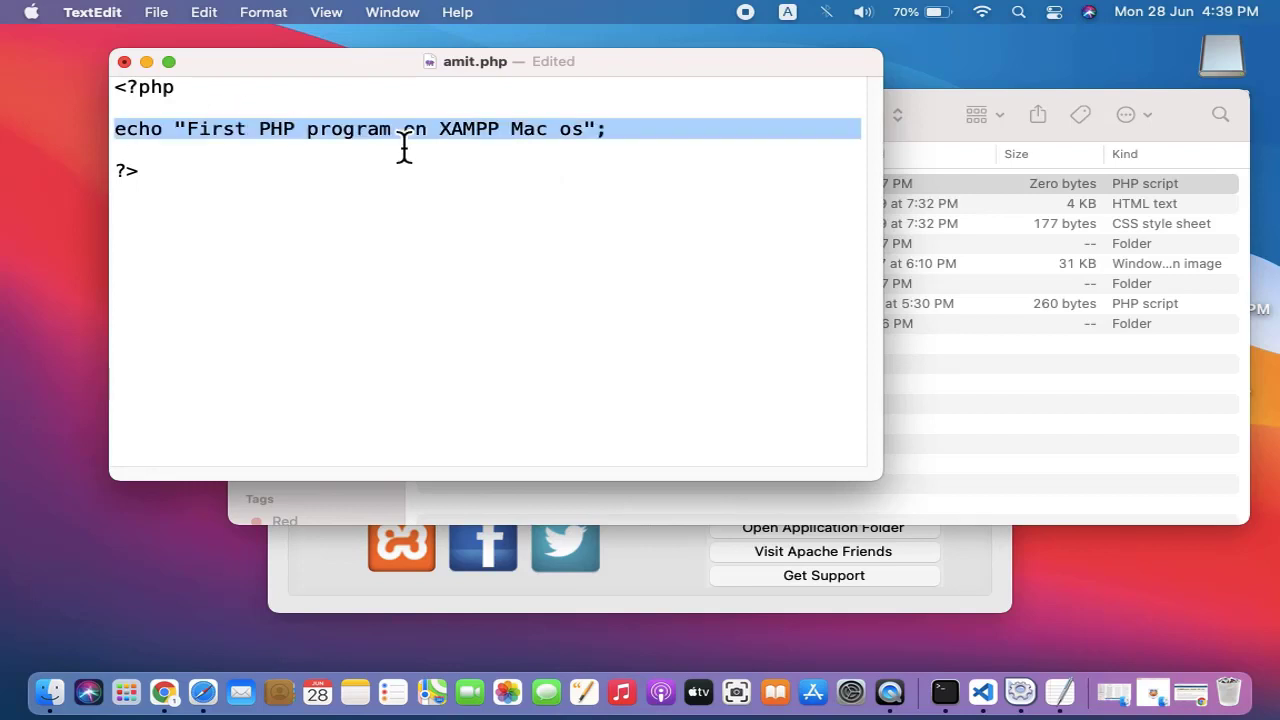
pyautogui.click(92, 11)
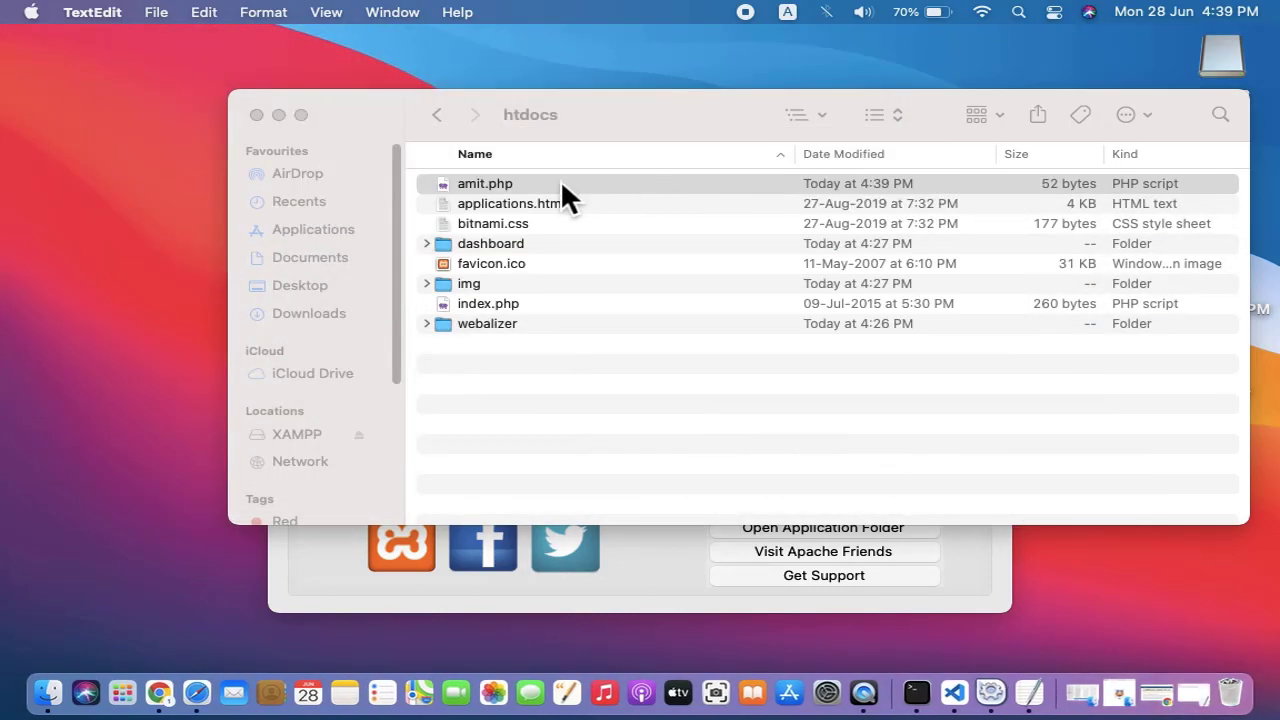
# Select amit.php in htdocs, then load localhost:8080/amit.php in Chrome
pyautogui.click(484, 183)
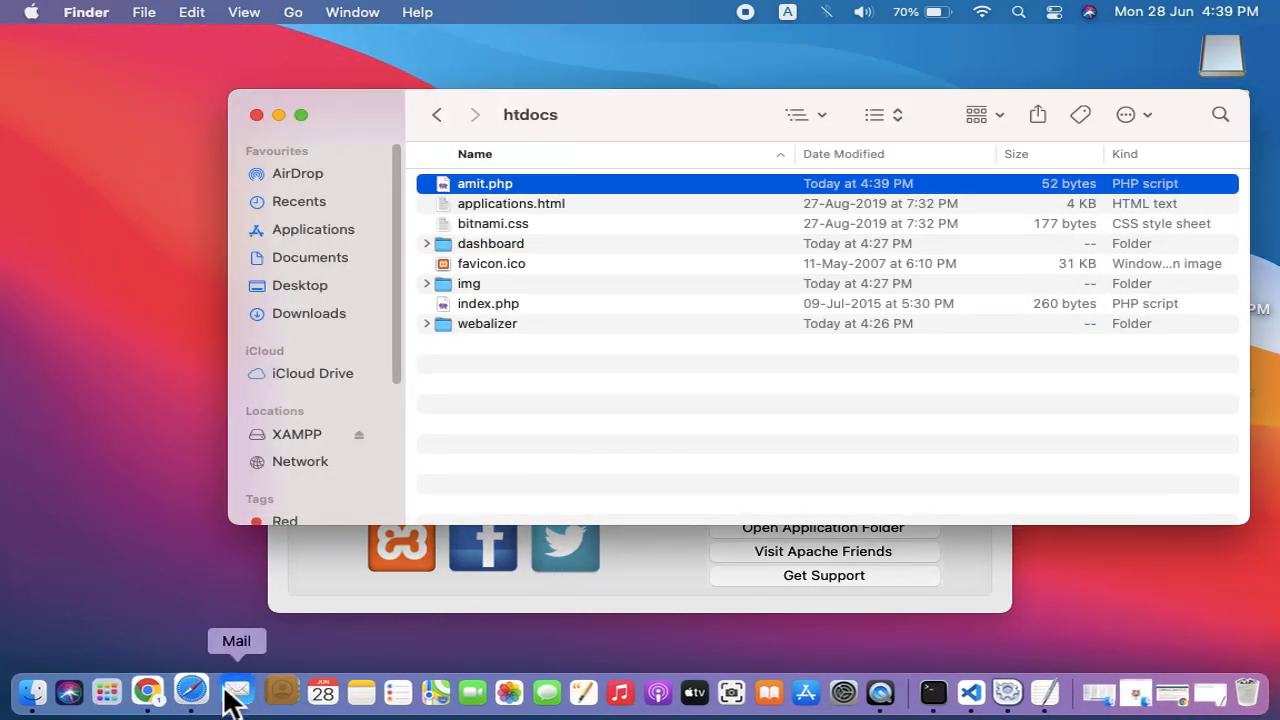
pyautogui.click(147, 691)
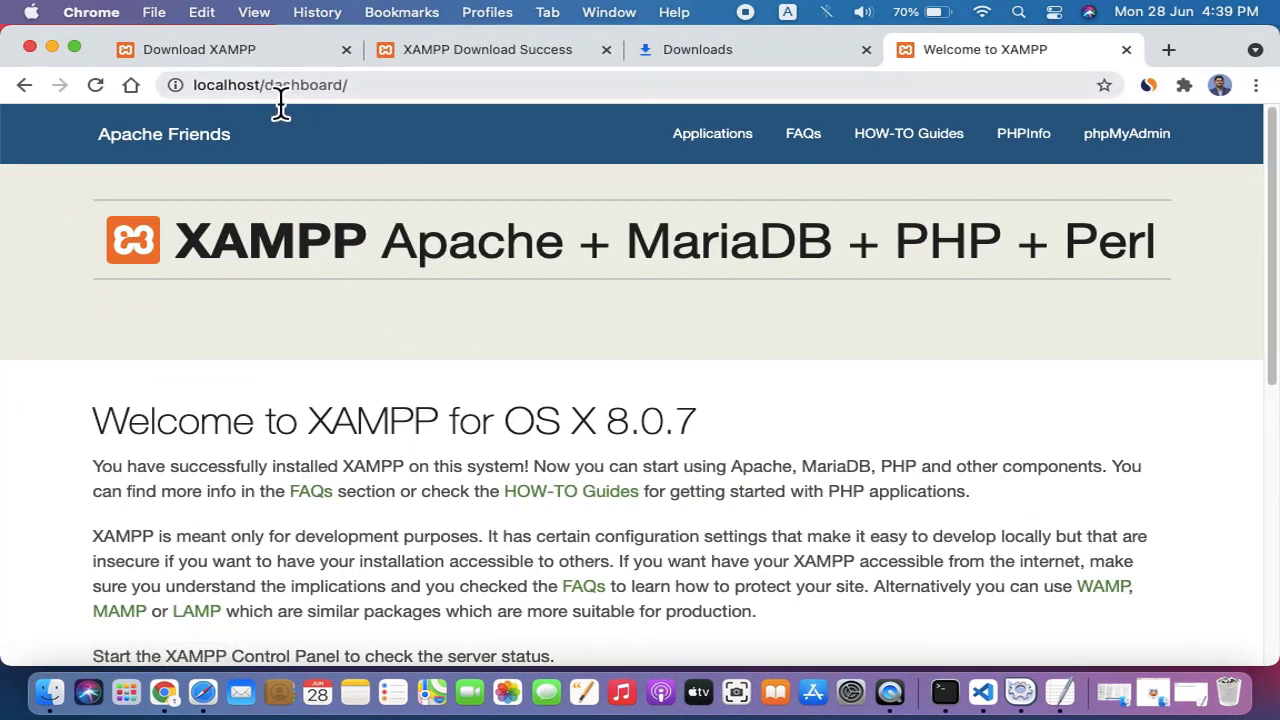
pyautogui.click(270, 84)
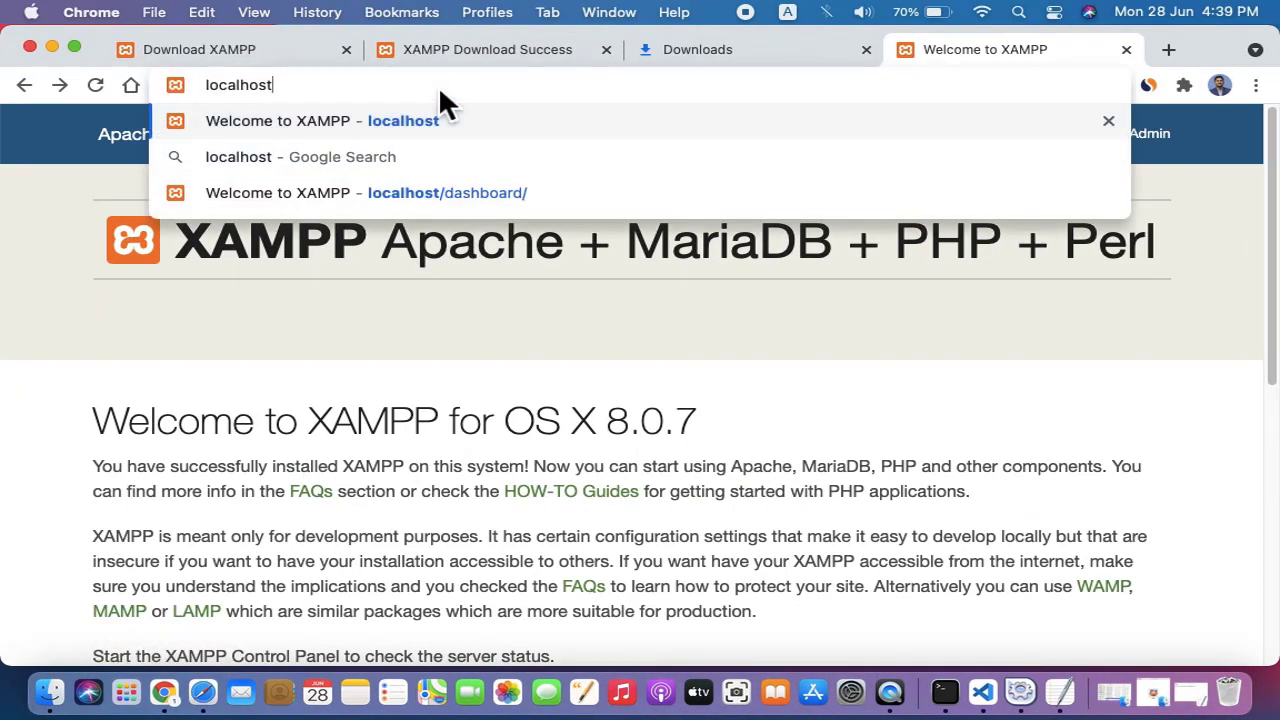
pyautogui.write(':808')
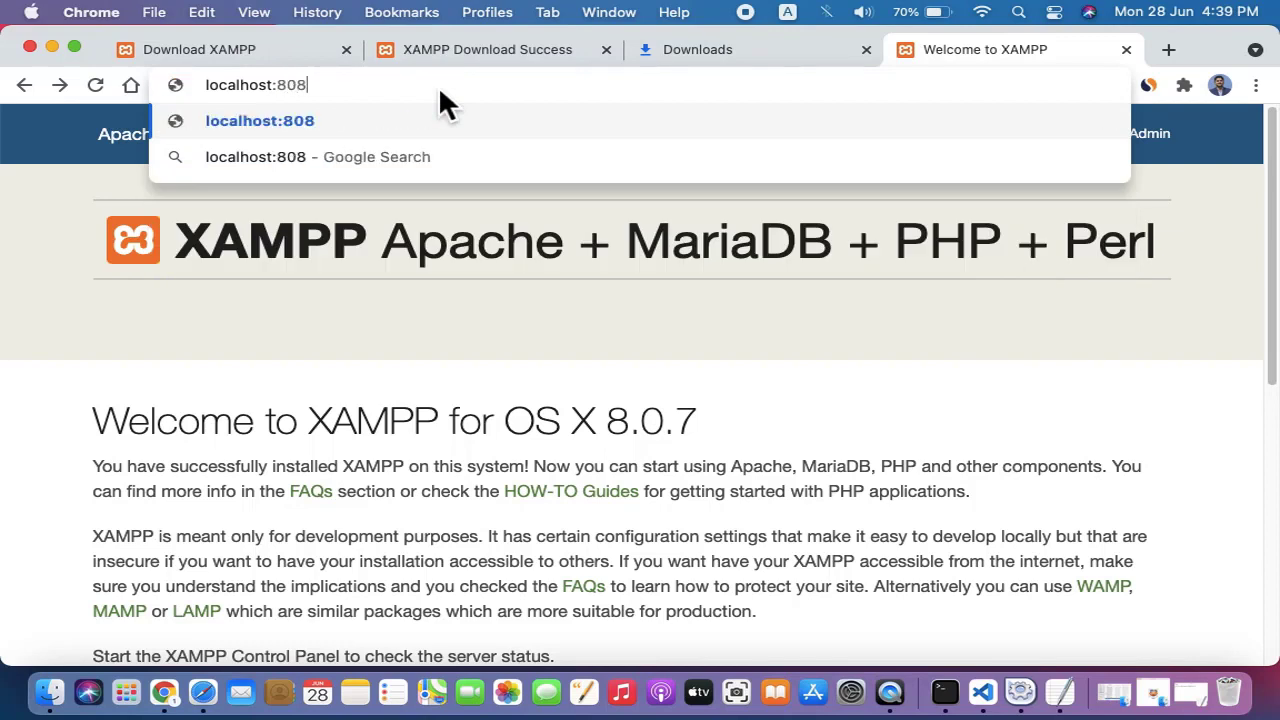
pyautogui.write('0')
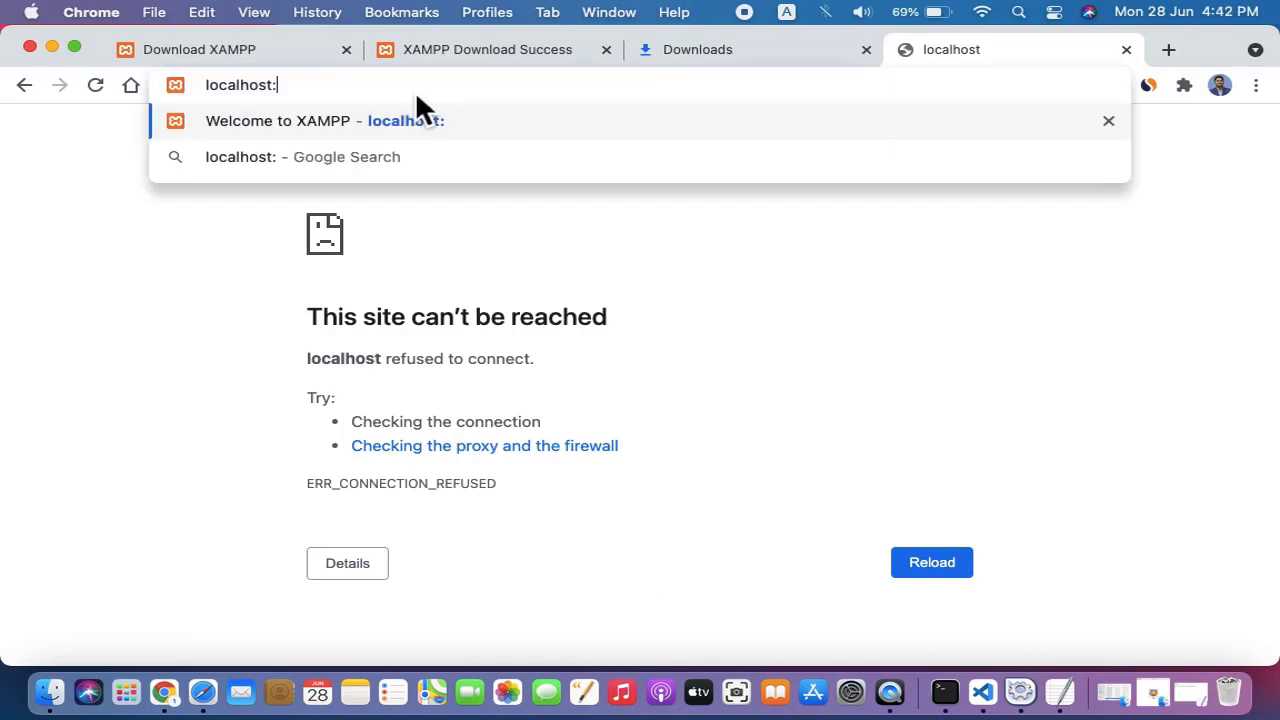
pyautogui.write('/am')
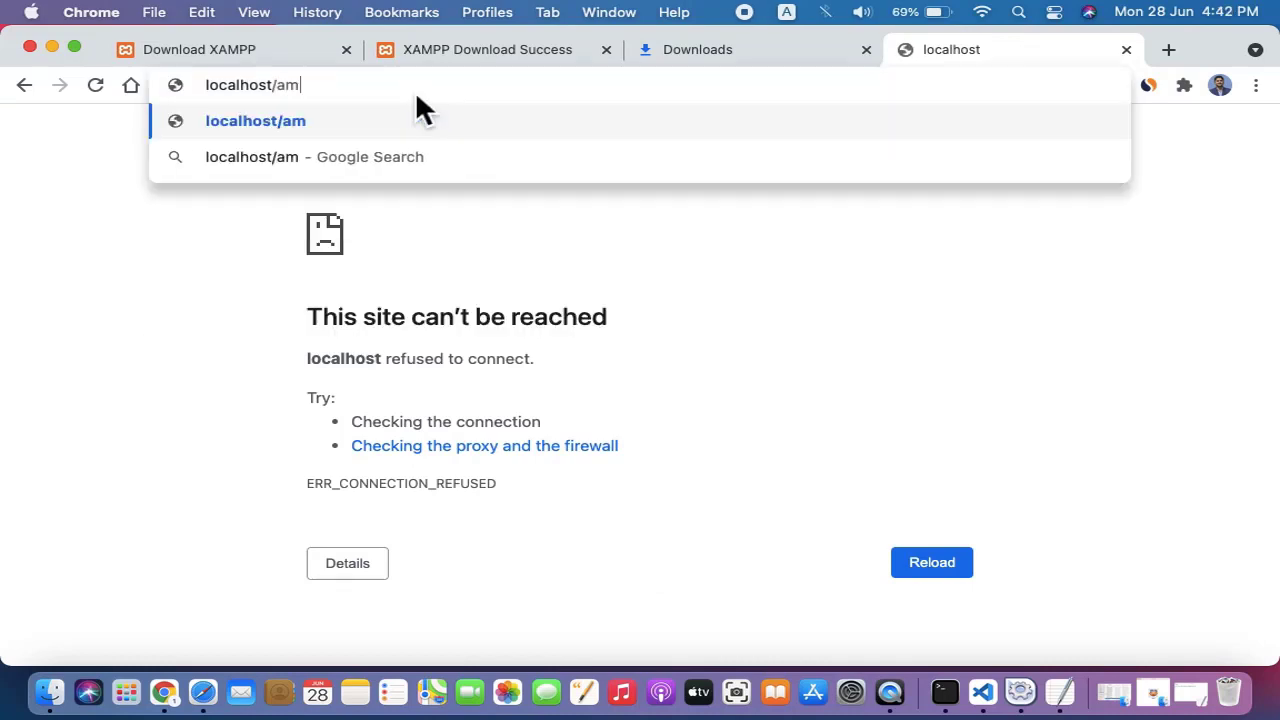
pyautogui.write('it.php')
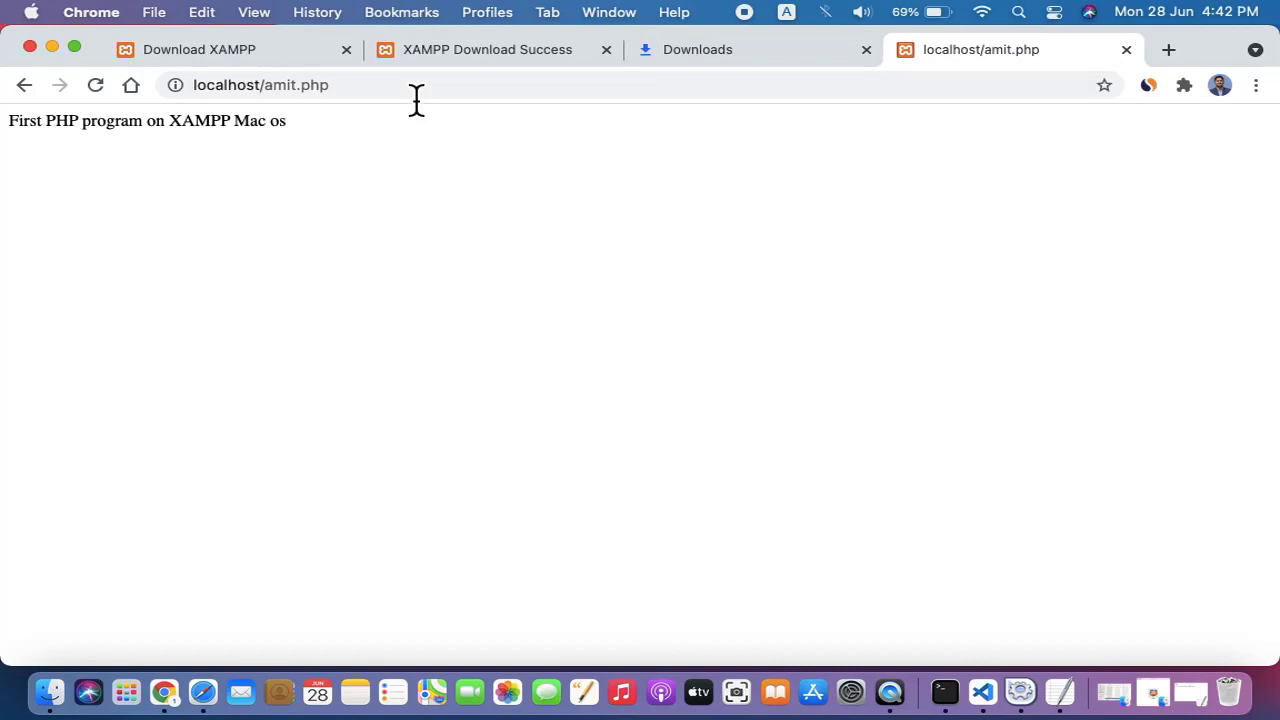
pyautogui.moveTo(1256, 85)
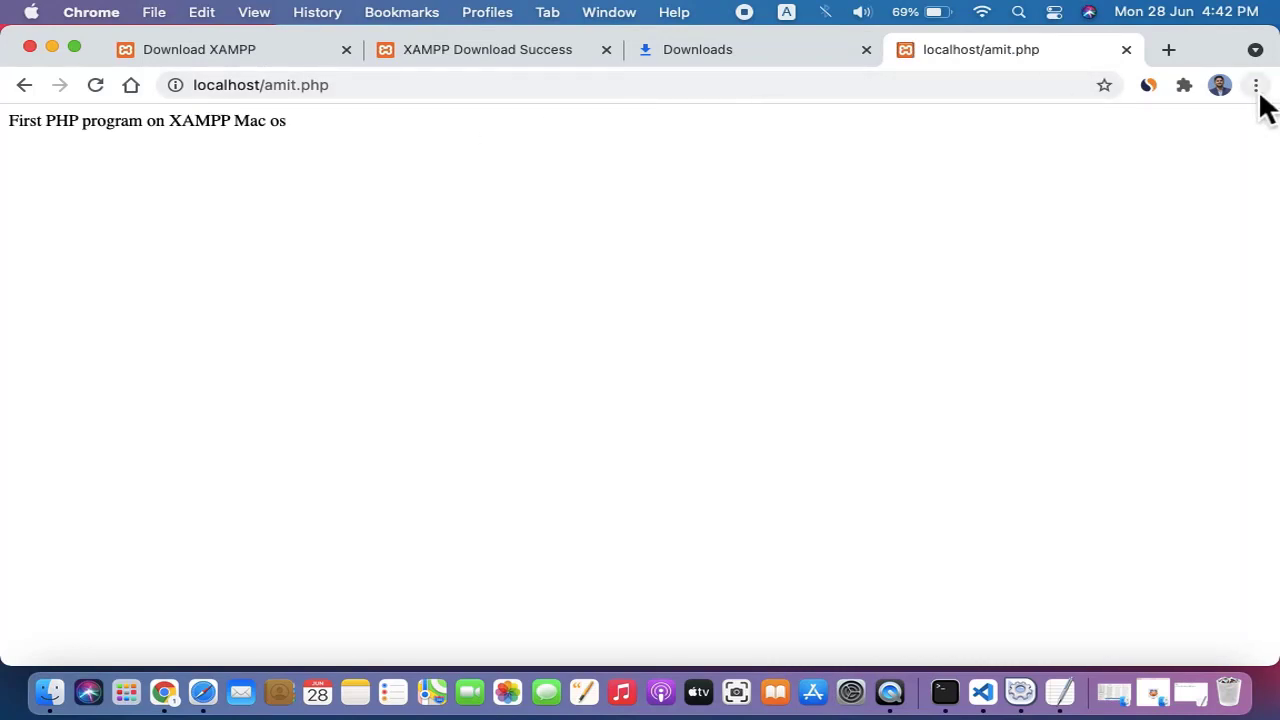
# Reopen amit.php in TextEdit and drag its window toward the centre
pyautogui.click(1255, 85)
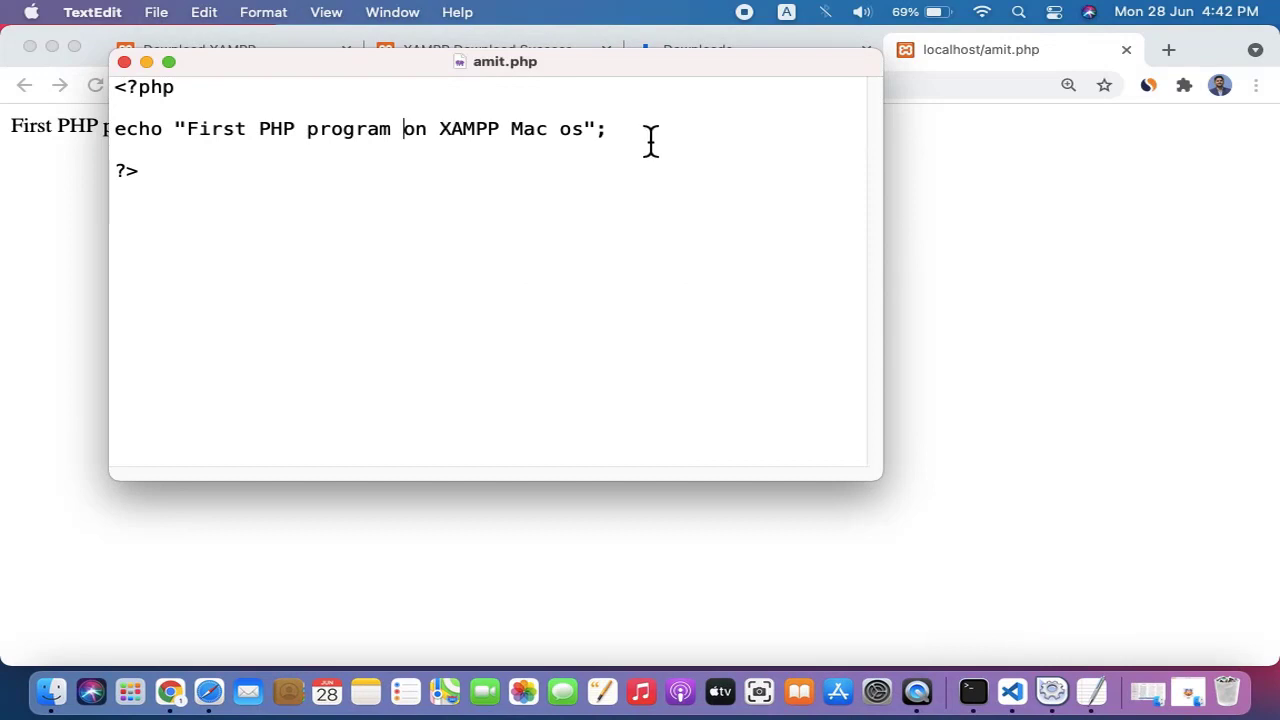
pyautogui.moveTo(505, 61); pyautogui.dragTo(627, 110)
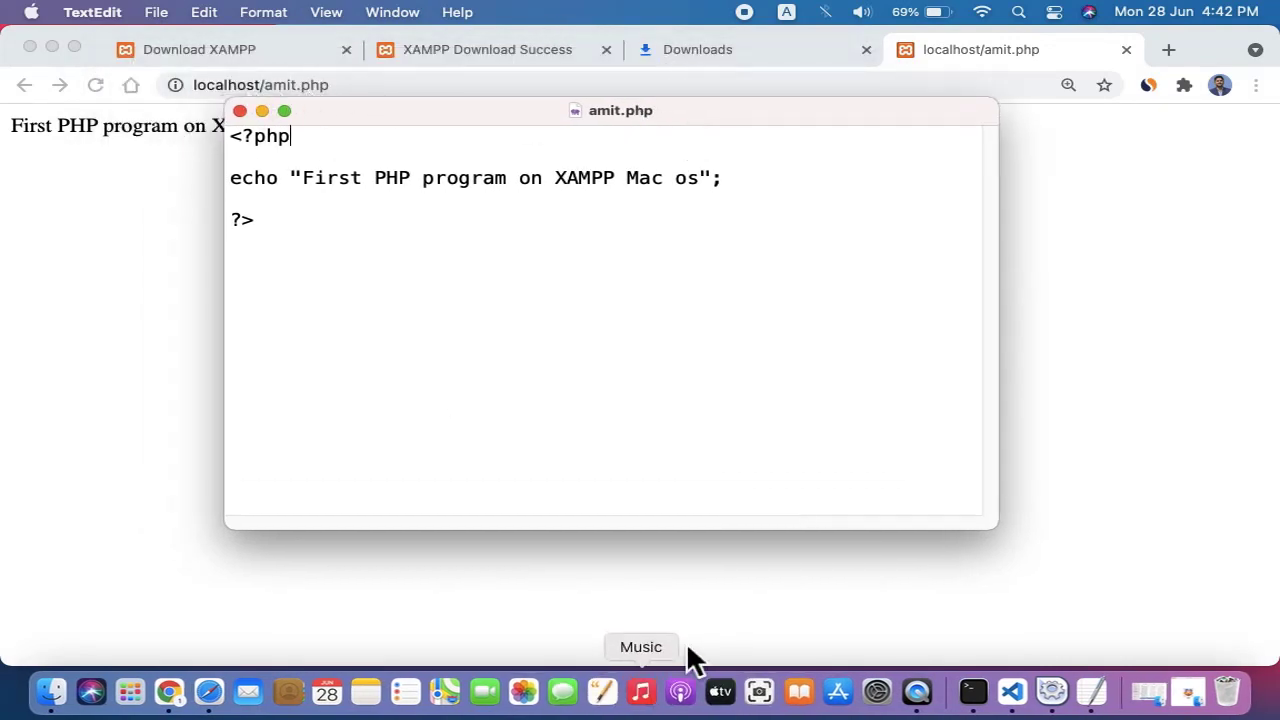
pyautogui.moveTo(695, 660)
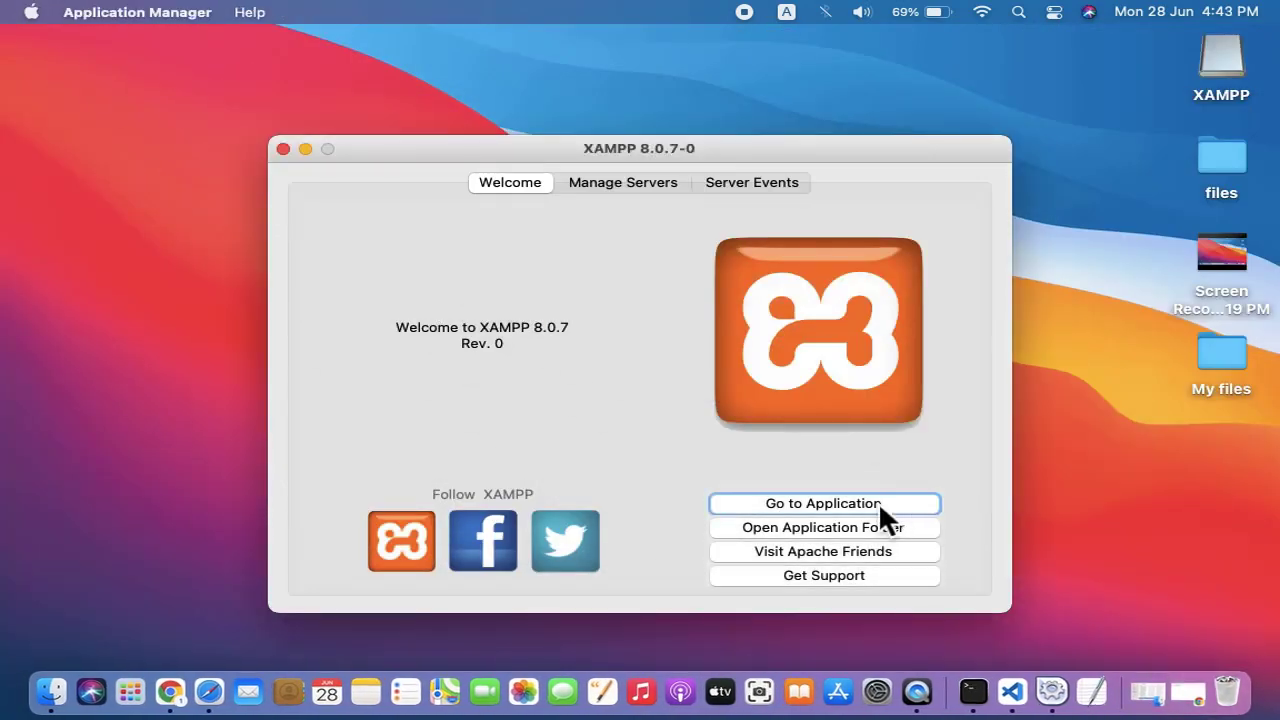
# Find amit.php inside htdocs via Open Application Folder, then return to Chrome's amit.php page
pyautogui.click(823, 527)
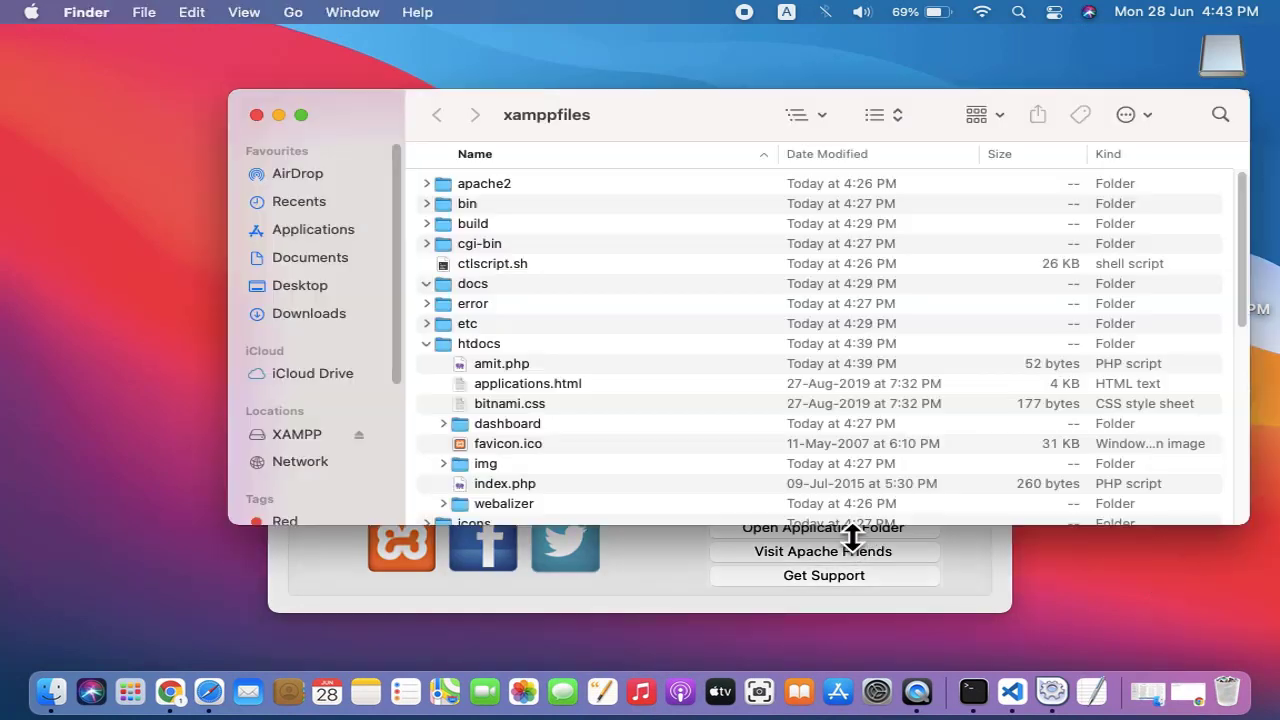
pyautogui.click(478, 343)
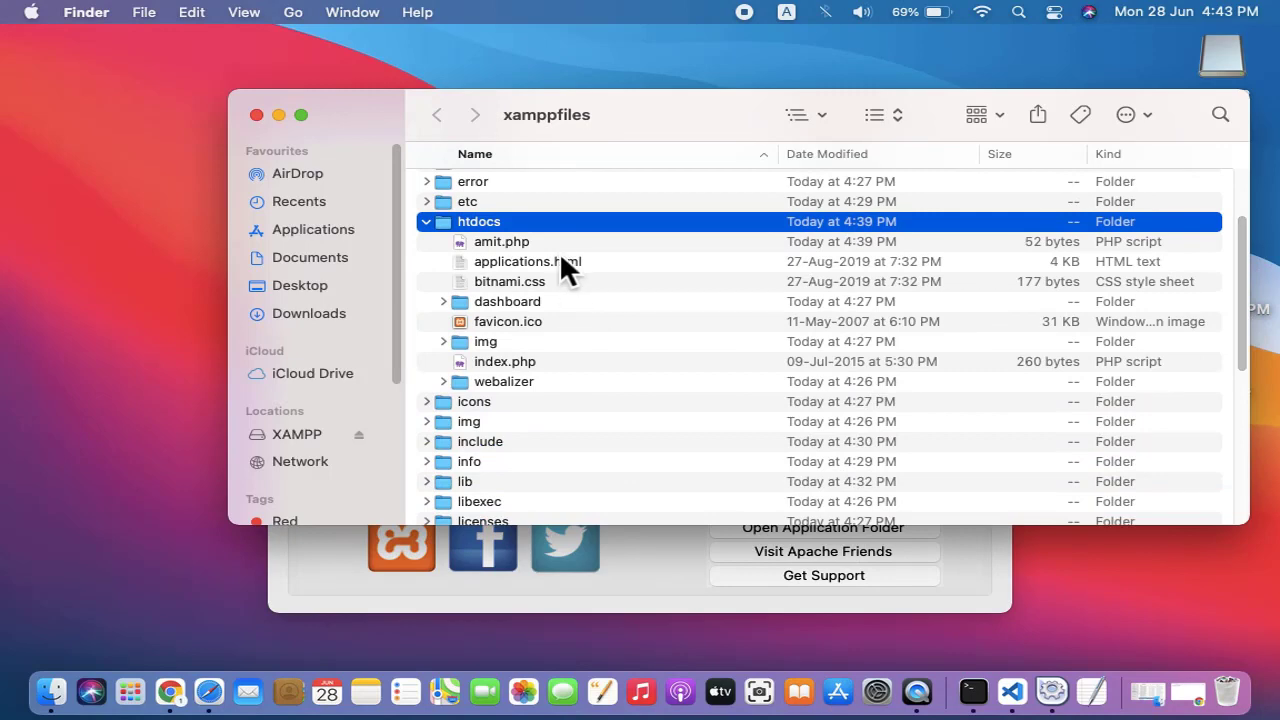
pyautogui.click(501, 241)
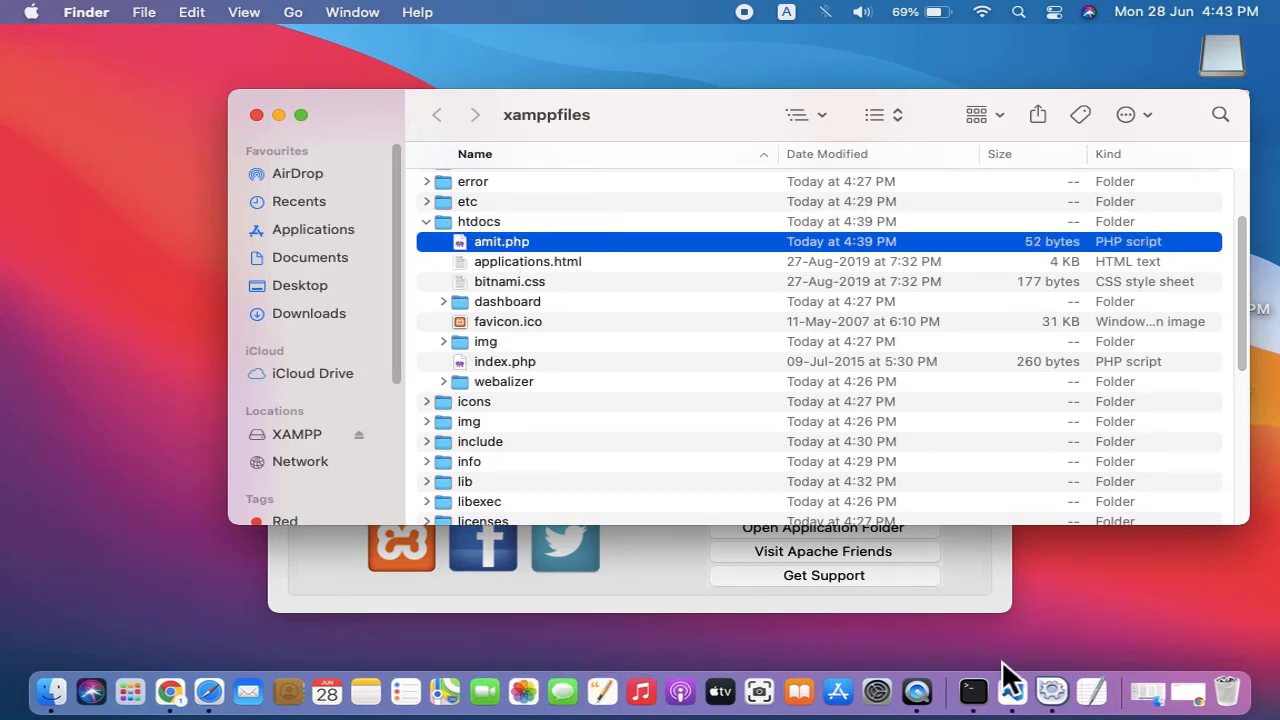
pyautogui.click(170, 691)
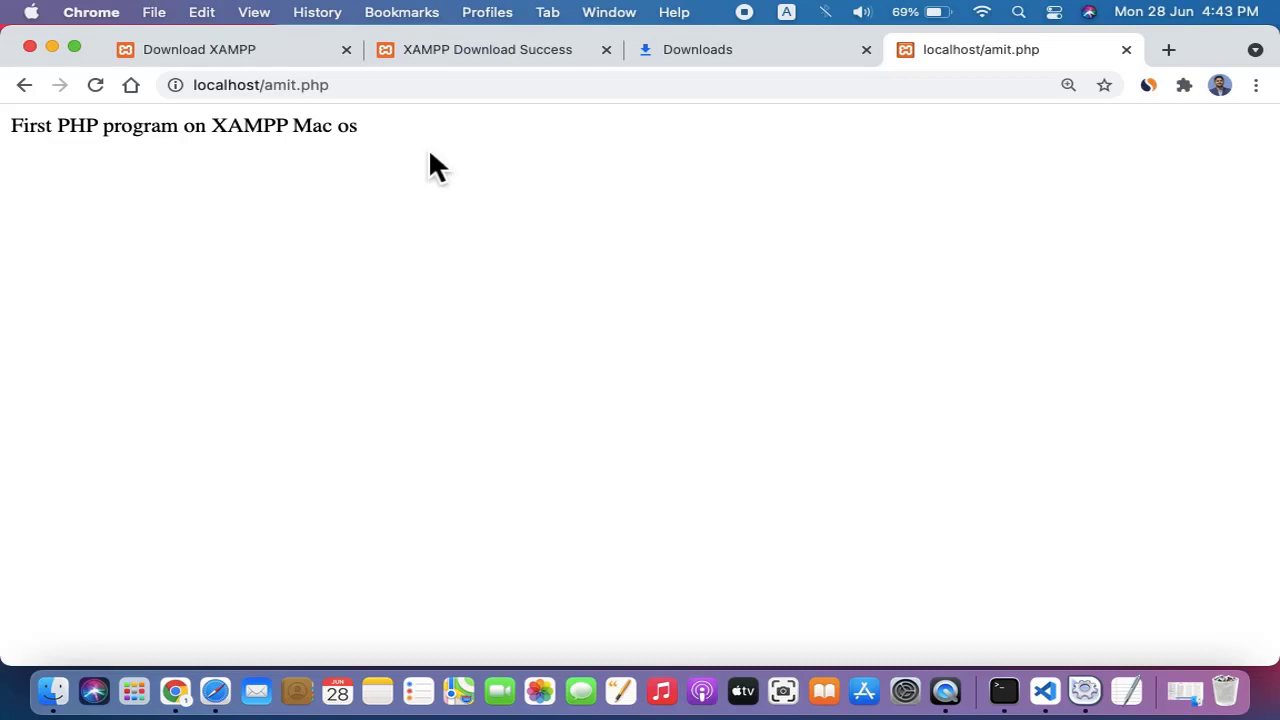
pyautogui.click(290, 85)
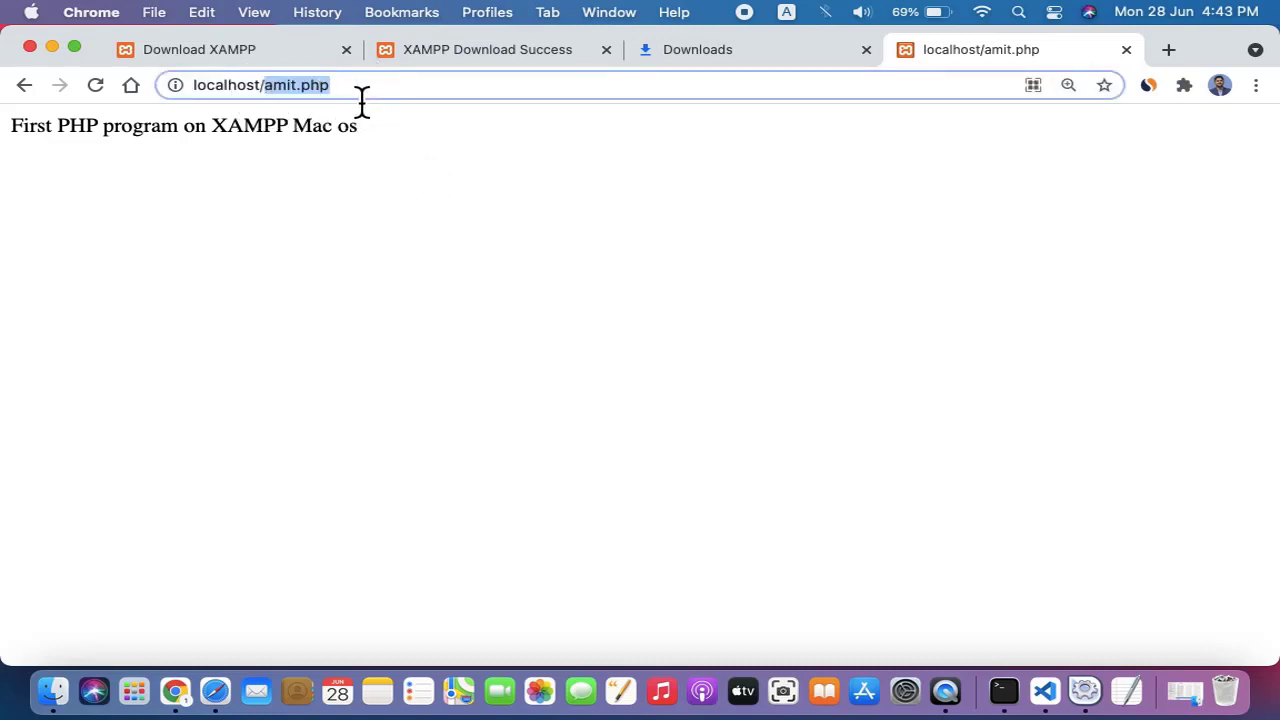